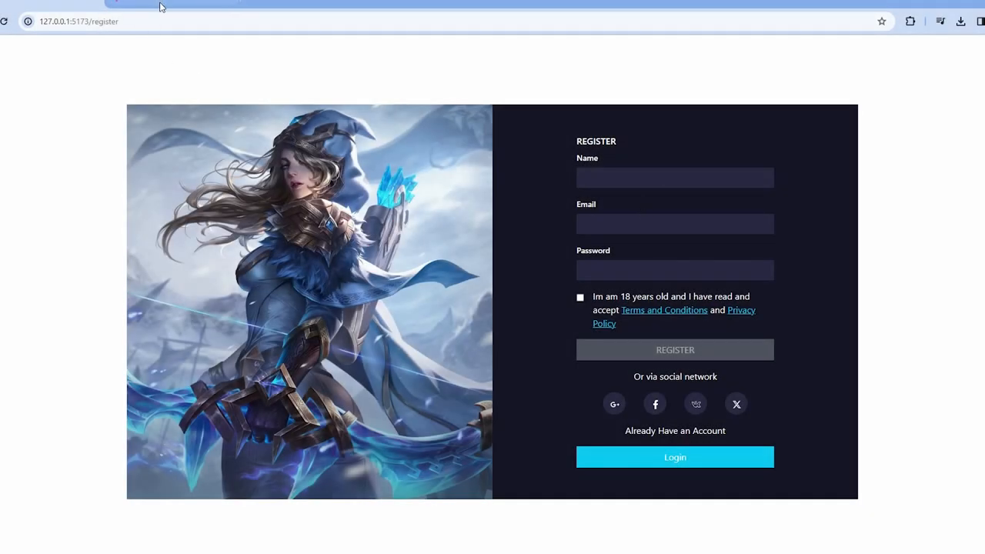
# Preview the finished app's login and sign-up pages in the browser.
pyautogui.click(674, 456)
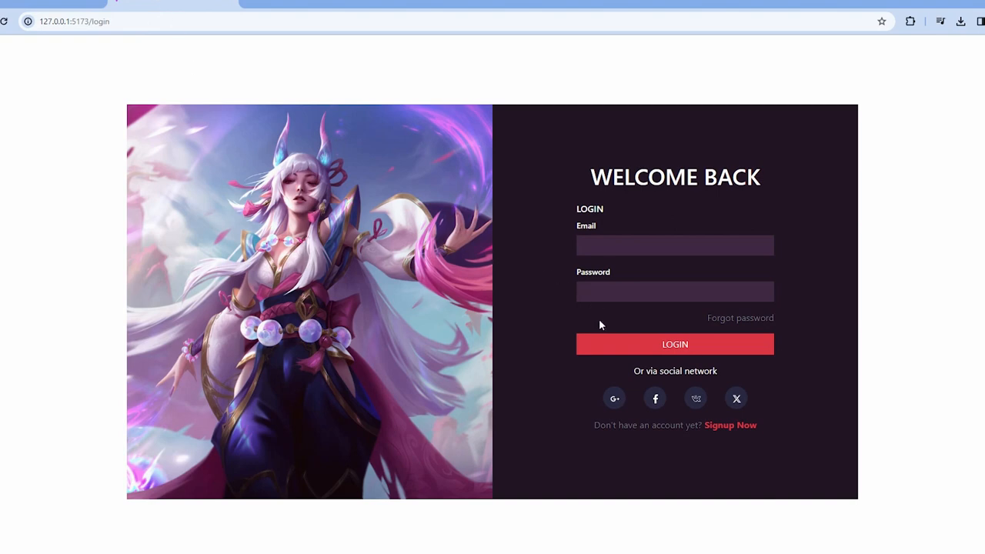
pyautogui.moveTo(582, 374)
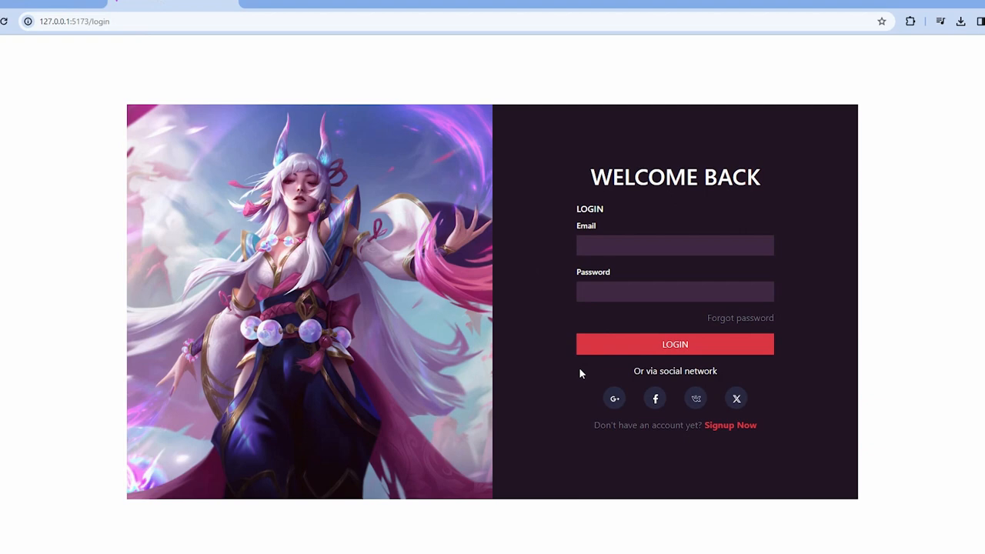
pyautogui.click(730, 425)
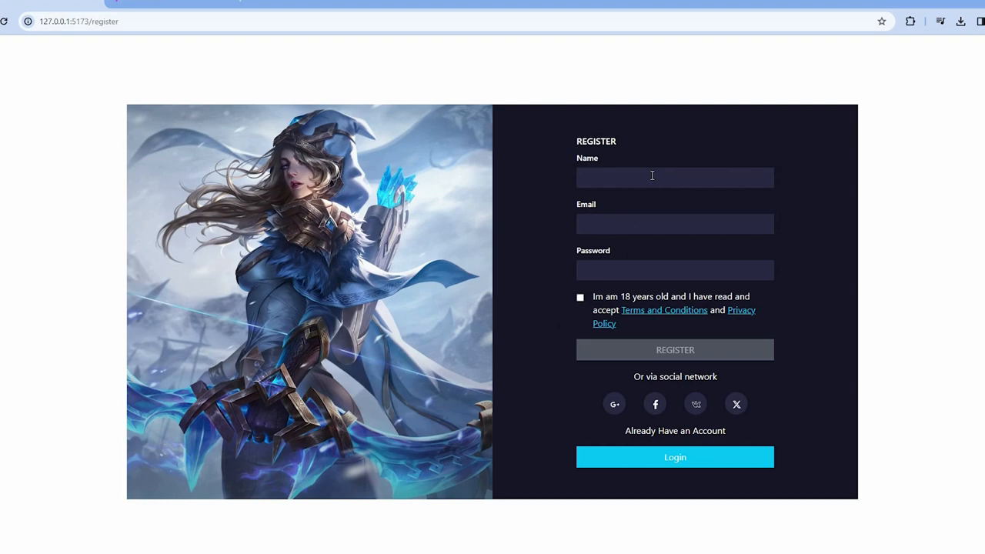
pyautogui.click(674, 225)
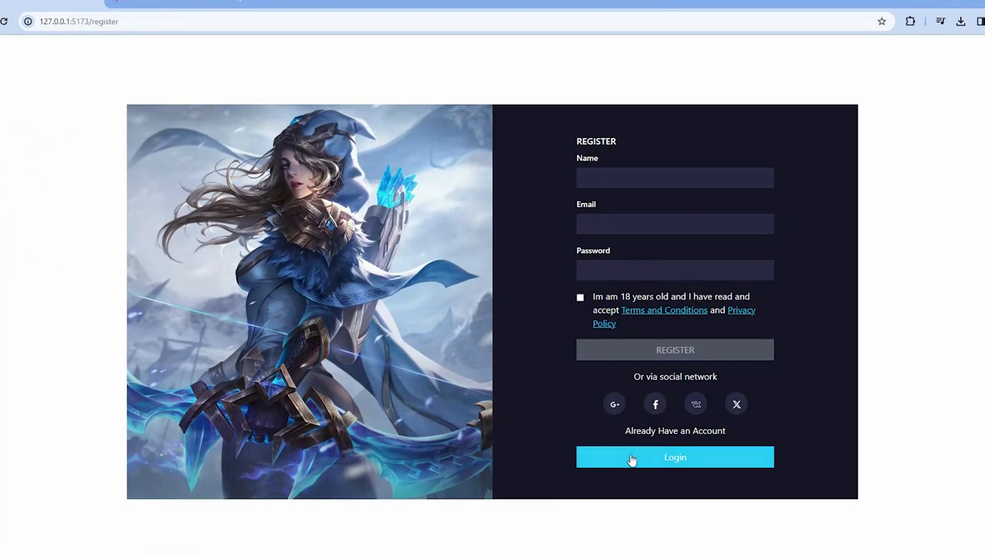
pyautogui.moveTo(572, 428)
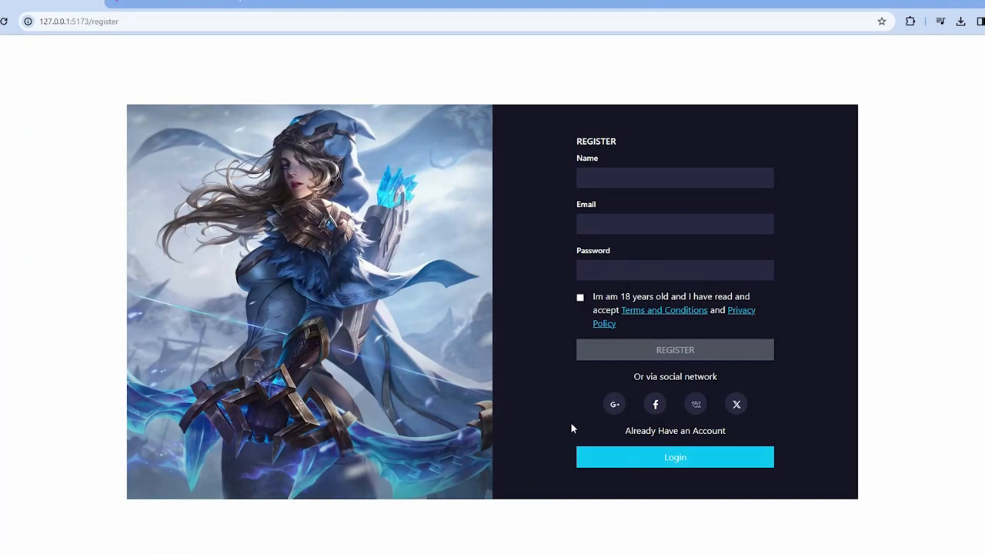
pyautogui.moveTo(526, 366)
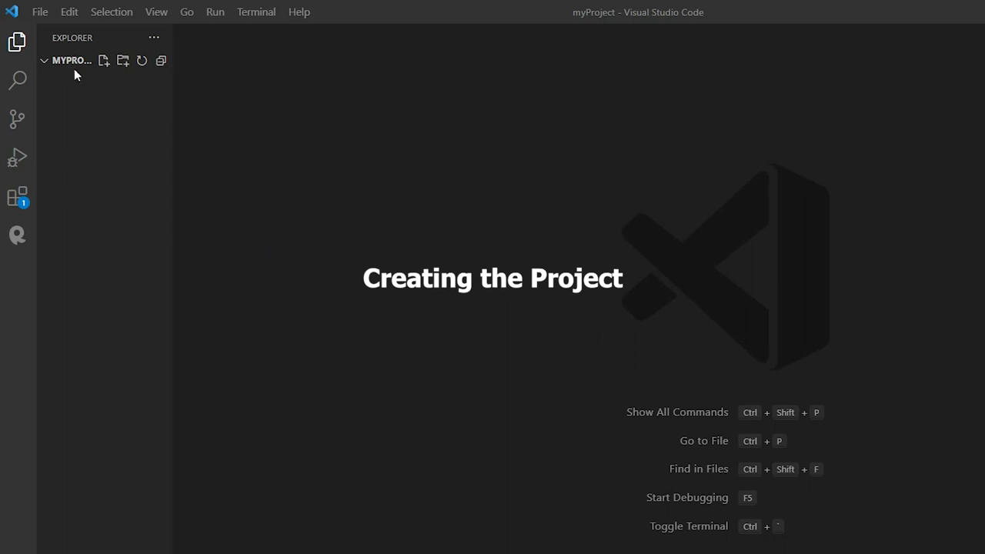
pyautogui.moveTo(105, 169)
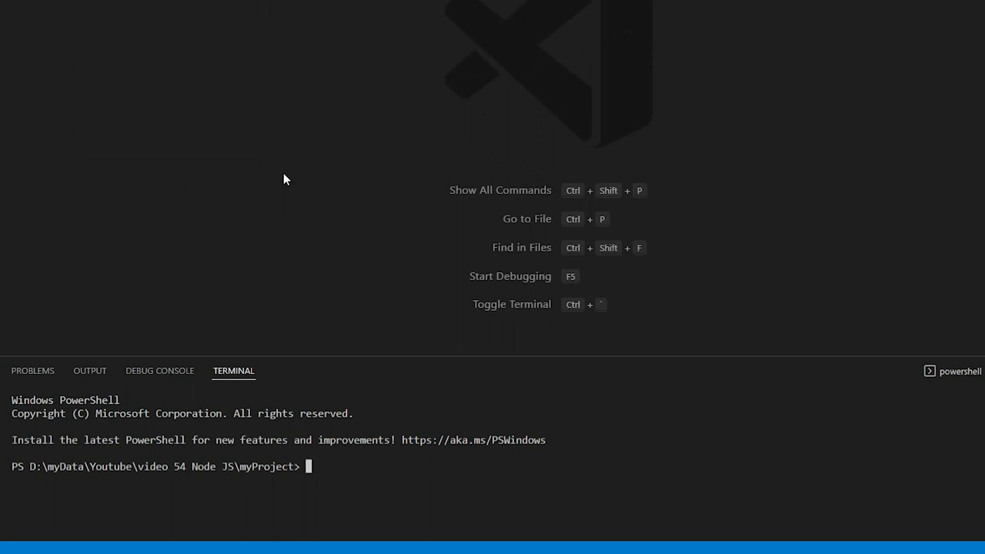
# Scaffold a Vite React (JavaScript) project named client and install its dependencies.
pyautogui.write('npm init vite')
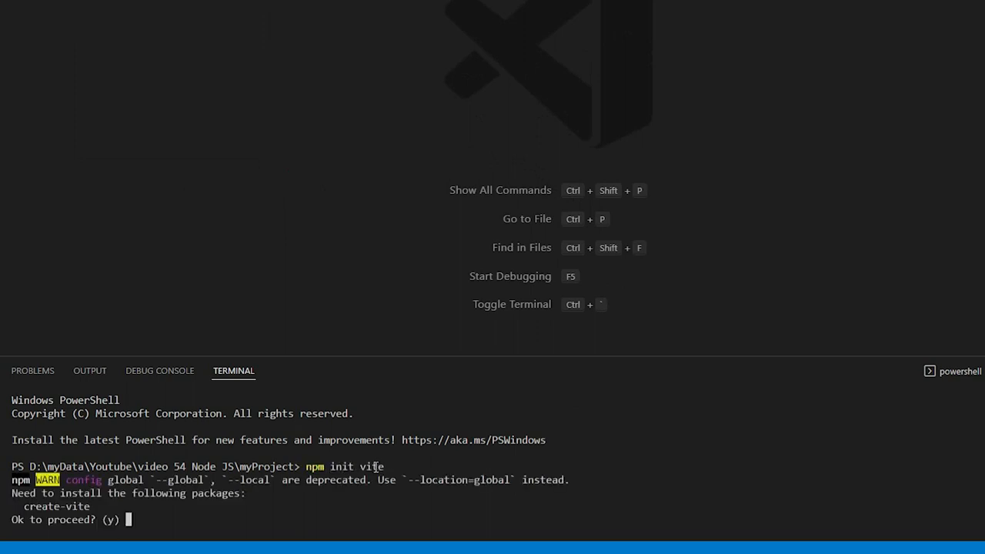
pyautogui.write('y')
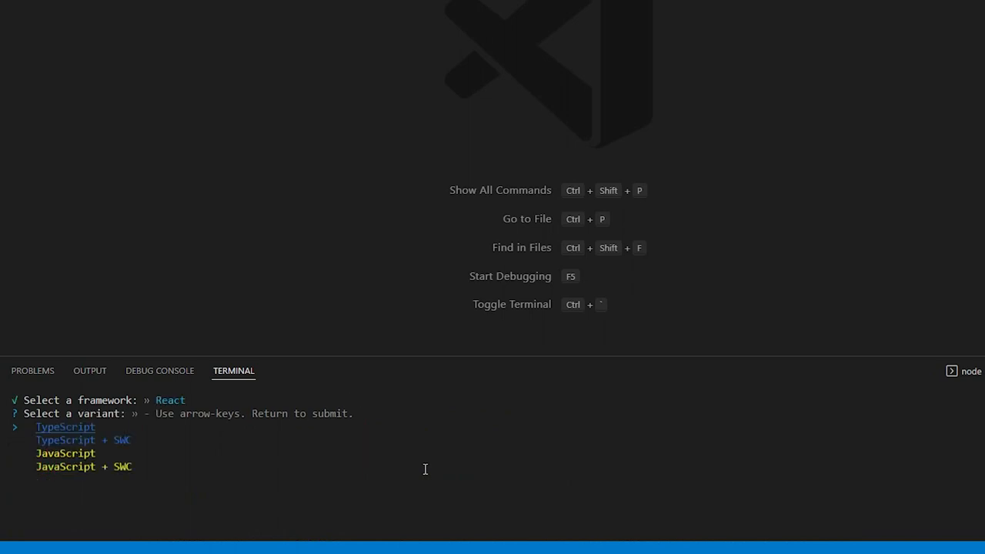
pyautogui.press('down')
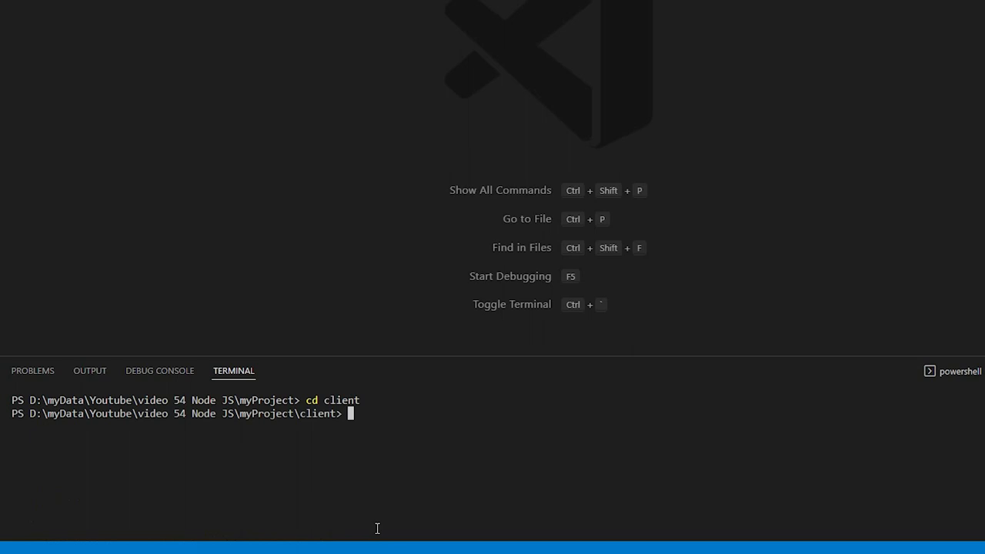
pyautogui.write('npm in')
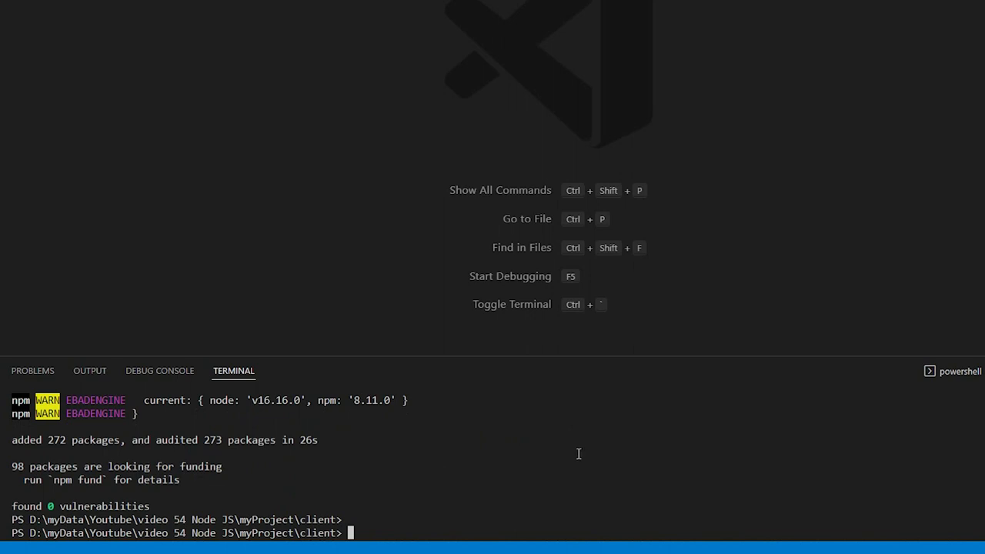
# Install bootstrap, axios and react-router-dom into the client project.
pyautogui.write('npm install bootstrap')
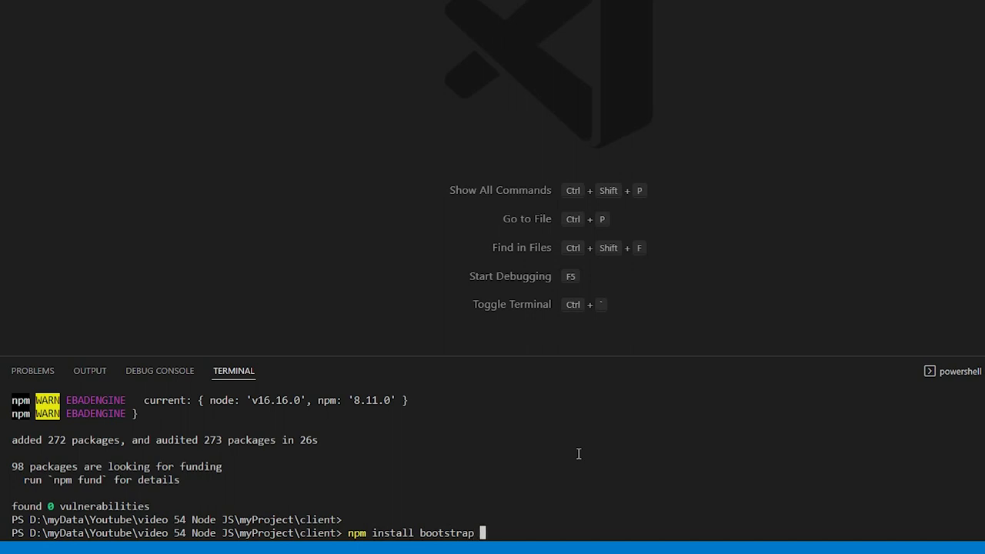
pyautogui.write('axios')
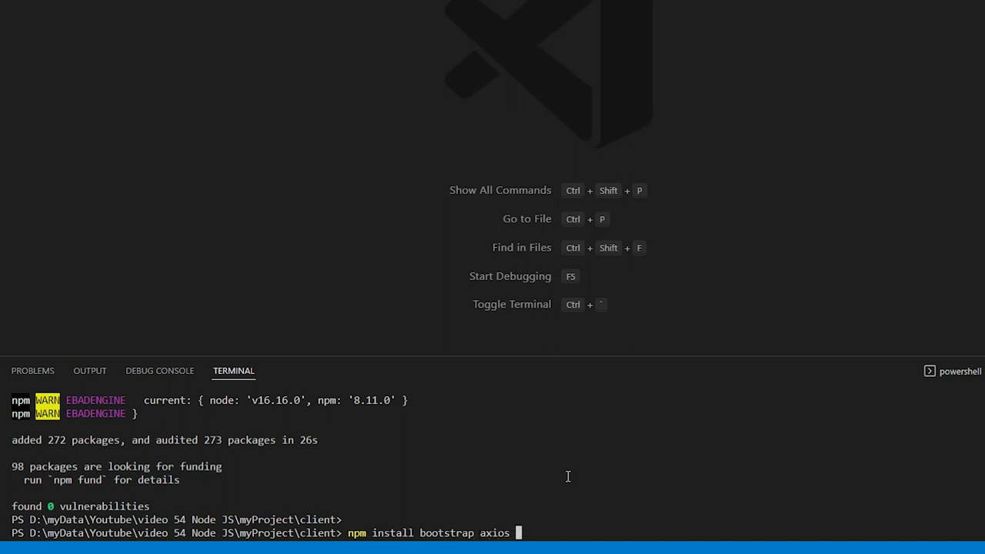
pyautogui.write('react')
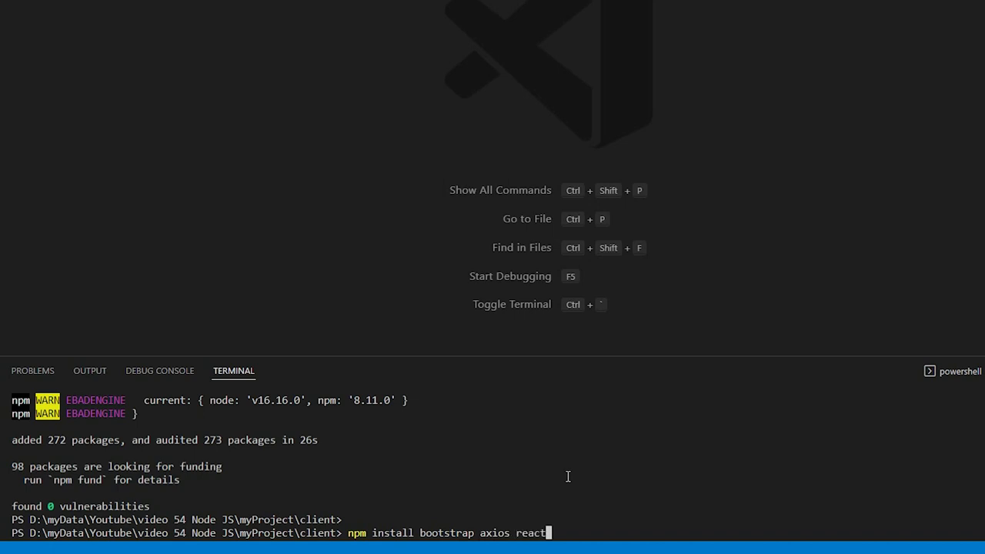
pyautogui.write('-router')
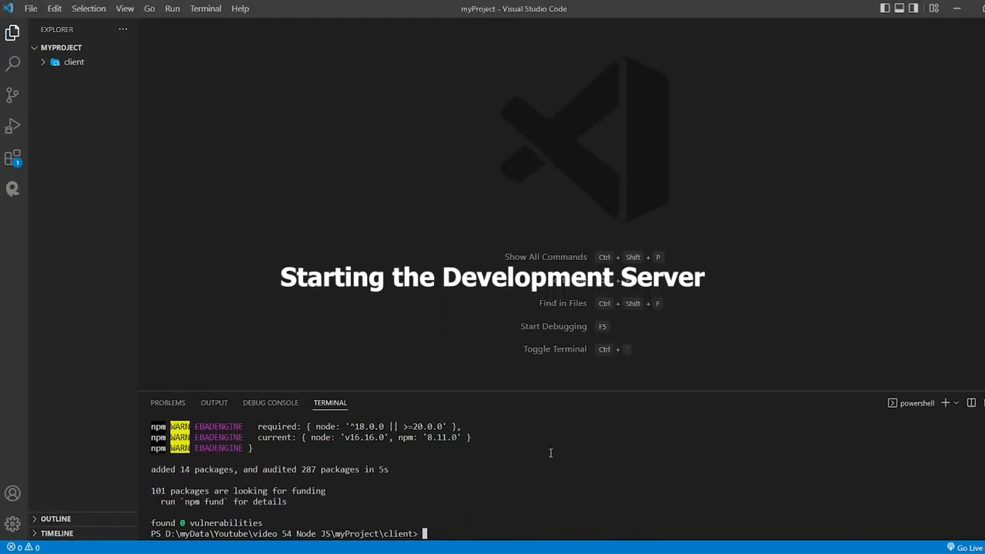
# Start the dev server with npm run dev and try the starter page's counter.
pyautogui.write('npm run dev')
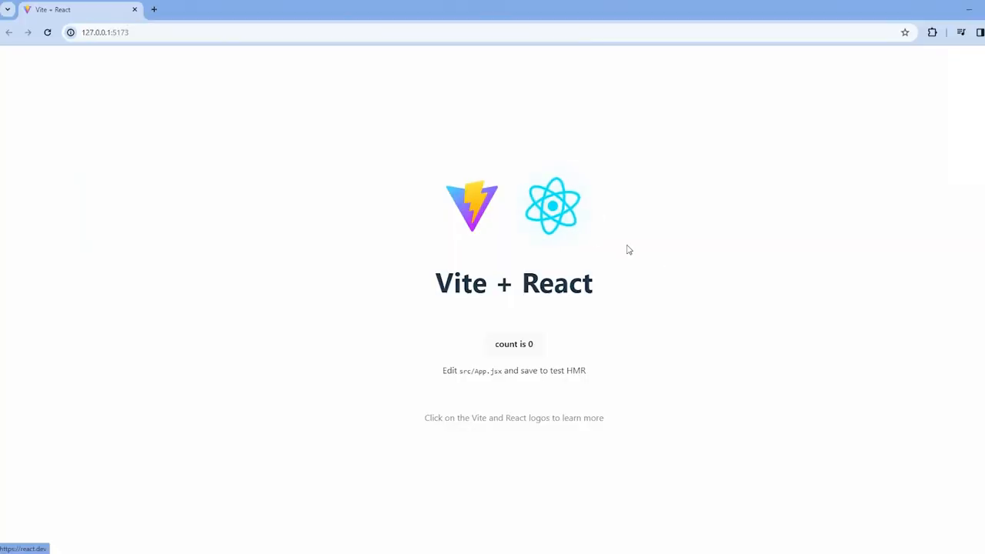
pyautogui.moveTo(514, 345)
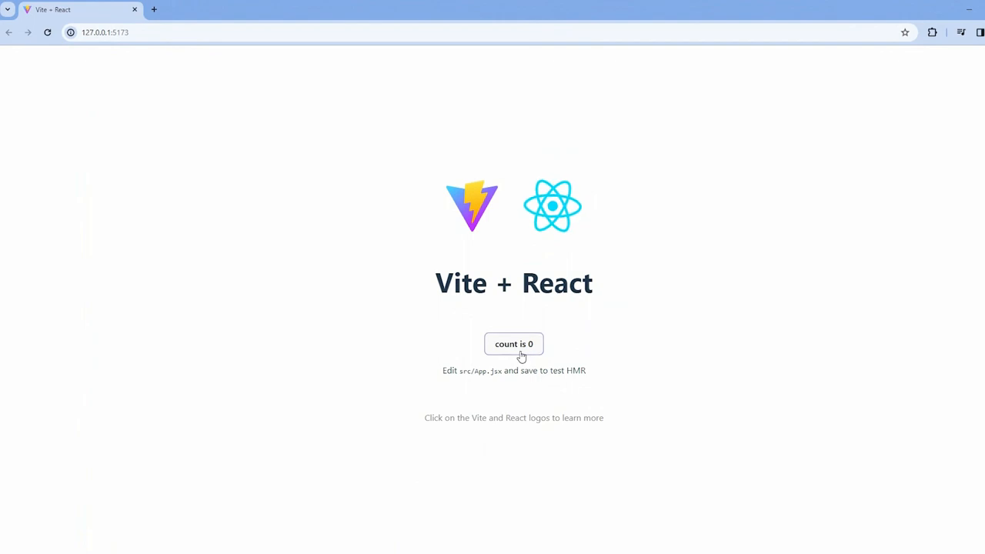
pyautogui.click(514, 344)
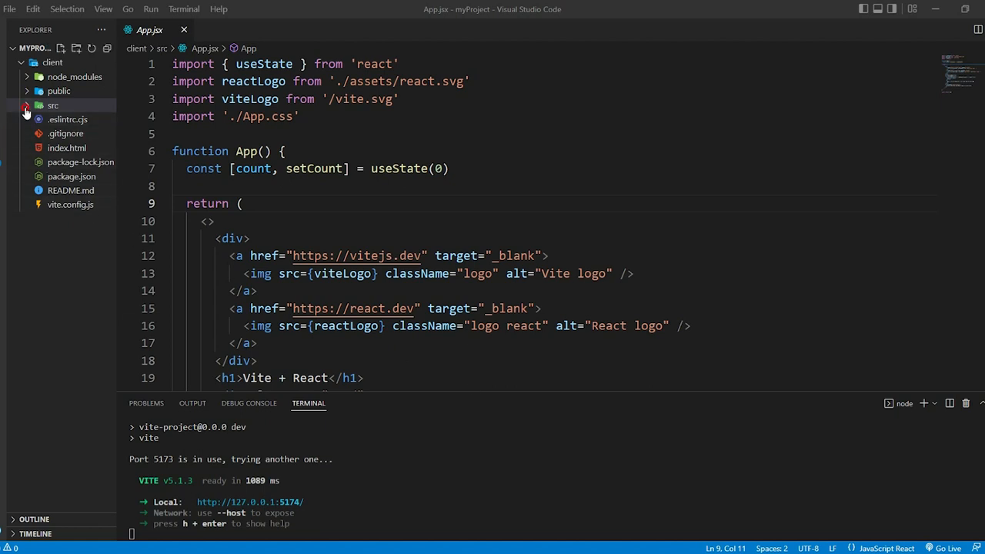
# Import bootstrap.min.css in App.jsx and create a new Signup.jsx file in src.
pyautogui.click(52, 105)
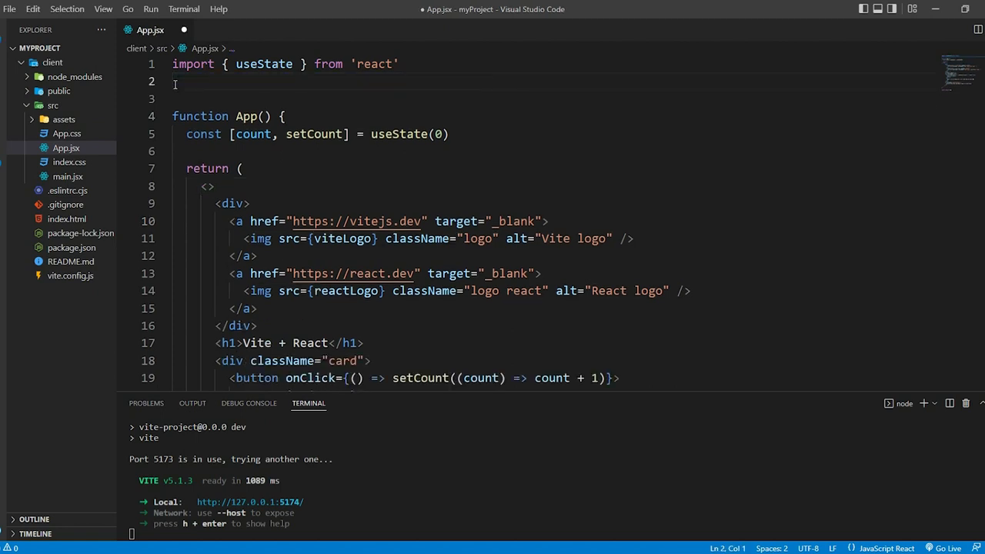
pyautogui.write("import 'bootstrap/dist/css/bootstrap.min.css'")
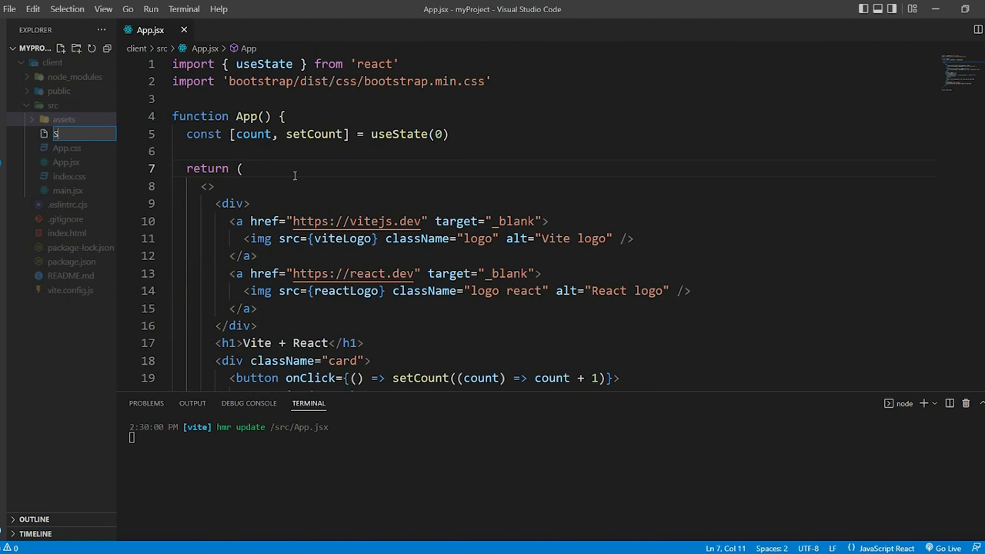
pyautogui.write('ignup.jsx')
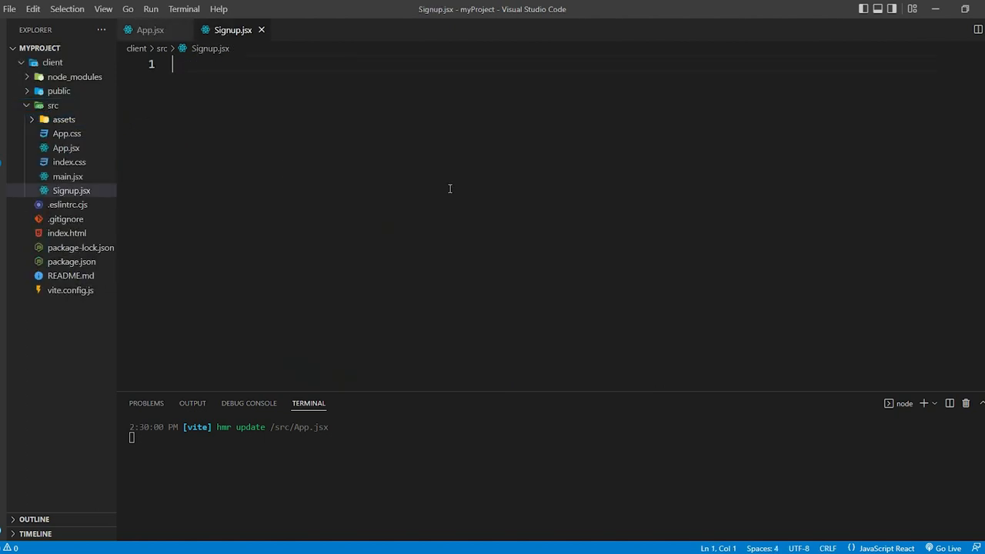
# Import Signup in App.jsx and replace the starter markup with <Signup />.
pyautogui.click(150, 30)
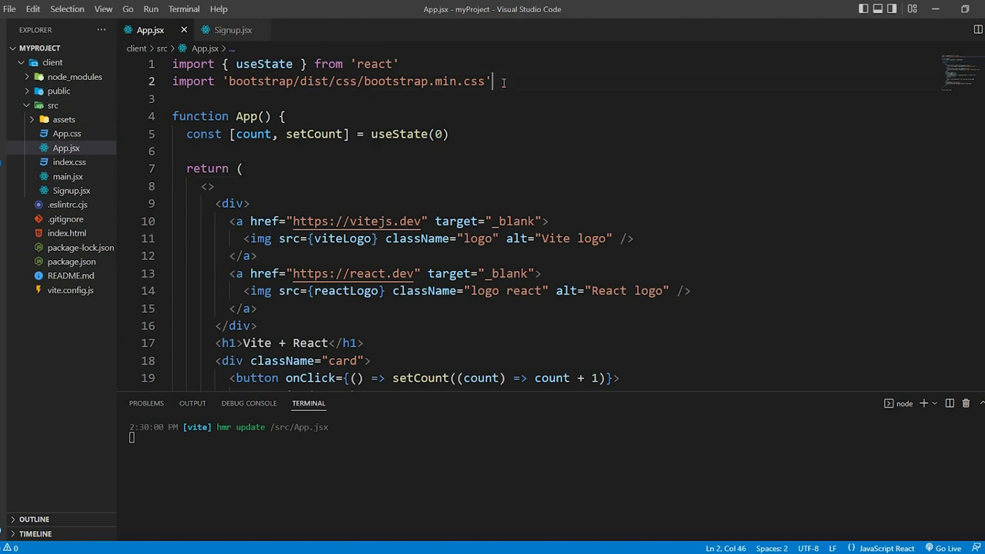
pyautogui.write("import { Signup } from './Signup'")
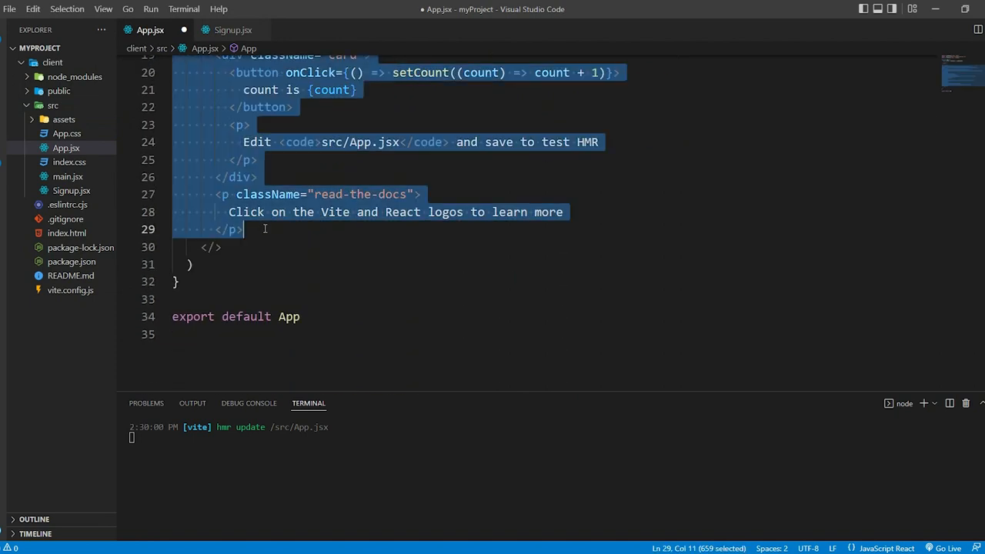
pyautogui.press('Delete')
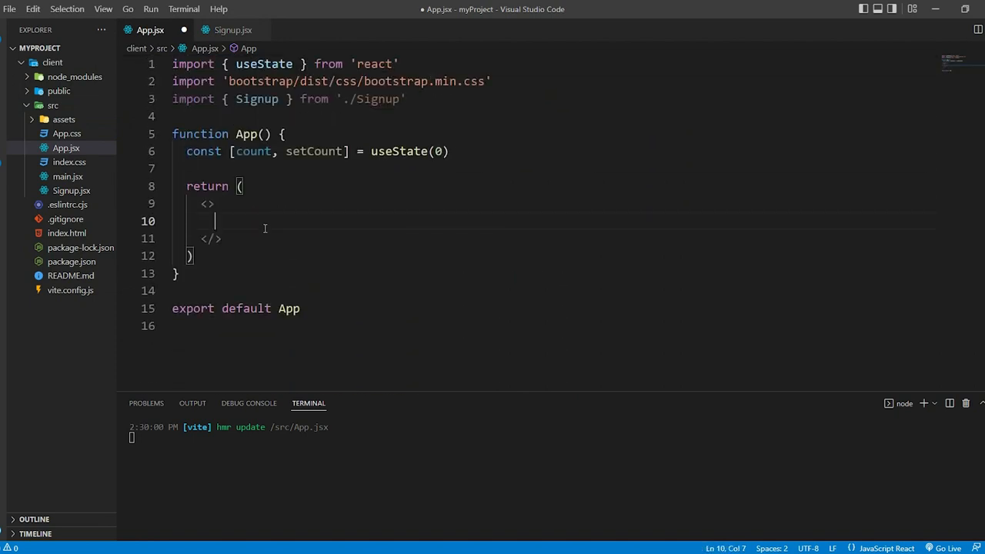
pyautogui.write('<Signup')
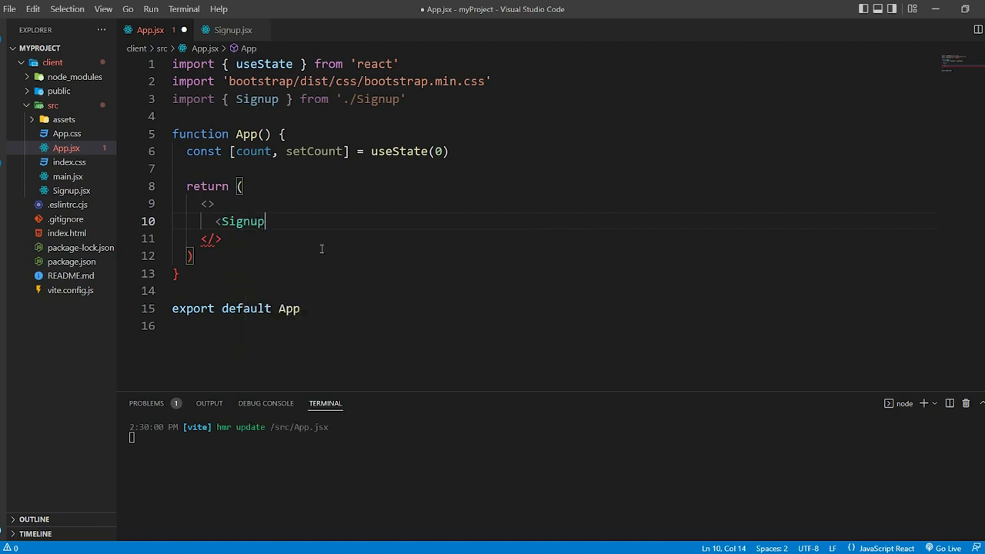
pyautogui.write('/>')
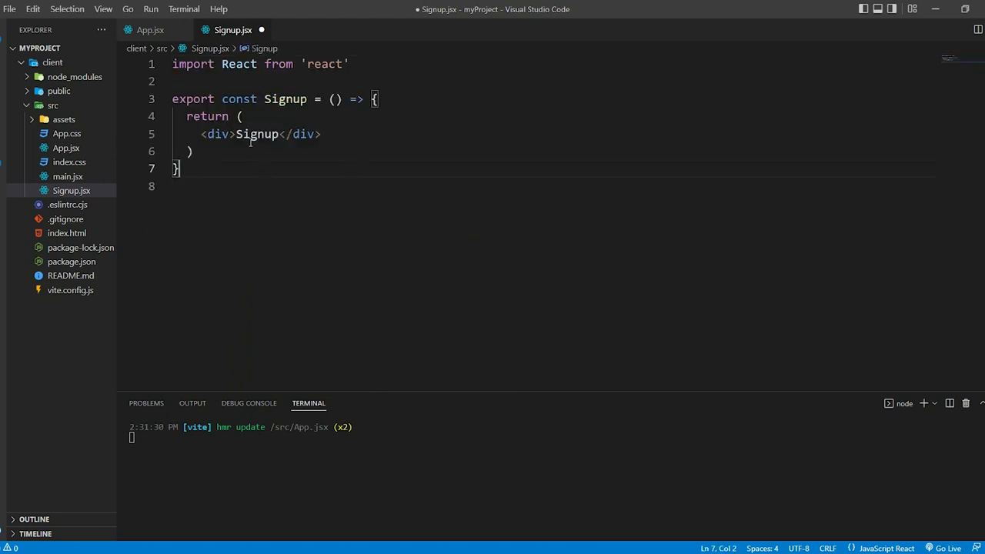
# Make the Signup div a full-height flex container that centers its content, and save.
pyautogui.doubleClick(256, 134)
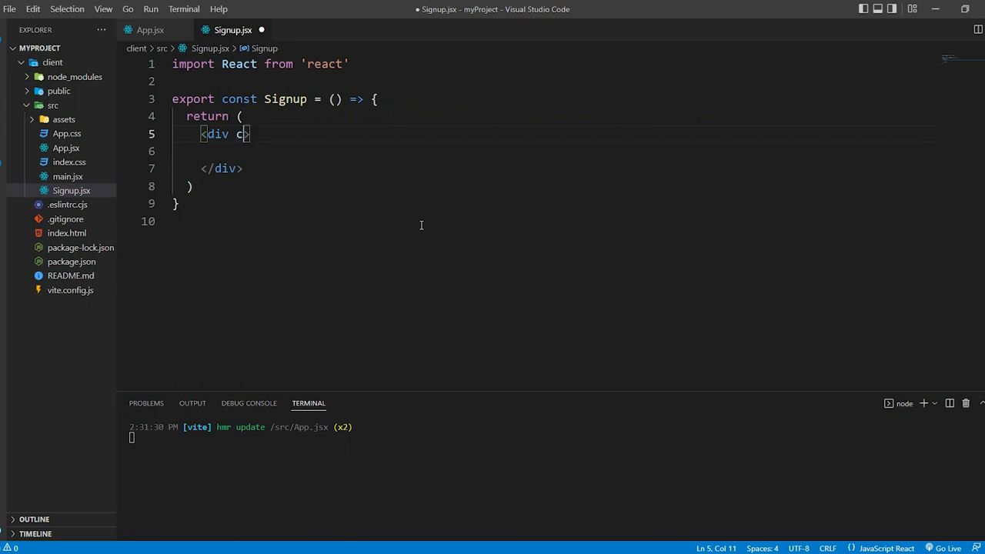
pyautogui.write("className='container '")
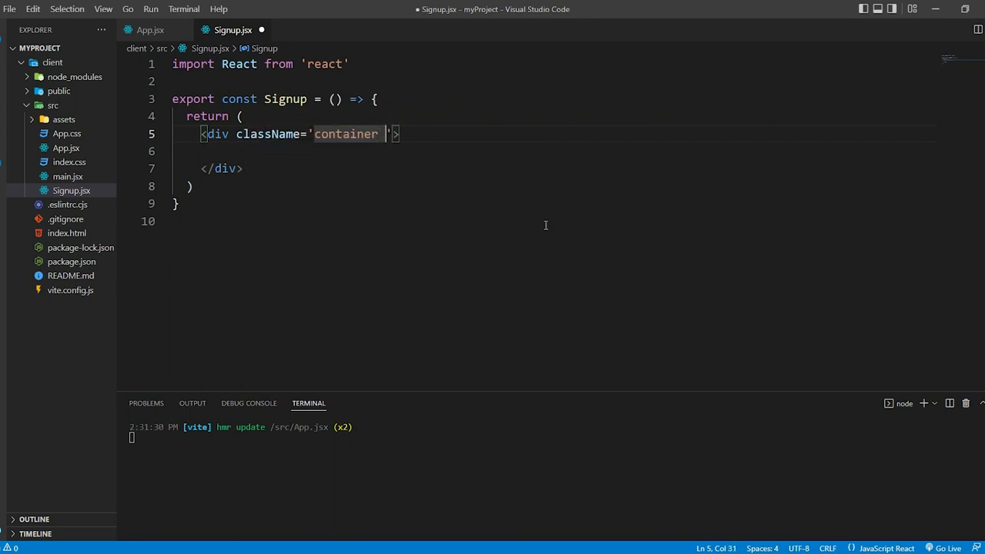
pyautogui.write('vh-100')
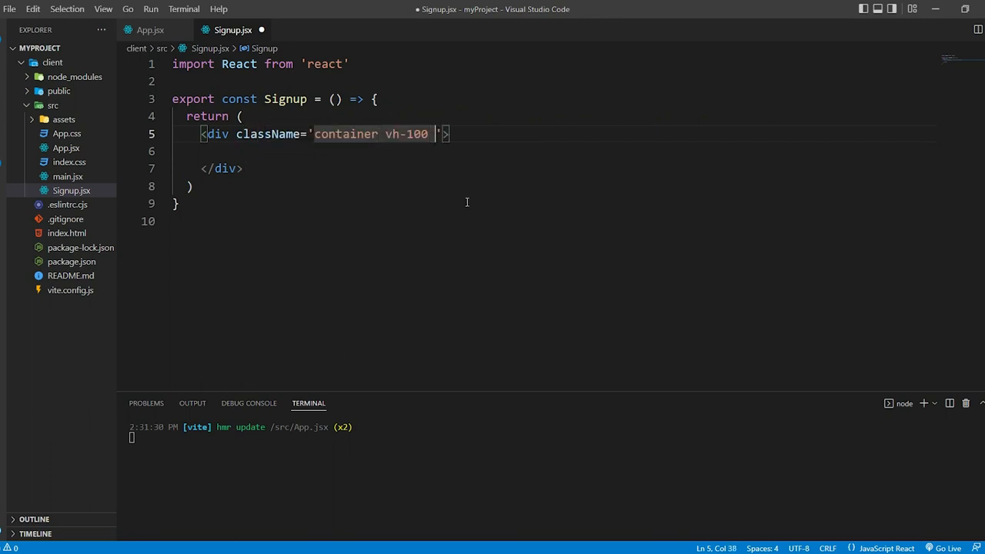
pyautogui.write('d-flex')
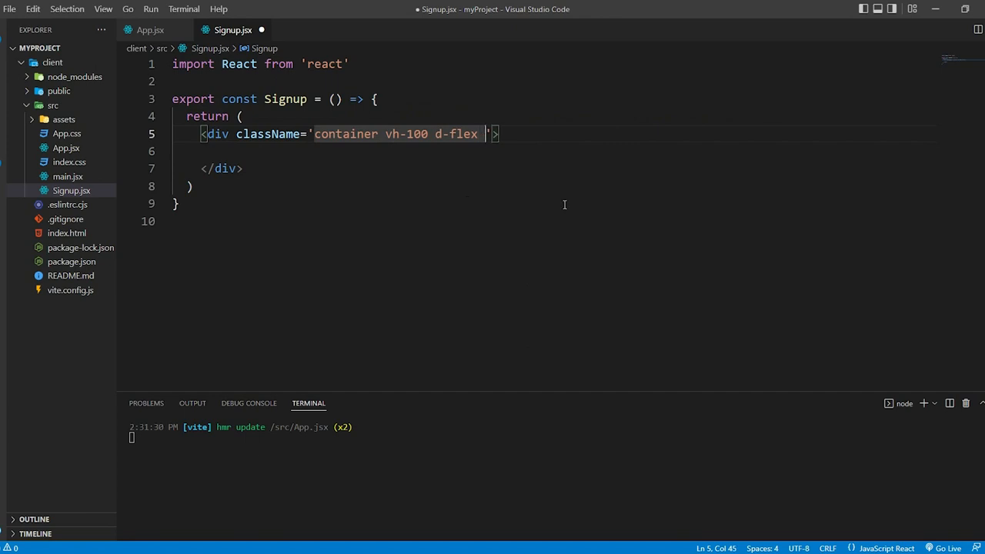
pyautogui.write('justify-content-center align-items-center')
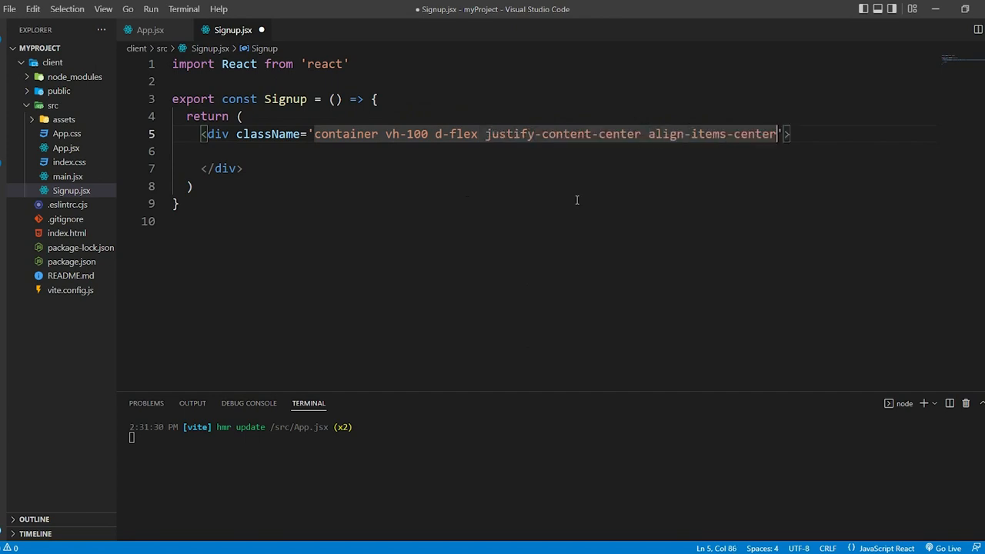
pyautogui.press('ctrl+s')
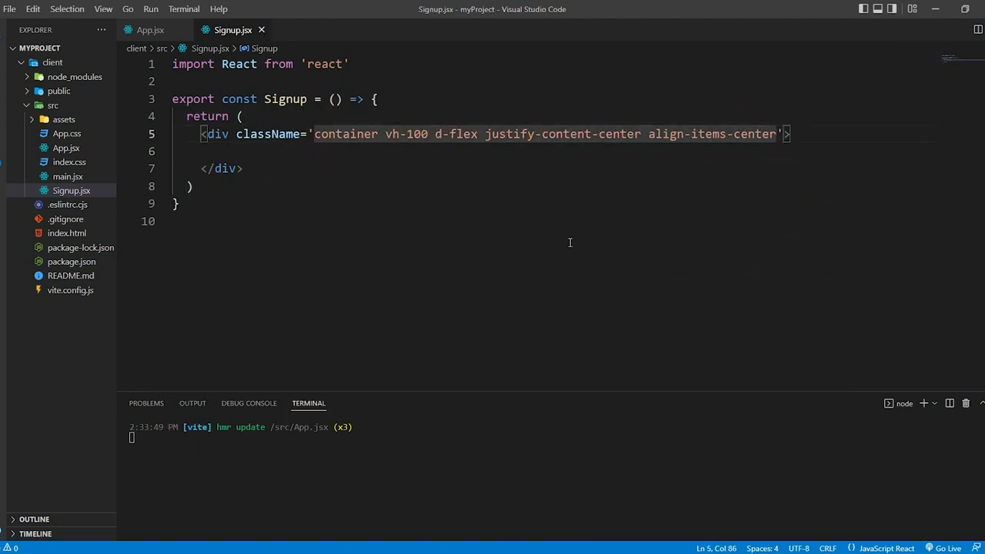
pyautogui.moveTo(577, 200)
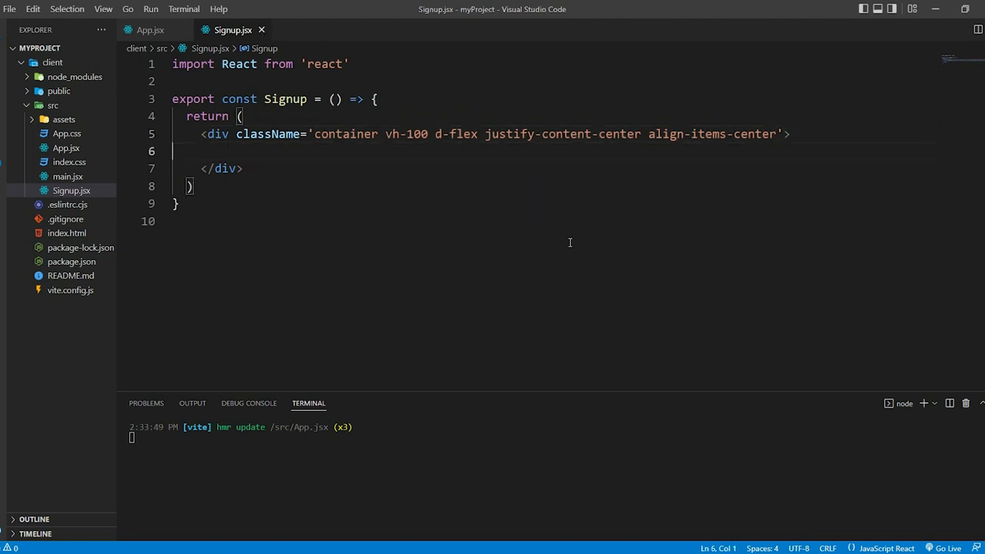
# Add a 'row w-100' div 700px tall with a 'col-6 p-0' column inside it.
pyautogui.write('<div c></div>')
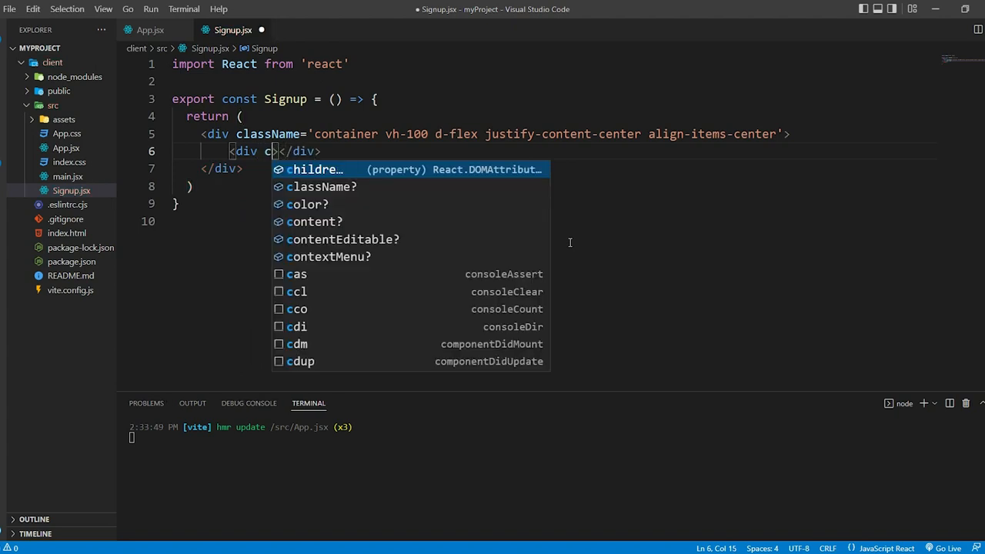
pyautogui.write("lassName='row'>")
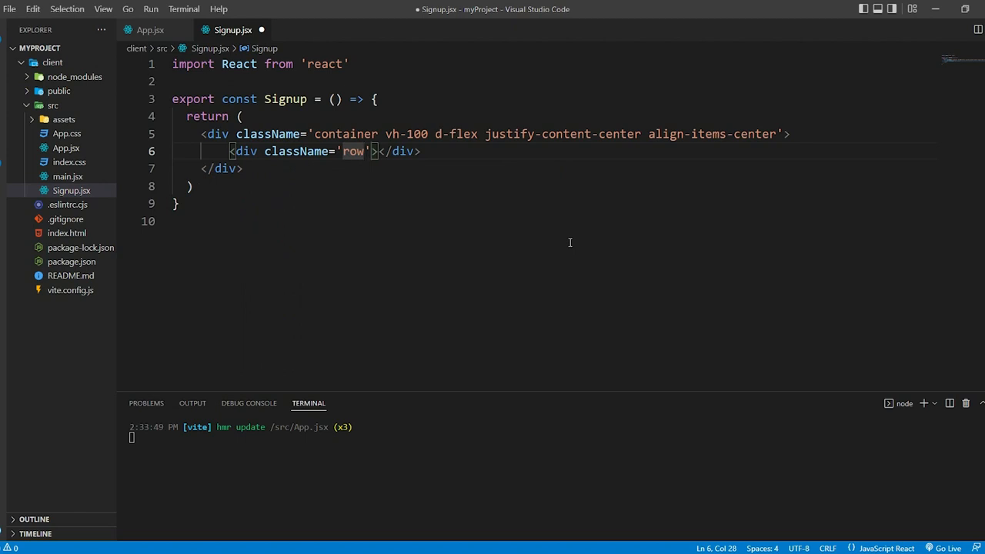
pyautogui.write('w-100')
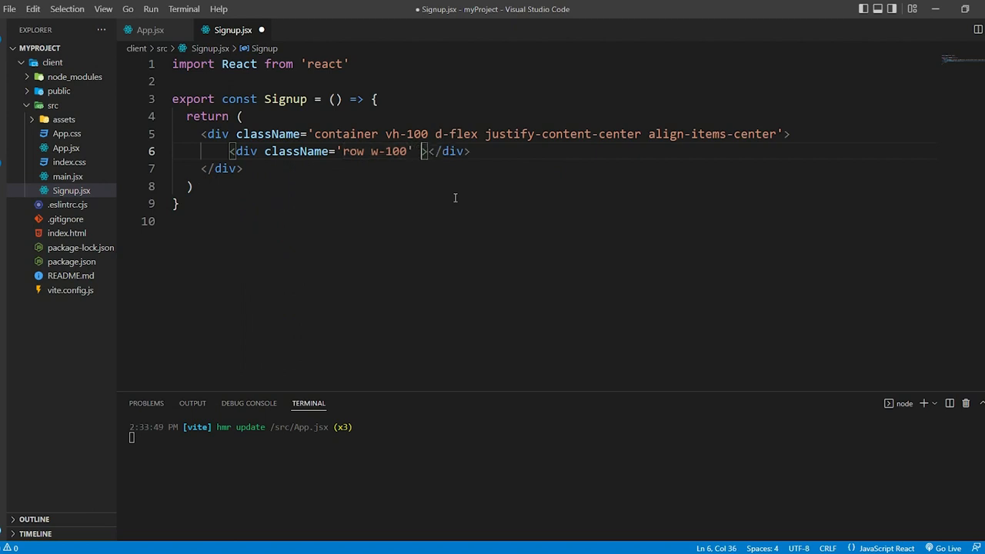
pyautogui.write('style={{}}')
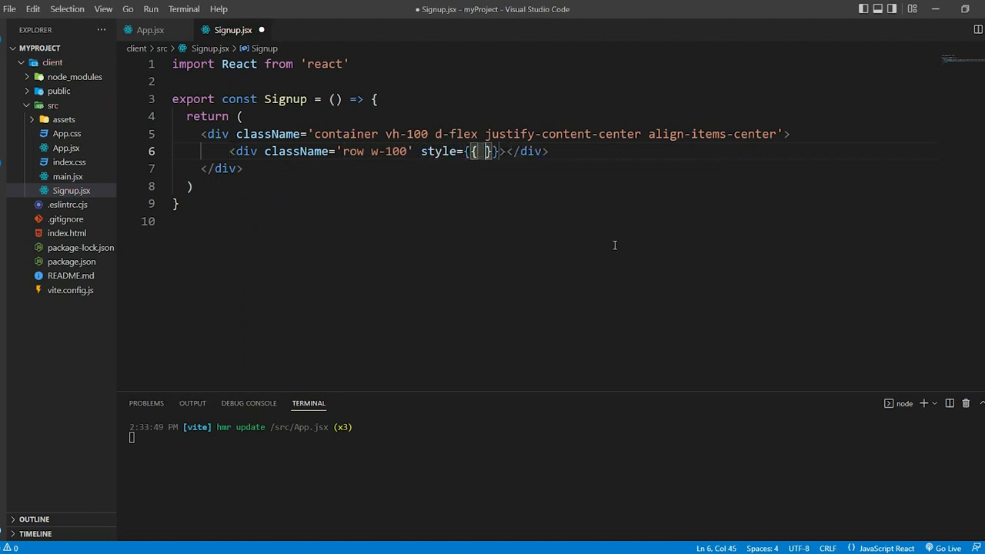
pyautogui.write('height: "700px"')
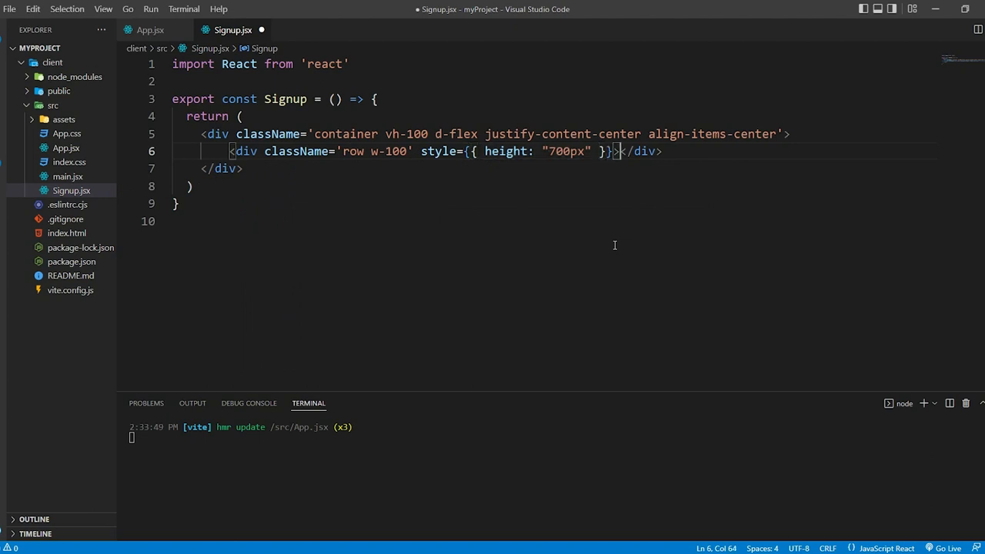
pyautogui.write('<div')
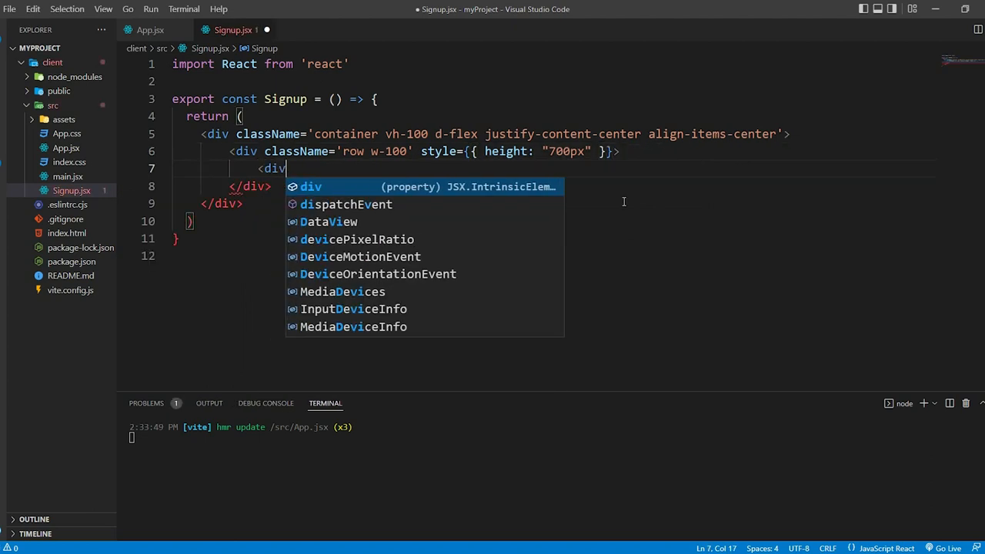
pyautogui.write("className='col-6 p-0'>")
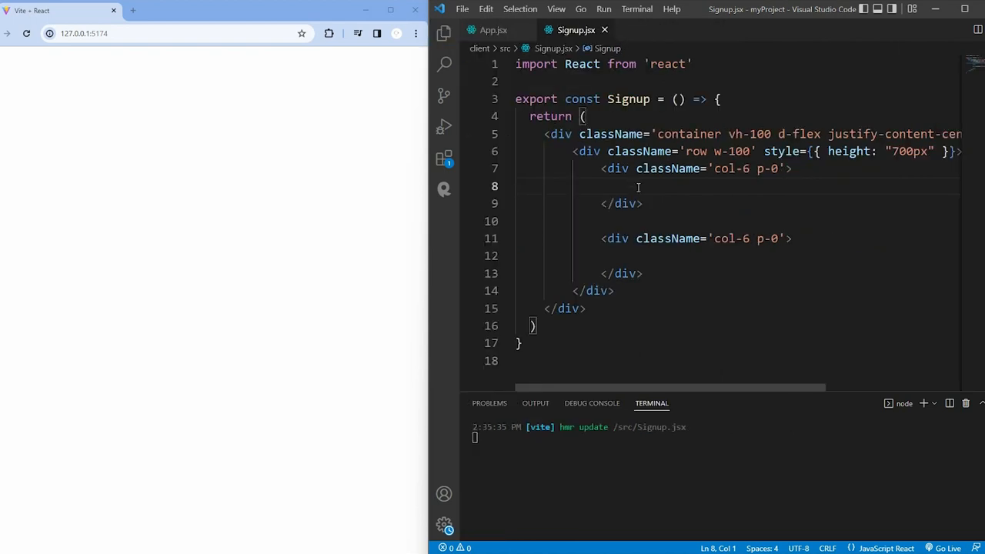
# Render <img src={myImg}/> in the first column and import myImg from '../src/assets/1.jpg'.
pyautogui.write('<img/>')
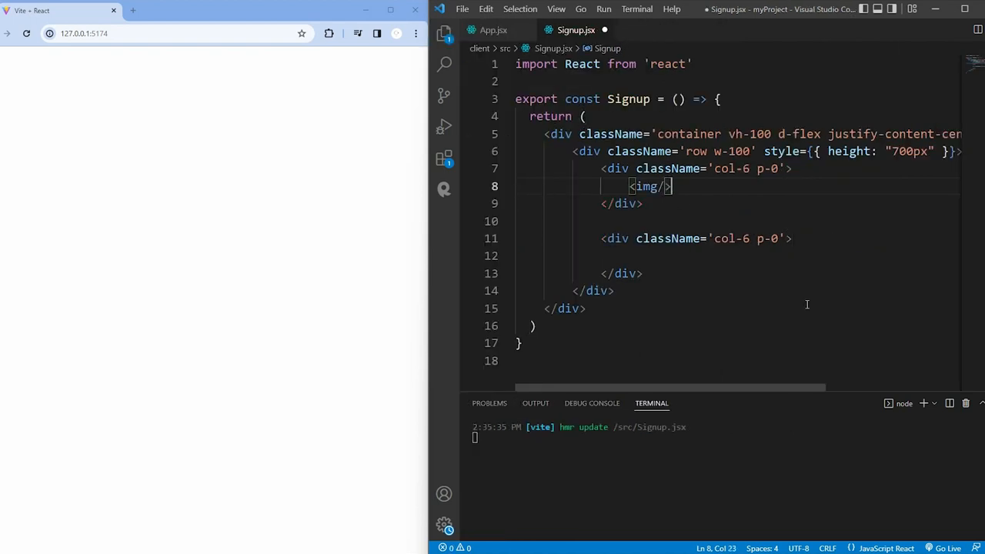
pyautogui.write("src=''")
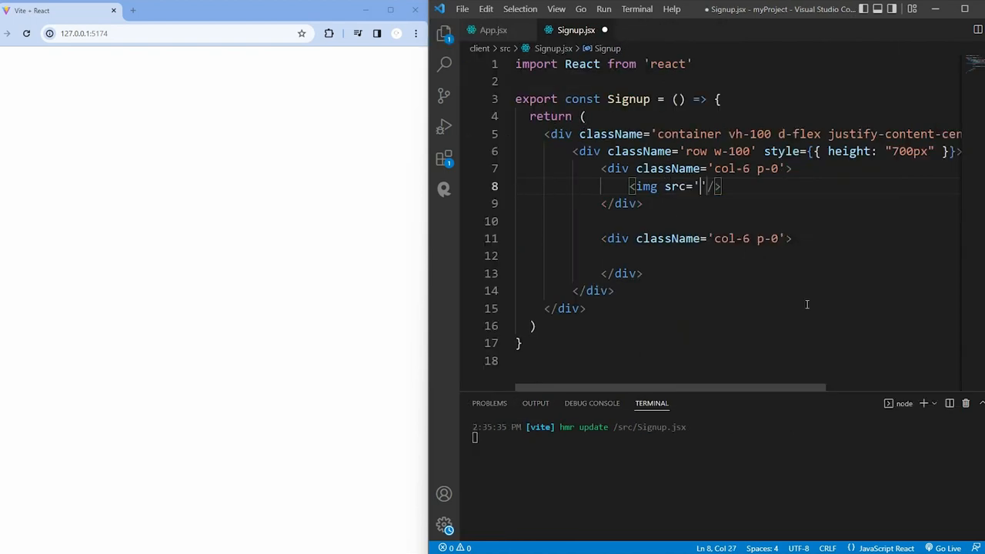
pyautogui.write('{myImg}')
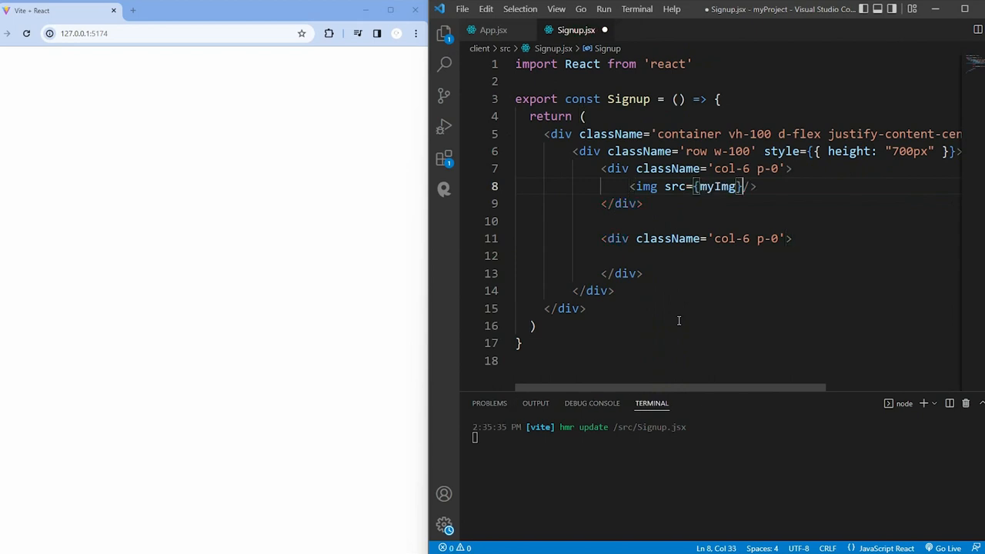
pyautogui.moveTo(536, 87)
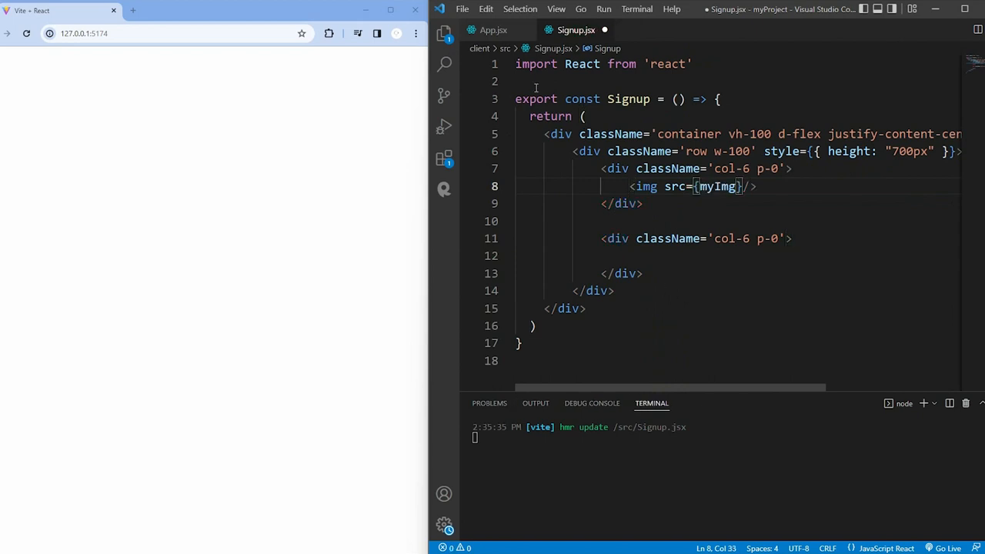
pyautogui.press('Enter')
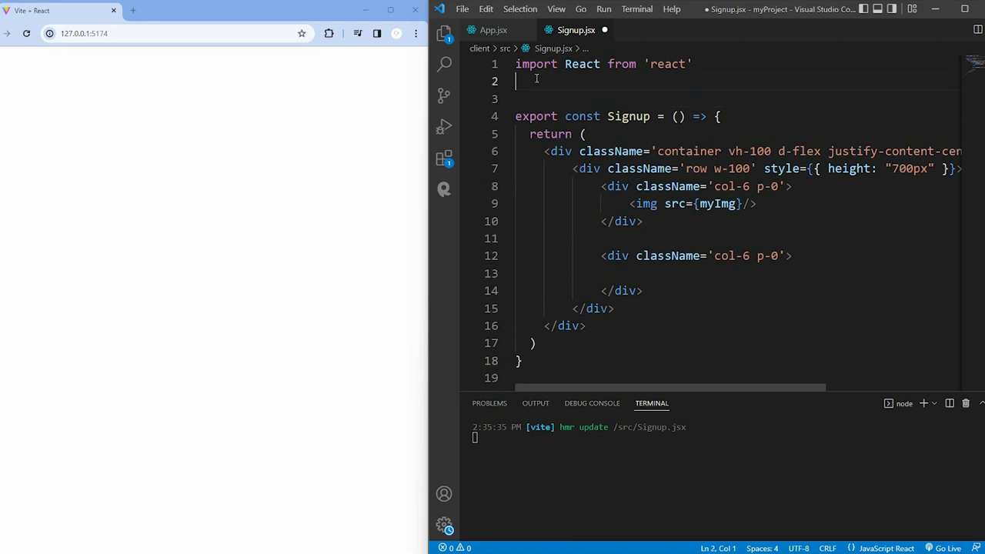
pyautogui.write("import myImg from '../src/assets/1.jpg'")
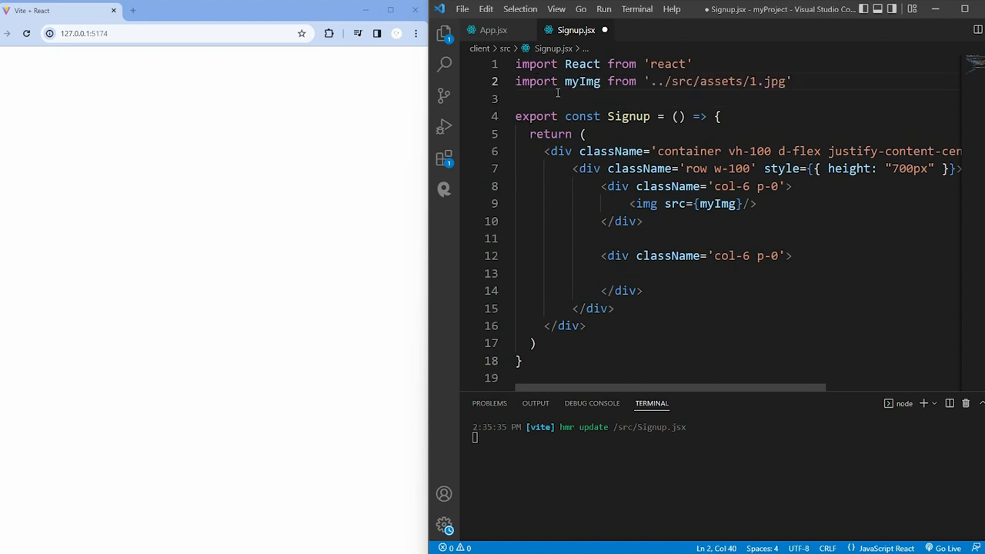
# Preview the 1.jpg and 2.jpg asset images in the explorer, then close the preview.
pyautogui.click(443, 34)
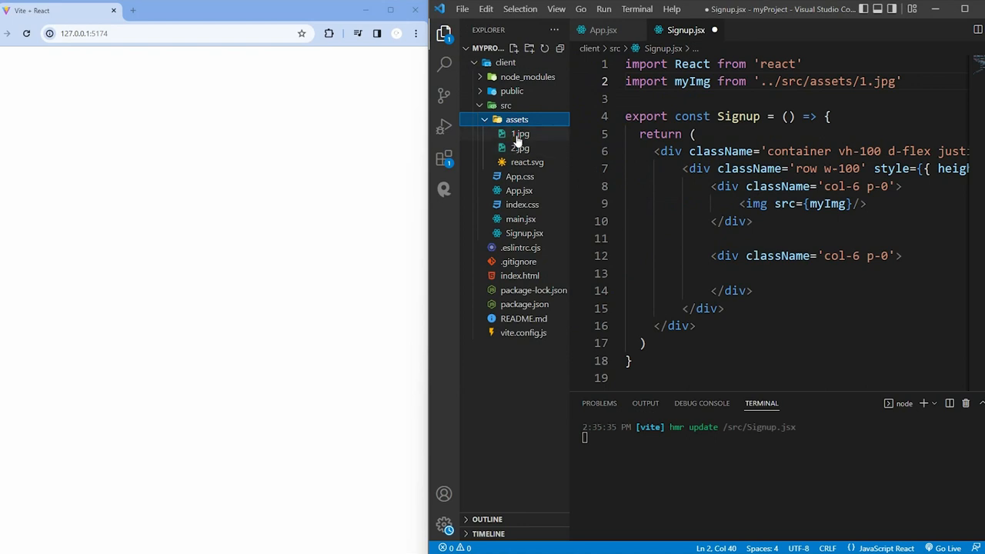
pyautogui.click(520, 132)
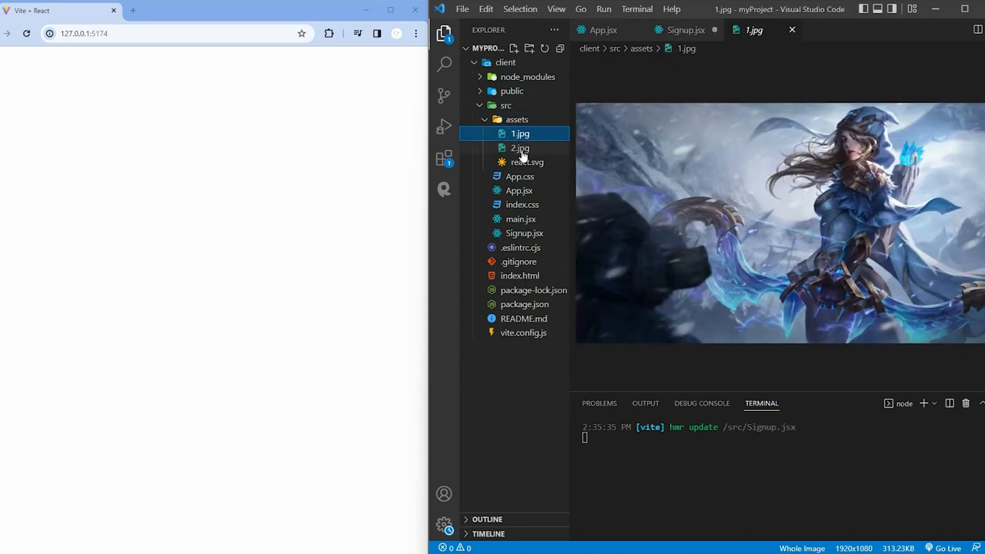
pyautogui.click(520, 148)
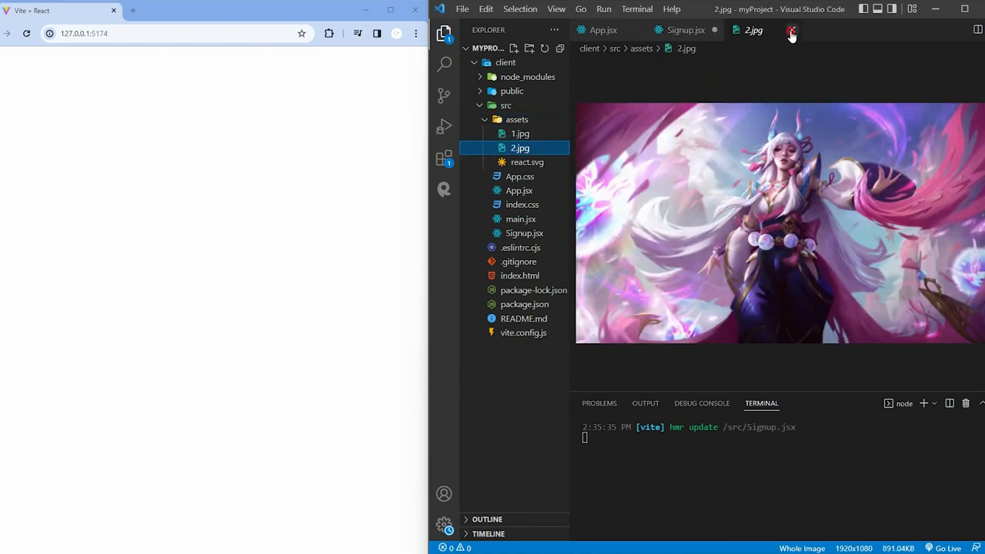
pyautogui.click(792, 31)
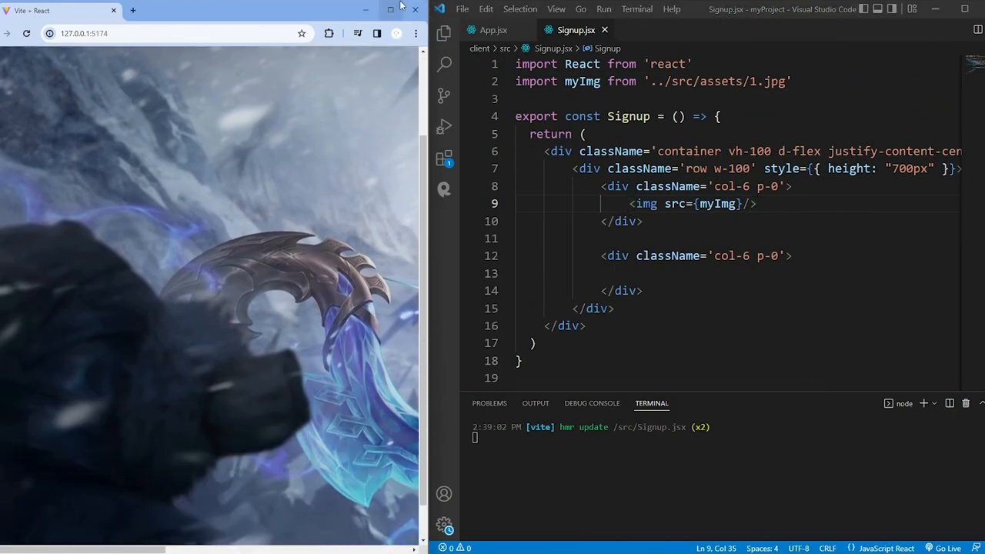
pyautogui.click(391, 9)
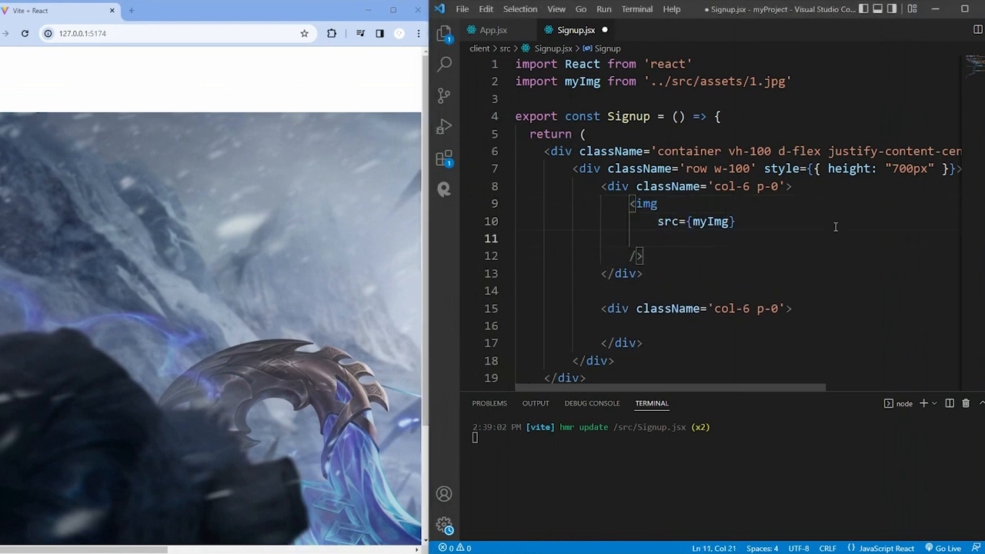
# Position the image absolutely at 700px height inside a position-relative, overflow-hidden column and check the page.
pyautogui.write("className='position-absolute '")
pyautogui.write('style={')
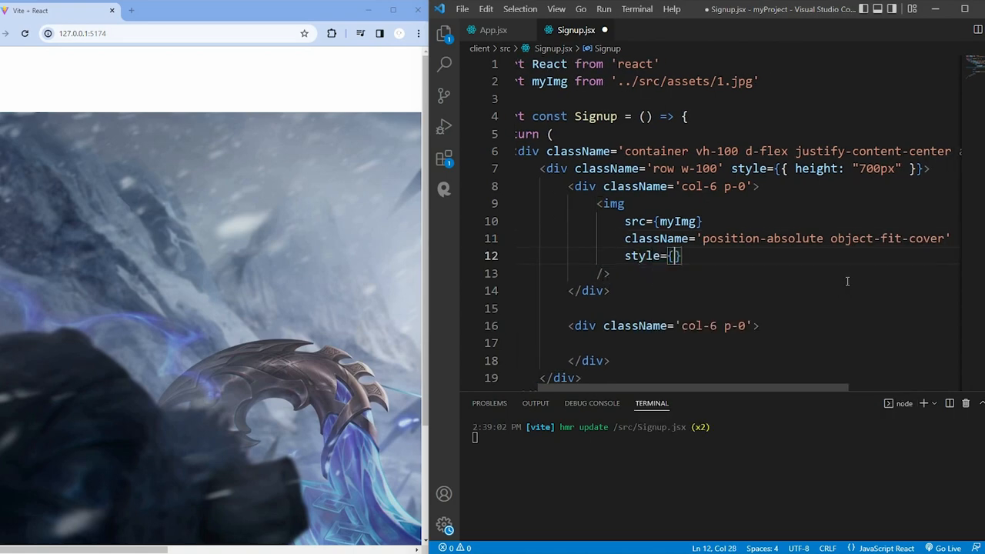
pyautogui.write('height: "700px", left: "-500px')
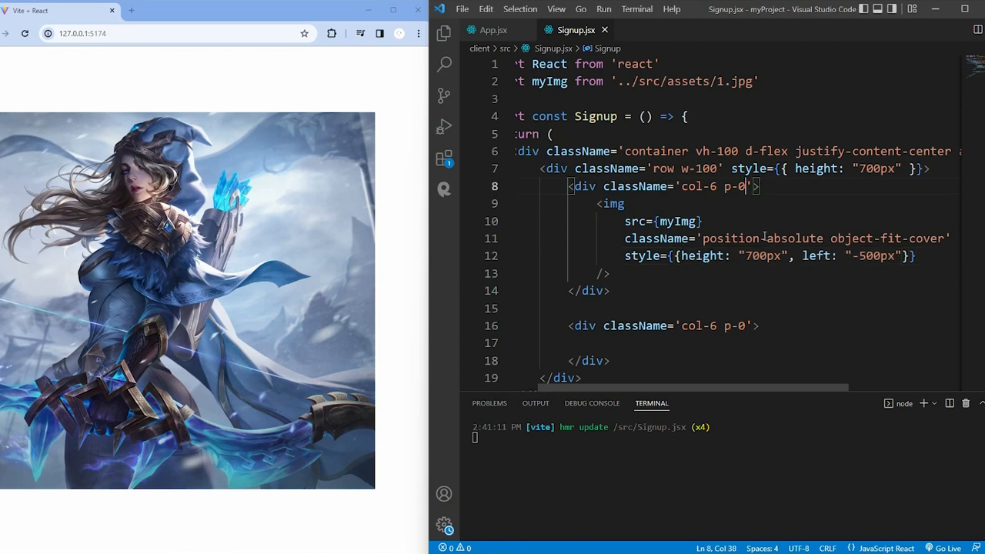
pyautogui.write('position-relative')
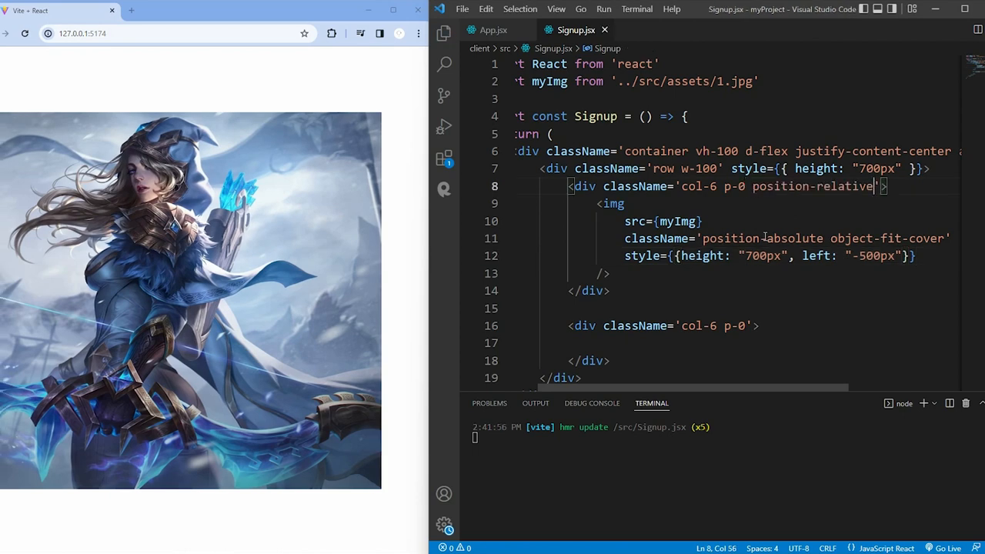
pyautogui.write('overflow-hidden')
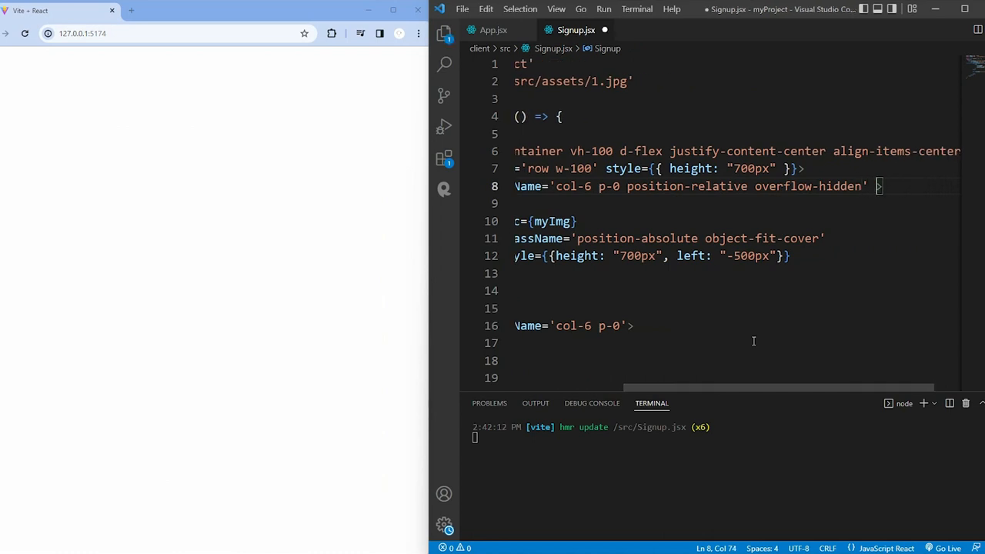
pyautogui.write('style={{}}')
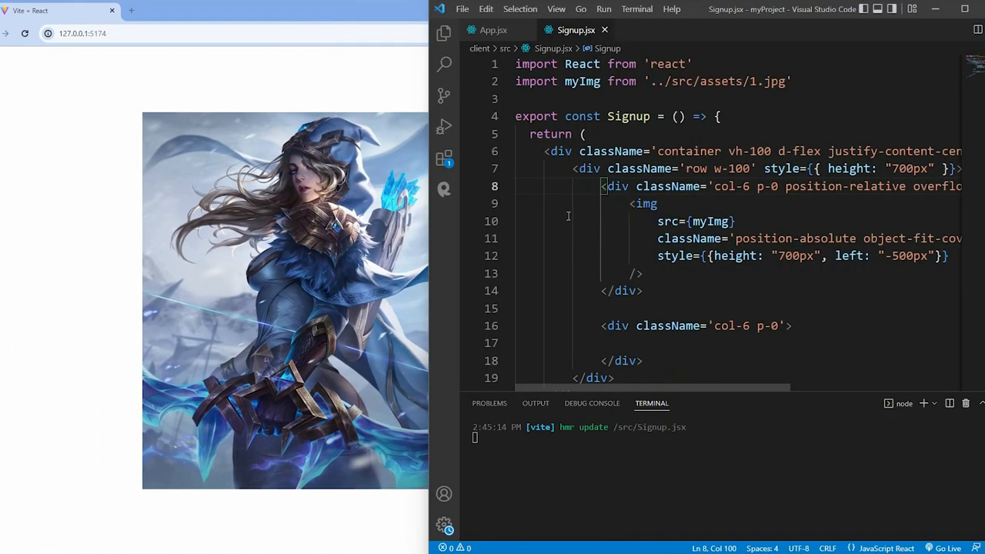
pyautogui.click(508, 186)
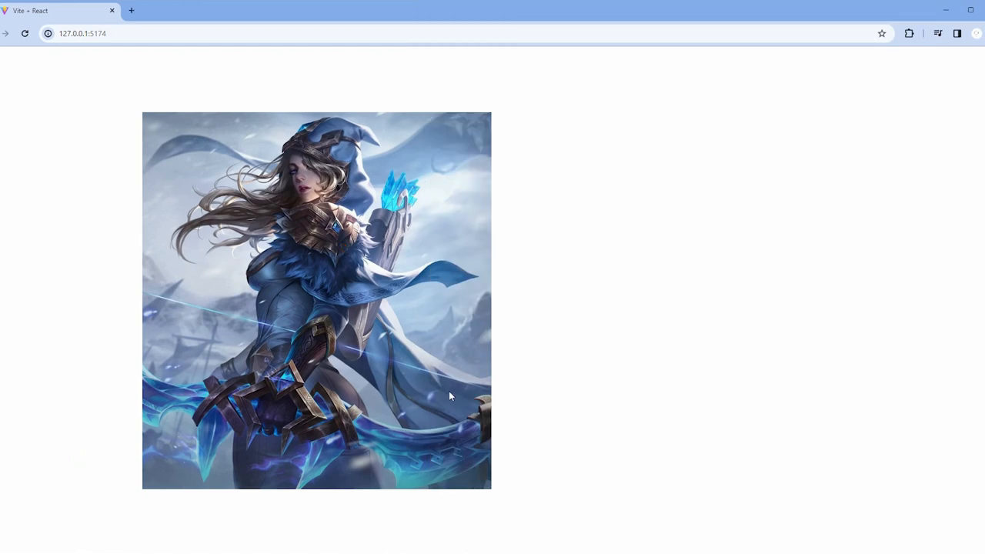
pyautogui.moveTo(545, 286)
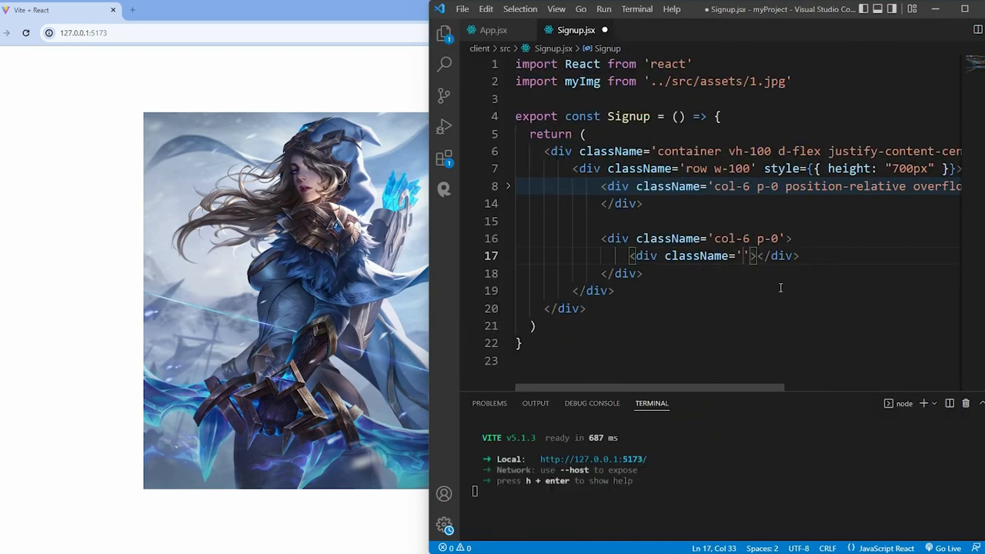
# Add a 'd-flex h-100' centered div with background #151424 in the second column.
pyautogui.write('d-flex h-100')
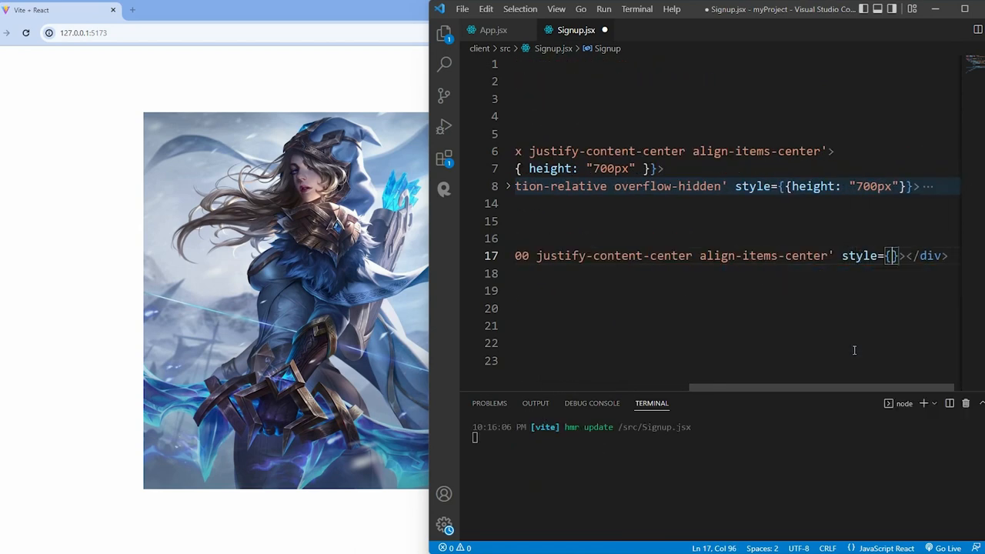
pyautogui.write('background: "#151424"')
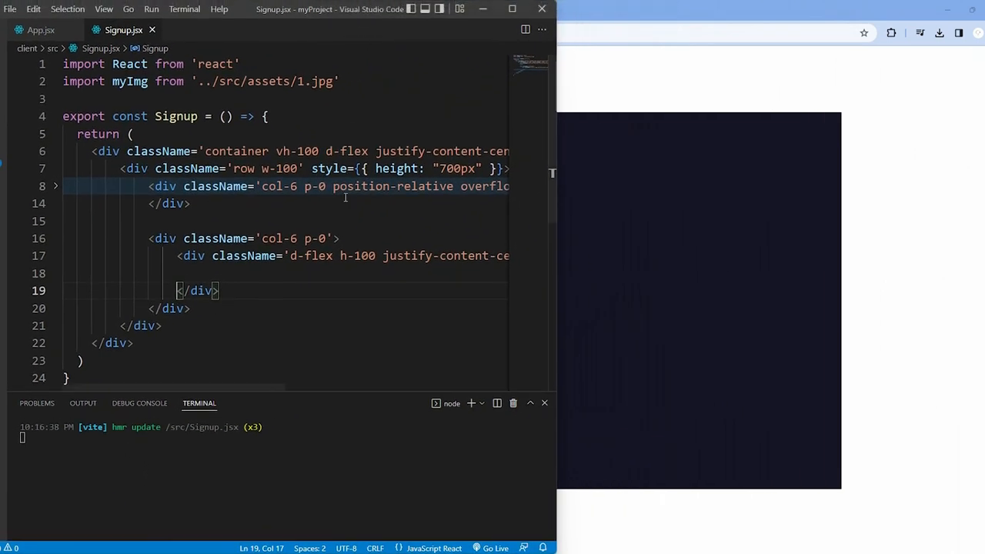
pyautogui.moveTo(328, 319)
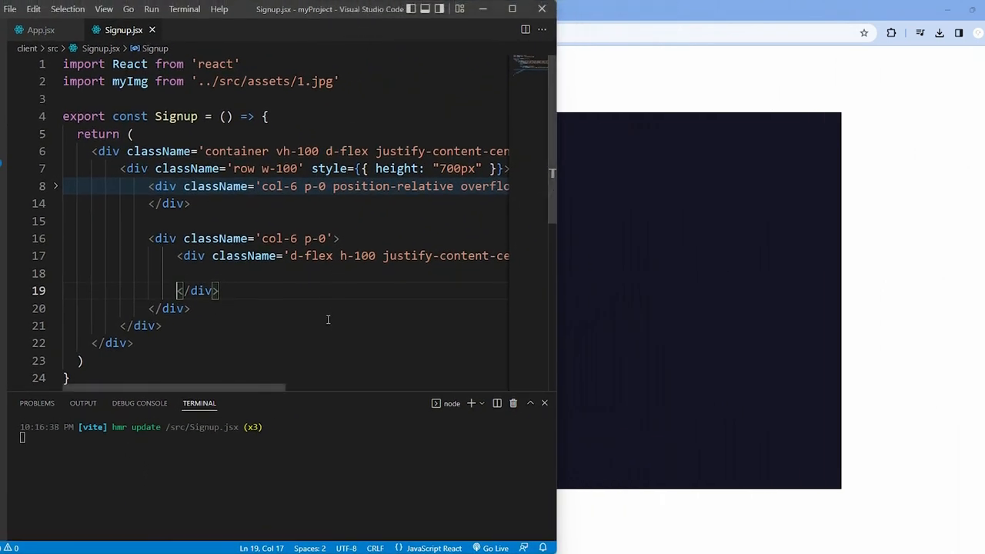
# Add a 'text-white fs-5' REGISTER heading followed by a 350px-wide form.
pyautogui.write('<h1></h1>')
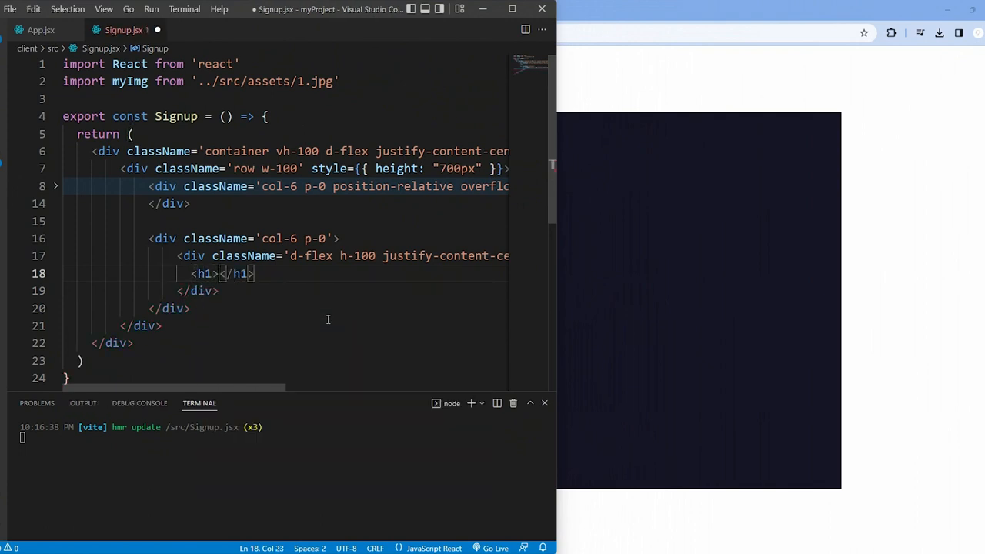
pyautogui.write('REGISTER')
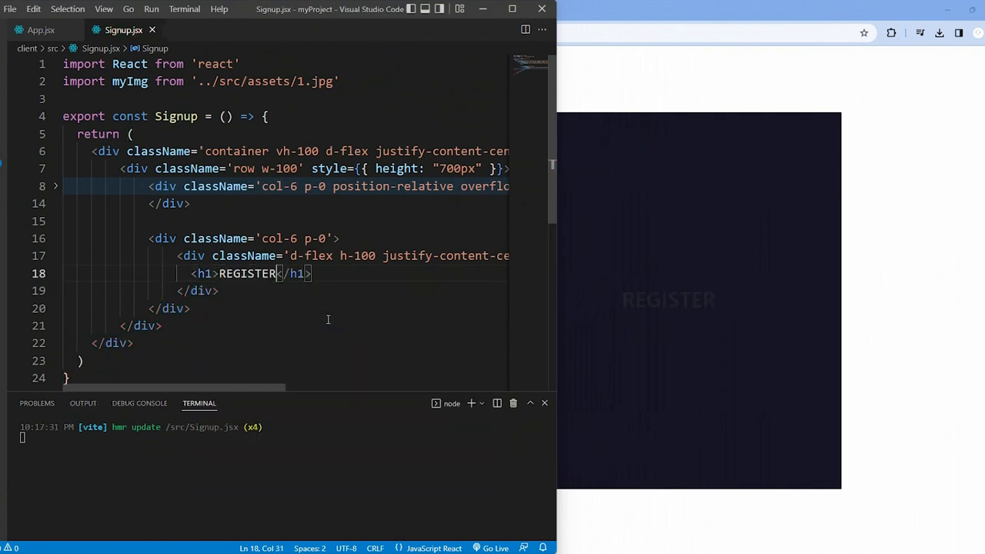
pyautogui.write("className=''")
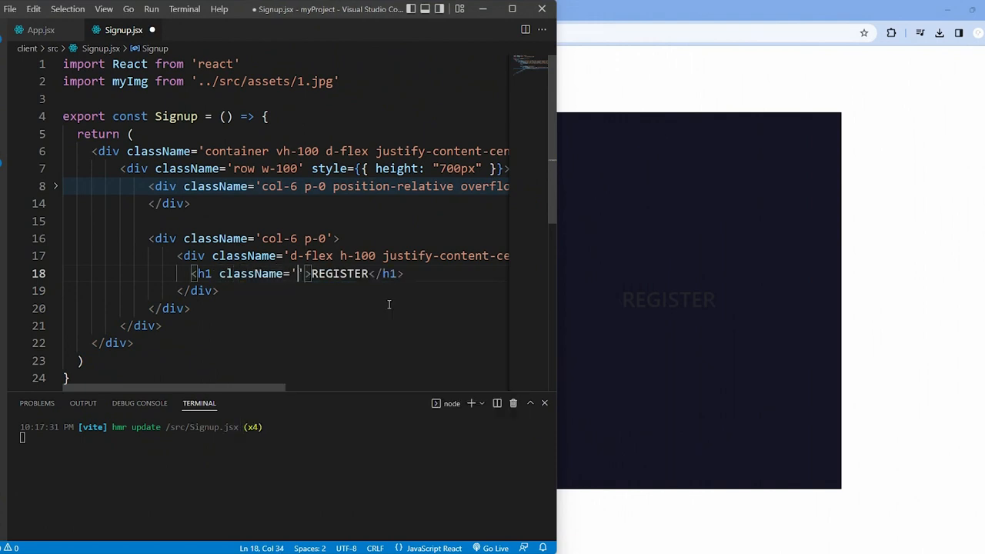
pyautogui.write('text-white fs-5')
pyautogui.write('<form></form>')
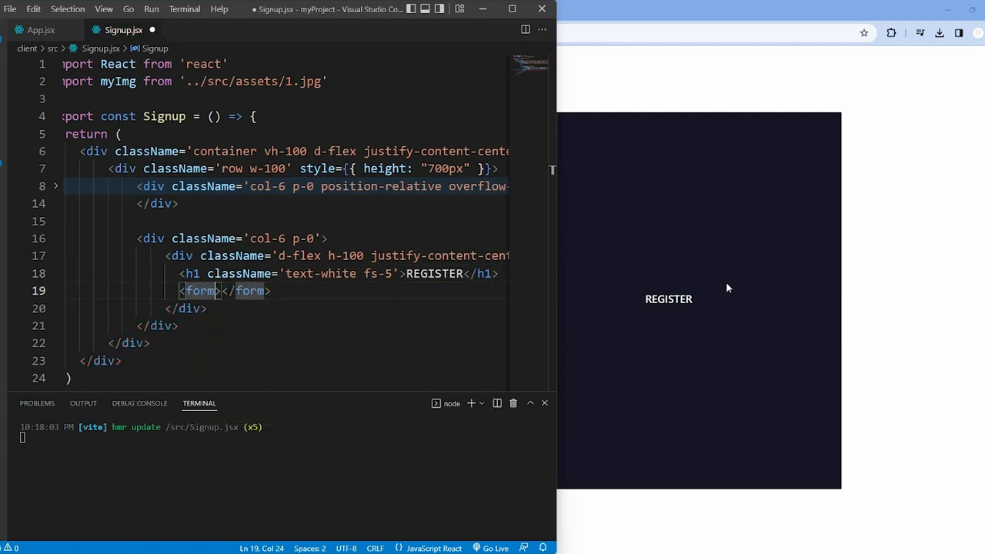
pyautogui.write('style={}')
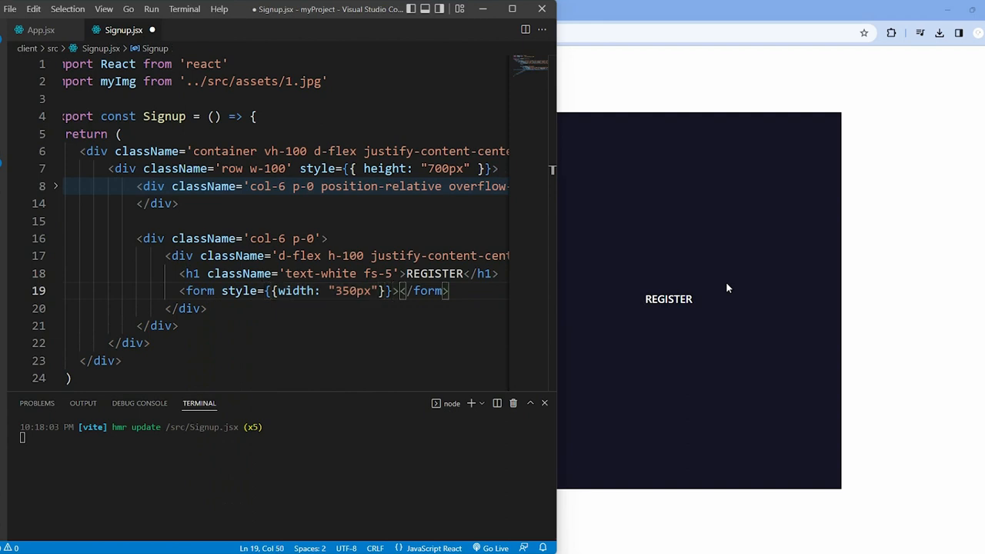
pyautogui.press('Enter')
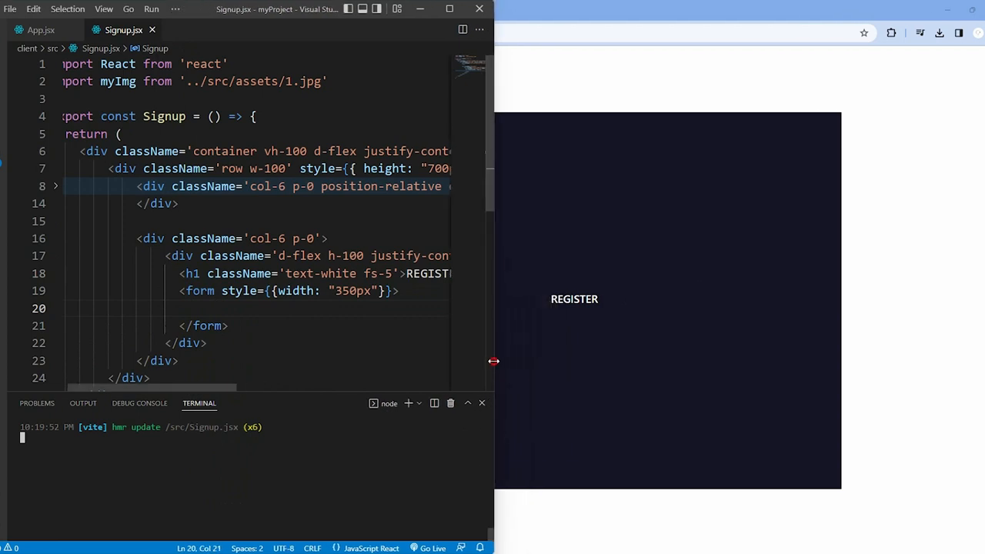
# Add an 'mb-3 text-white' div with a form-label Name label for 'name'.
pyautogui.write("<div className='mb-3'></div>")
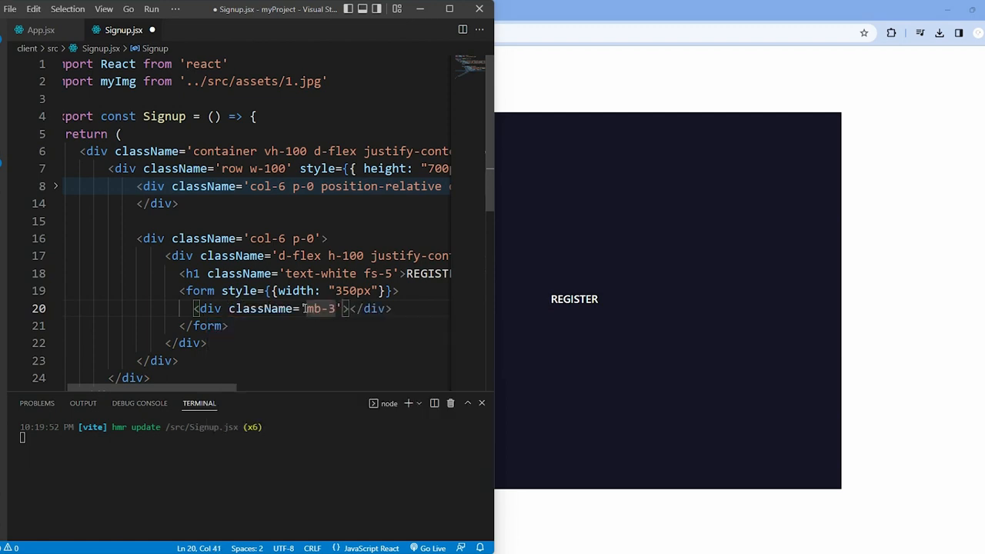
pyautogui.write('text-white')
pyautogui.write('<label></label>')
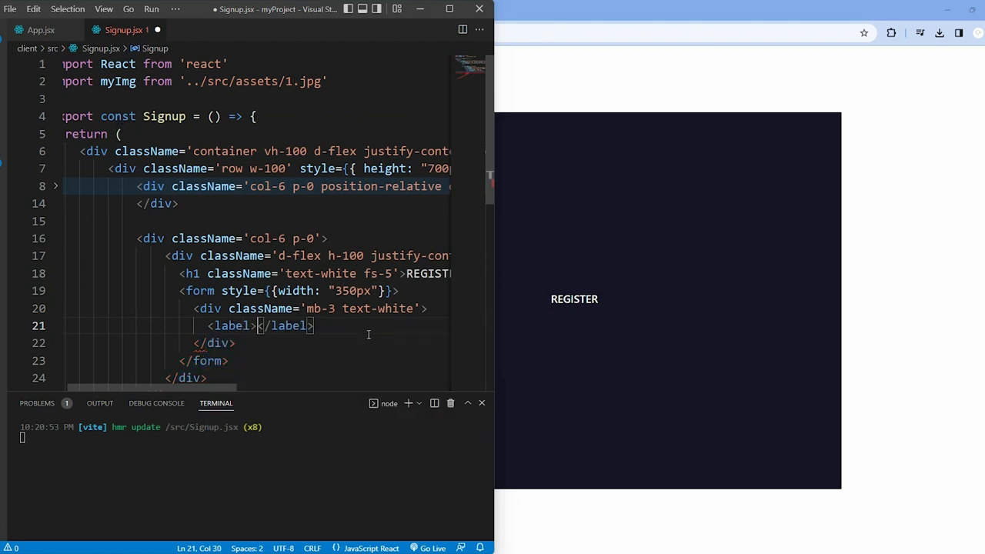
pyautogui.write("htmlFor='name'")
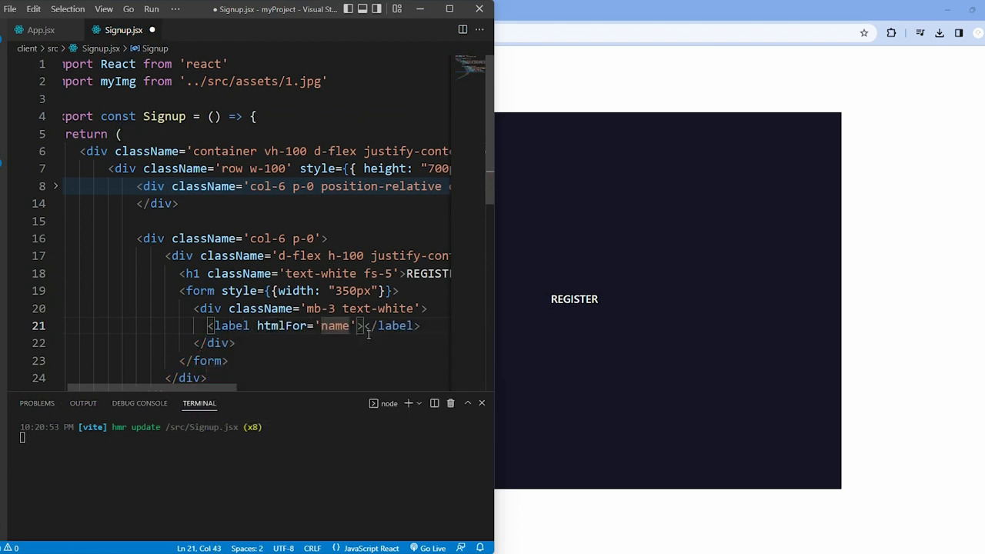
pyautogui.write("className=''")
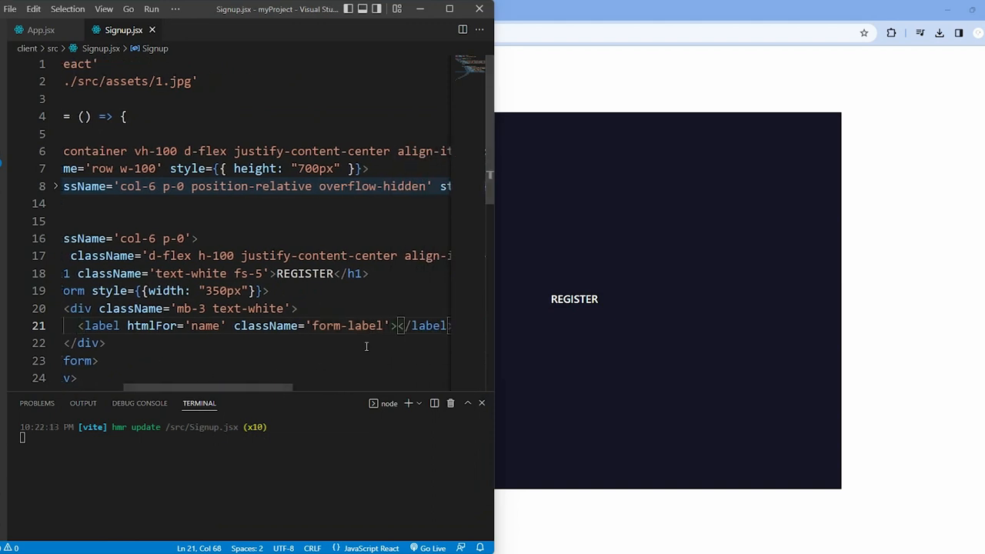
pyautogui.write('Name')
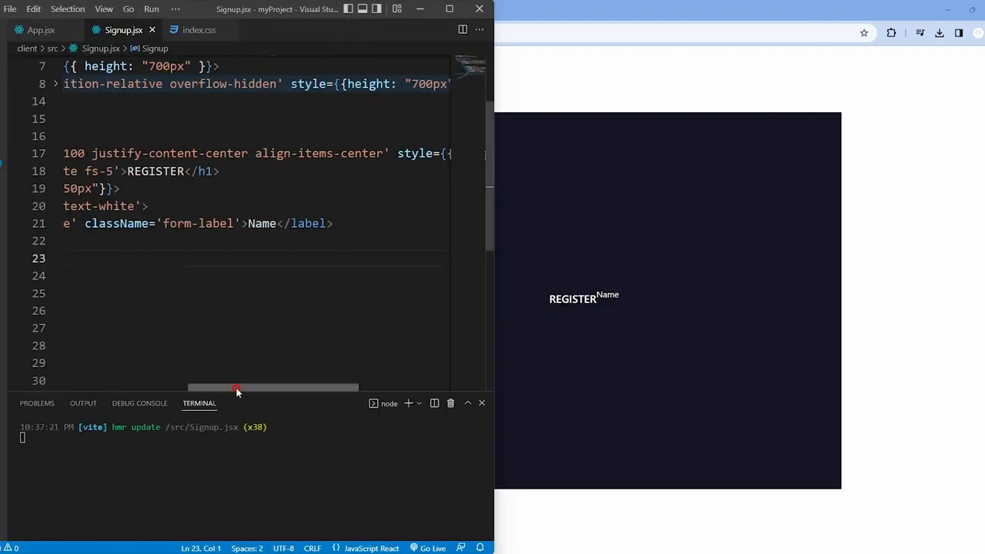
# Add a text input below the Name label and start its className.
pyautogui.write('</div>')
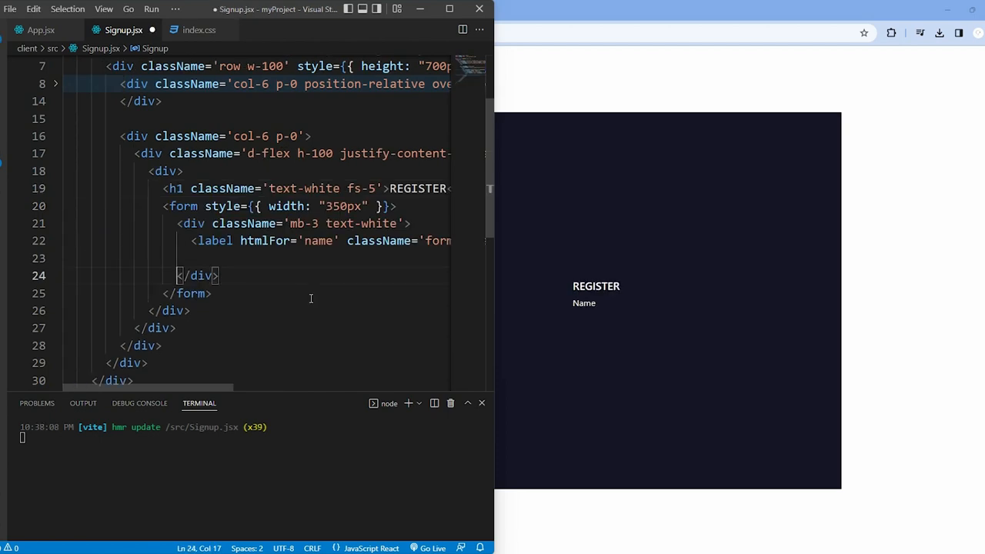
pyautogui.write('<')
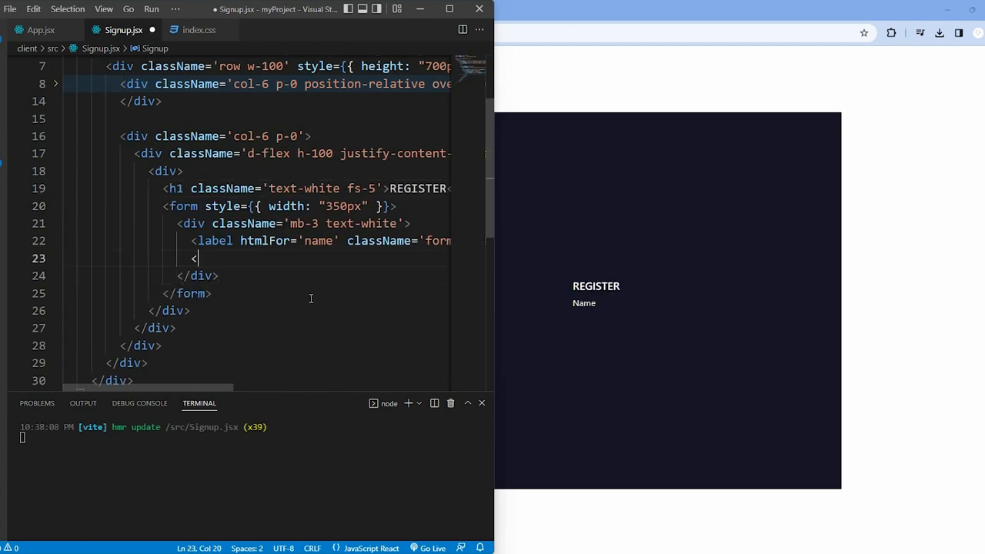
pyautogui.write('input/>')
pyautogui.write("type='text")
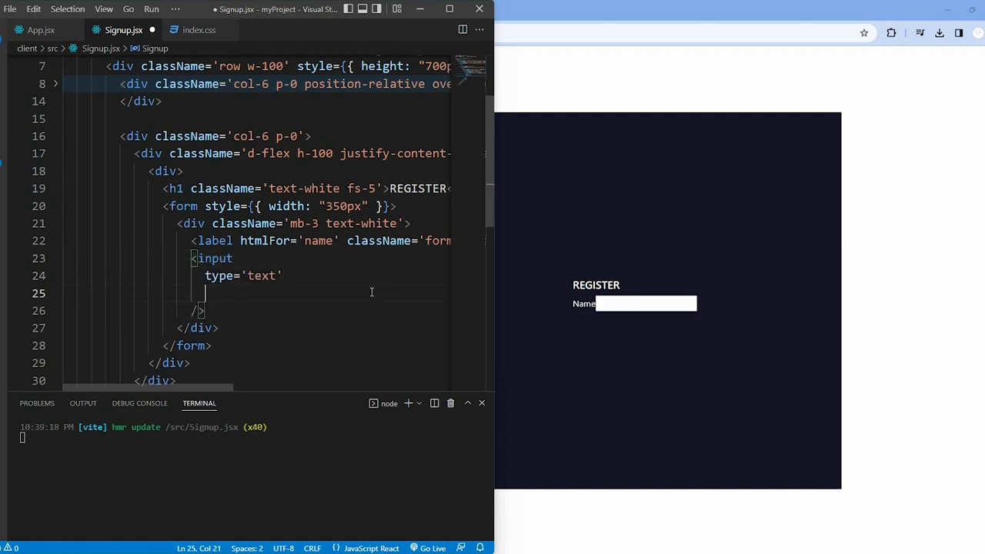
pyautogui.write('cla')
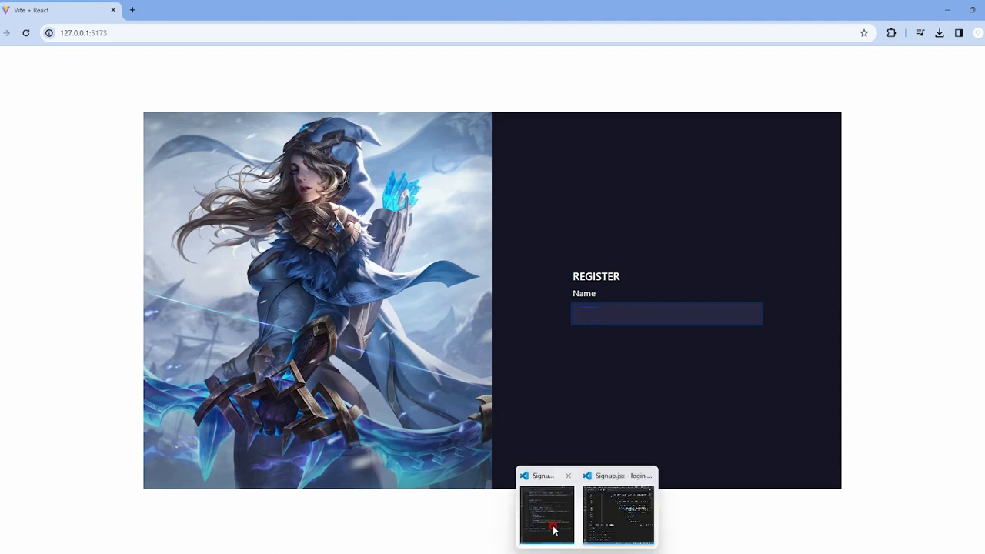
# Duplicate the input block for Email and Password fields with matching labels and names.
pyautogui.click(546, 514)
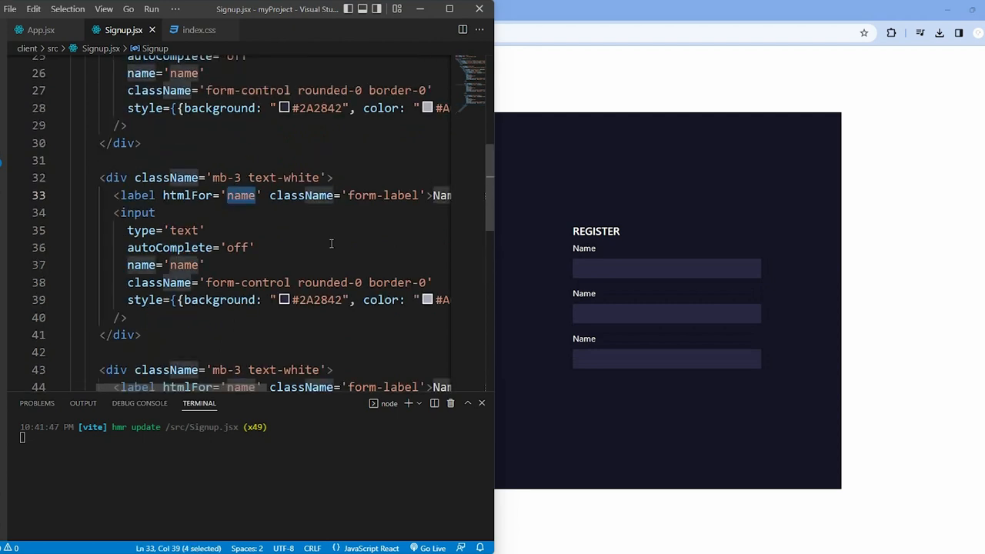
pyautogui.write('email')
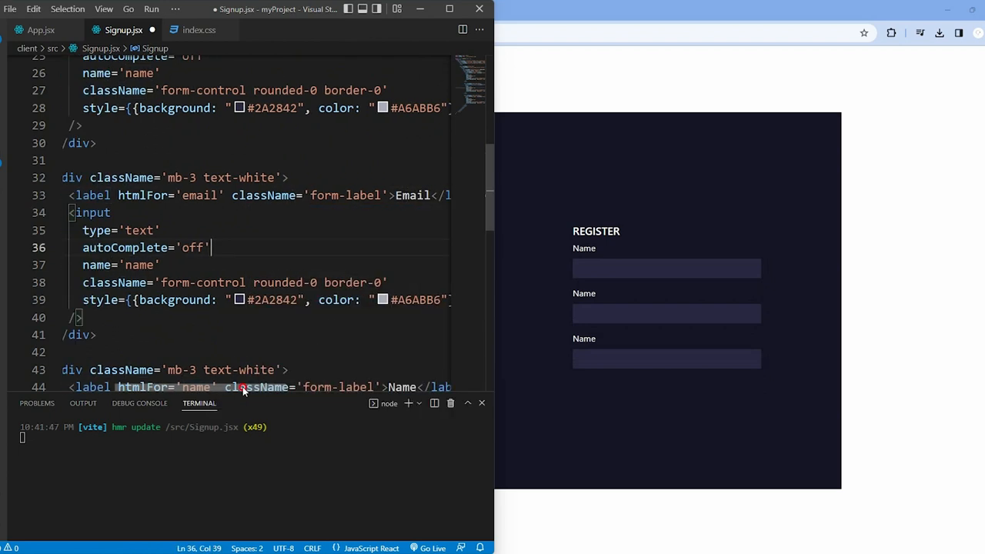
pyautogui.write("email'")
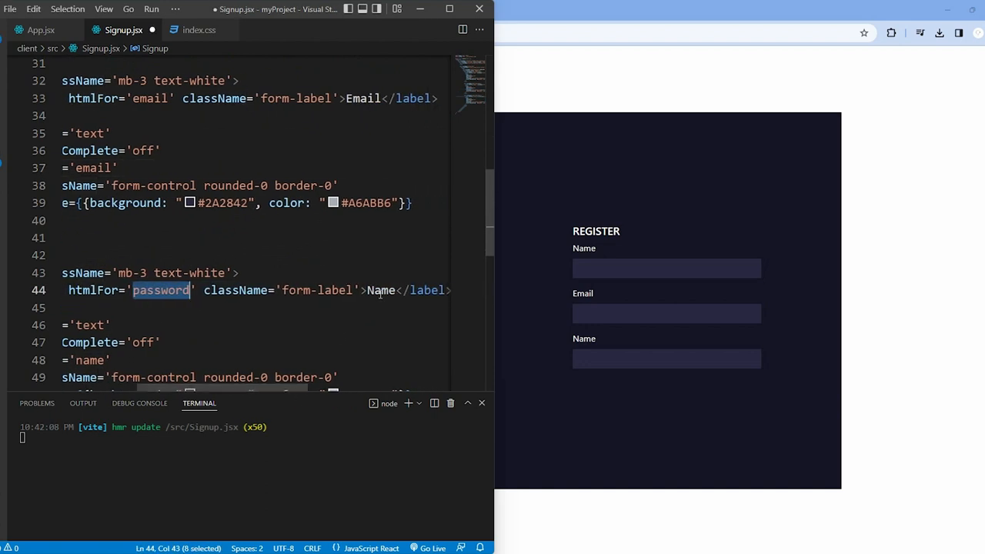
pyautogui.write('Password')
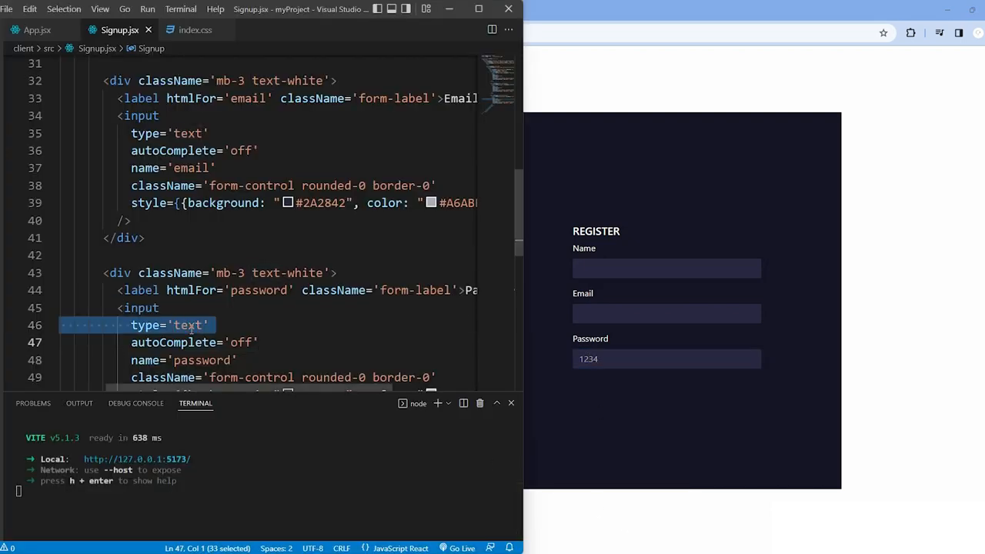
pyautogui.write('password')
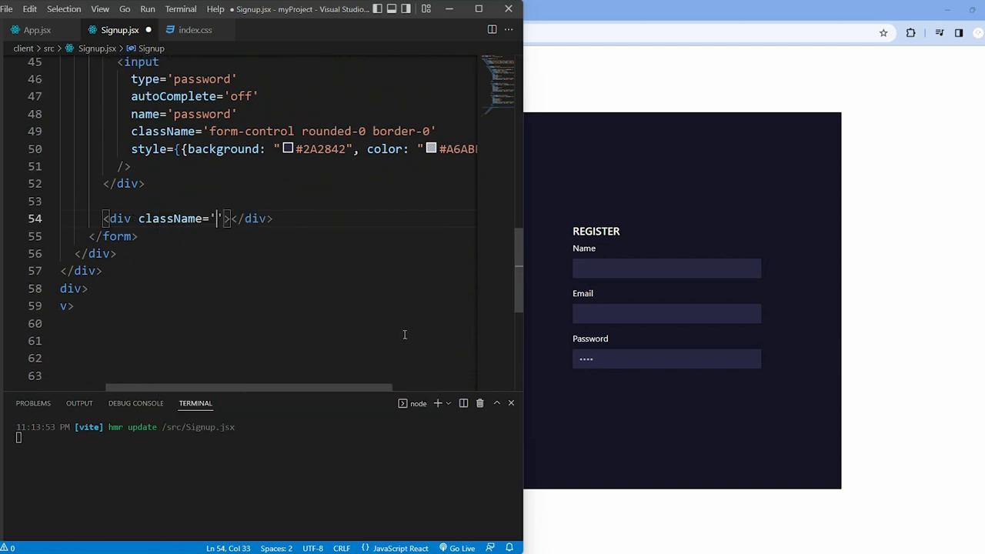
# Add a white d-flex div holding a checkbox input and a 'Terms and Conditions and Privacy Policy' label.
pyautogui.write('mb-3')
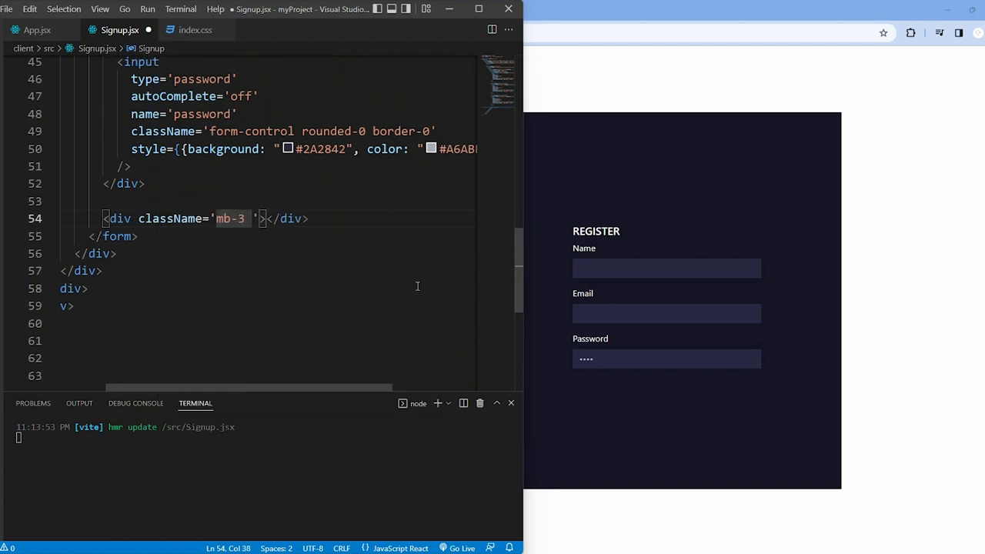
pyautogui.write('text-white')
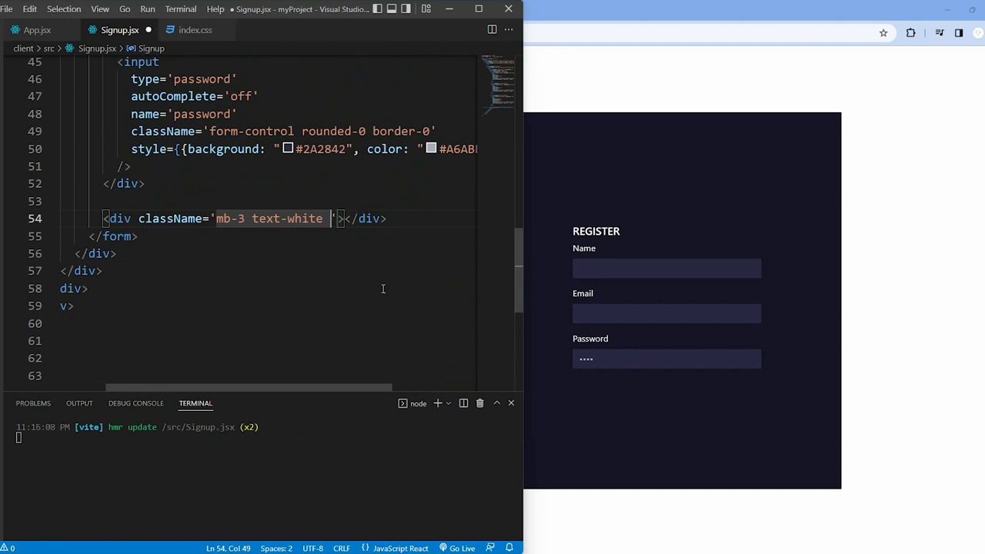
pyautogui.write('d-flex')
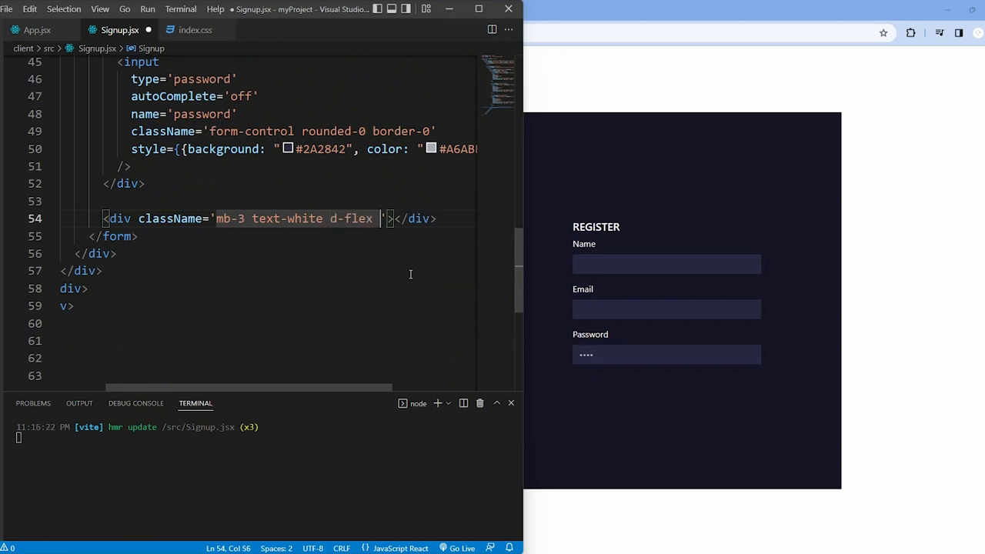
pyautogui.write('align-items-start')
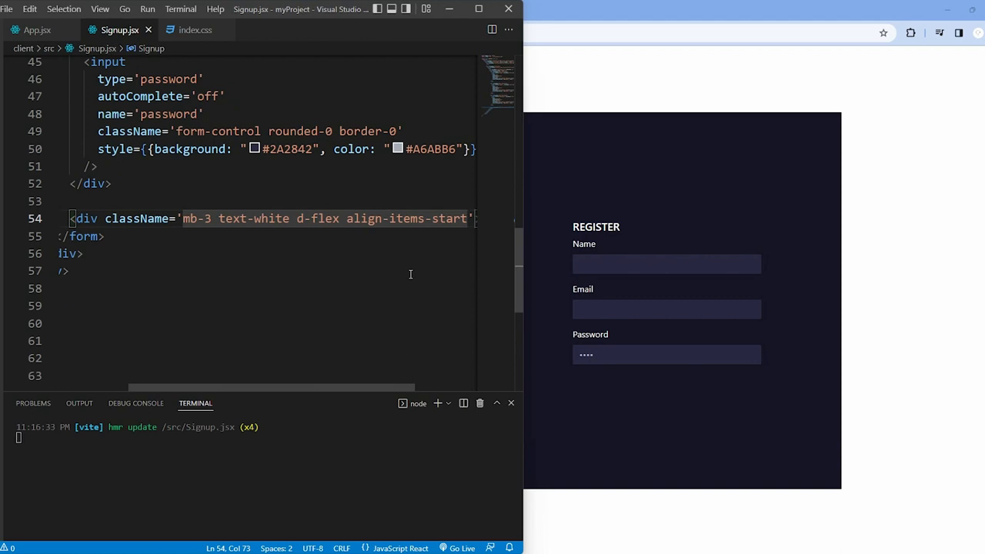
pyautogui.write('<input/>')
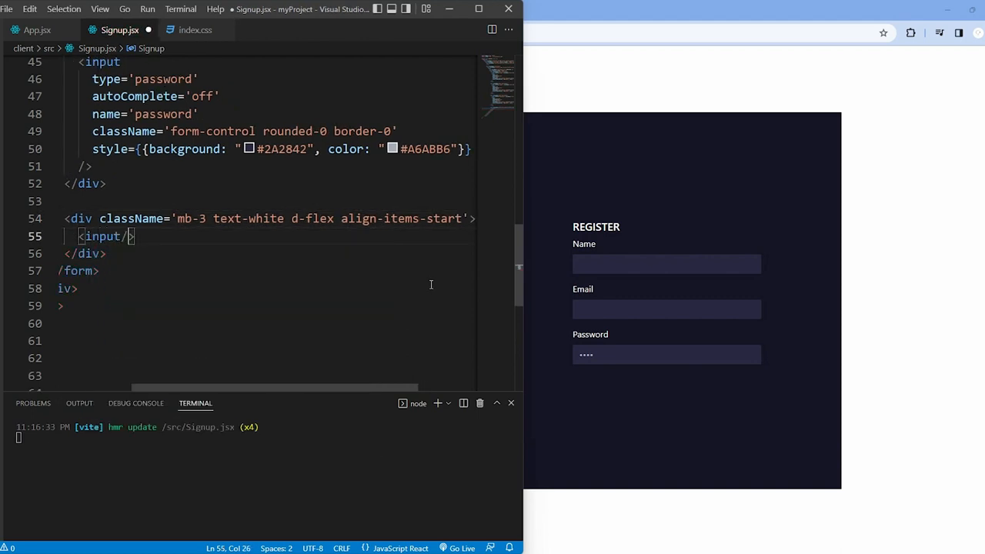
pyautogui.write('type="checkbox" className=\'mt-2')
pyautogui.write('Im am 18 years old and I have read and accept')
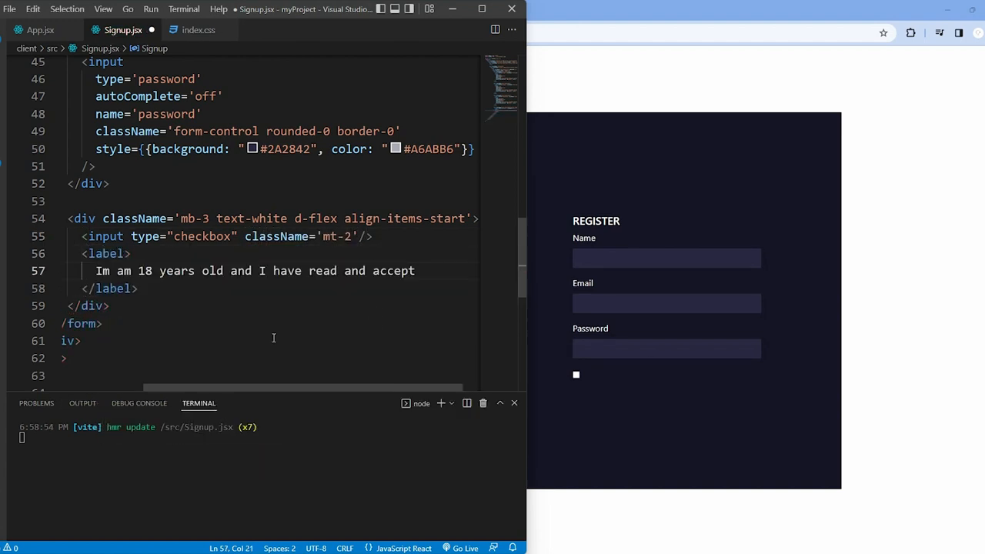
pyautogui.write('Terms and Conditions and Privacy Policy')
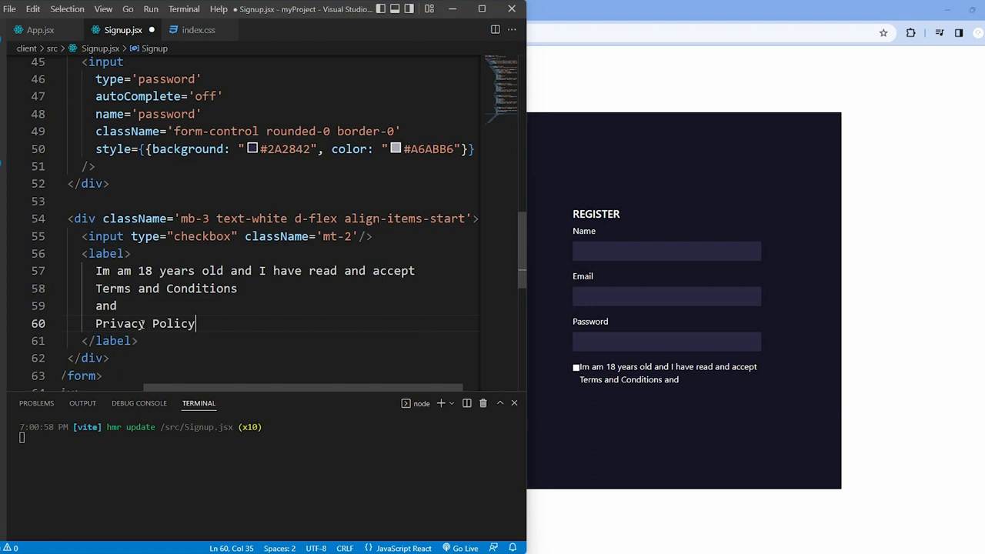
pyautogui.write("htmlFor='checkbox'")
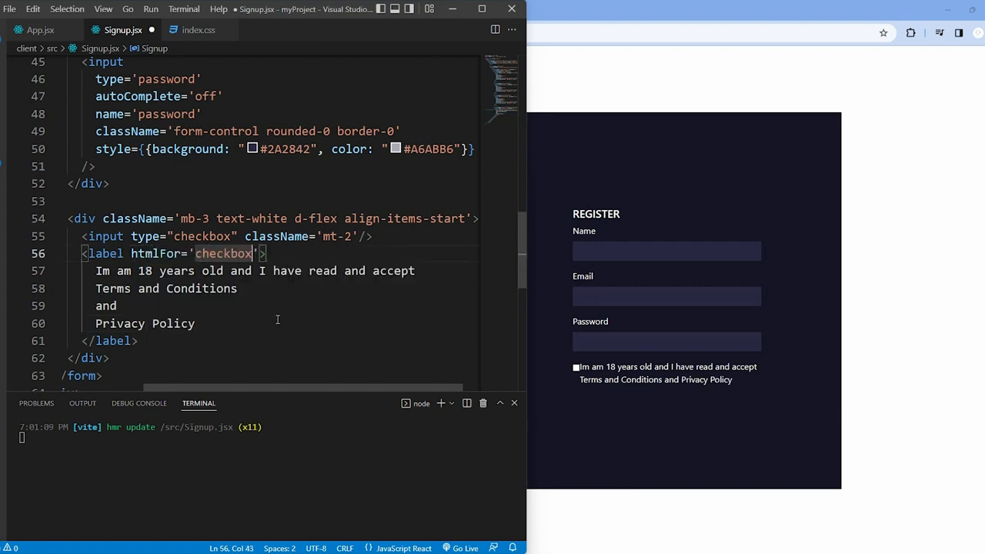
pyautogui.write("className=''")
pyautogui.write('&nbsp;')
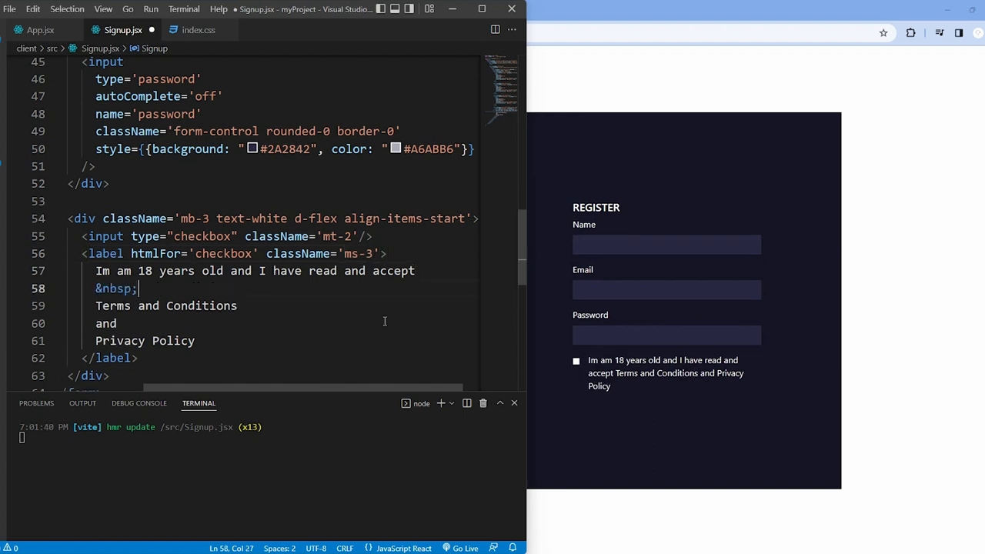
# Wrap the terms text in spans styled 'text-decoration-underline text-info' and tick the checkbox in Chrome.
pyautogui.press('enter')
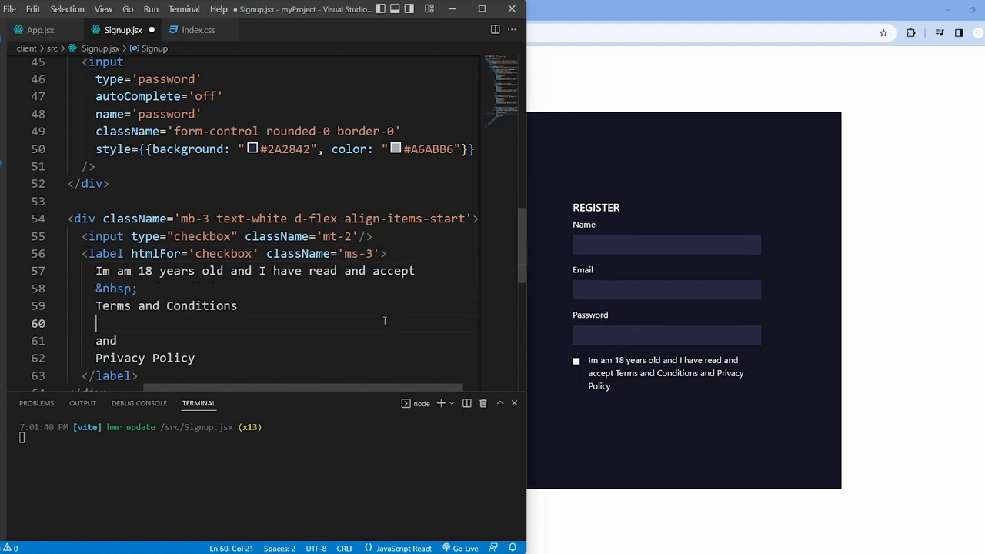
pyautogui.write('<span></span>')
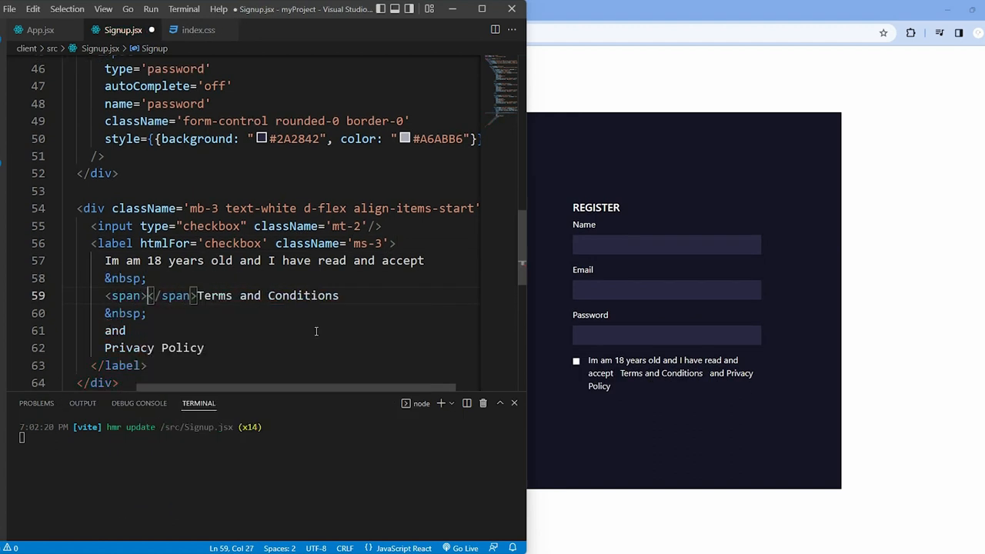
pyautogui.write('Terms and Conditions')
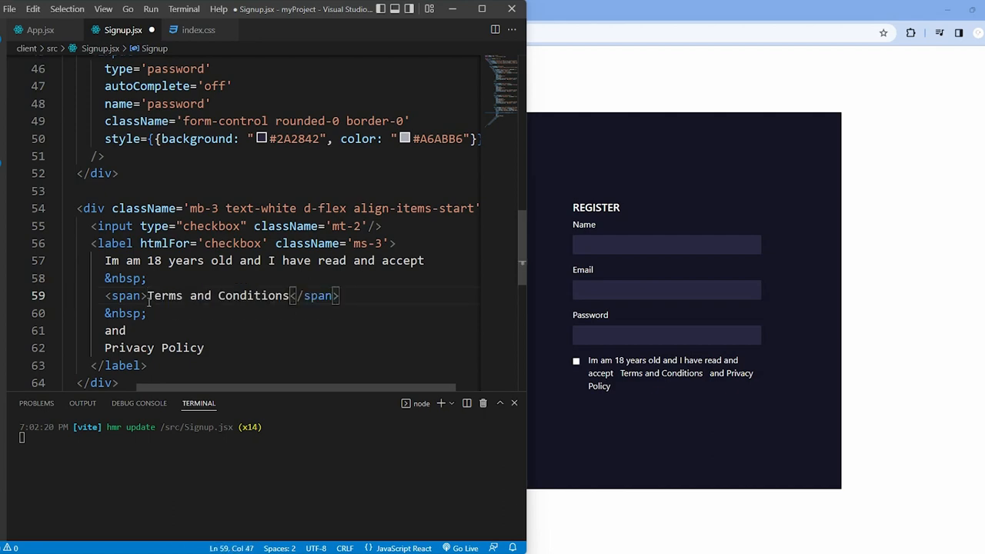
pyautogui.write("className='text-decoration-underline text-info'>")
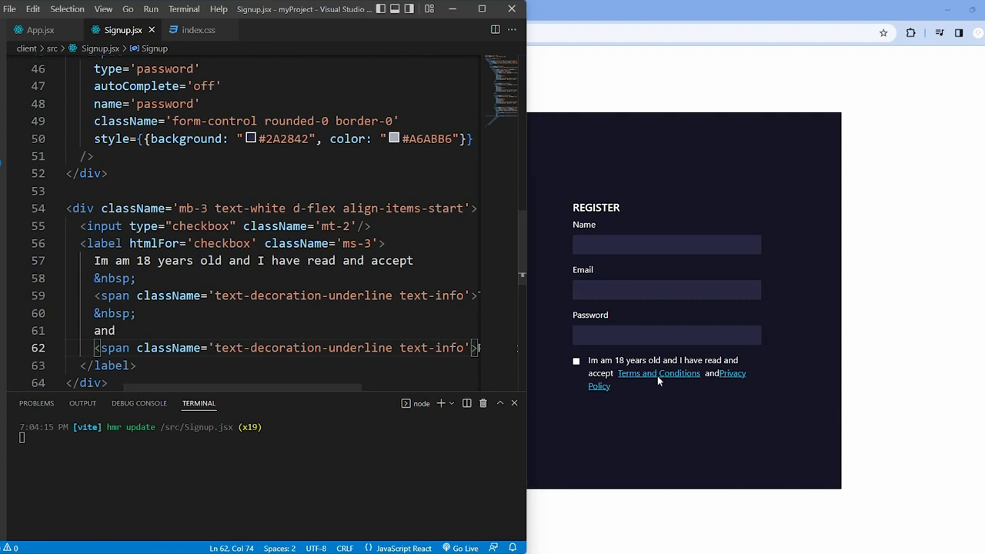
pyautogui.click(576, 360)
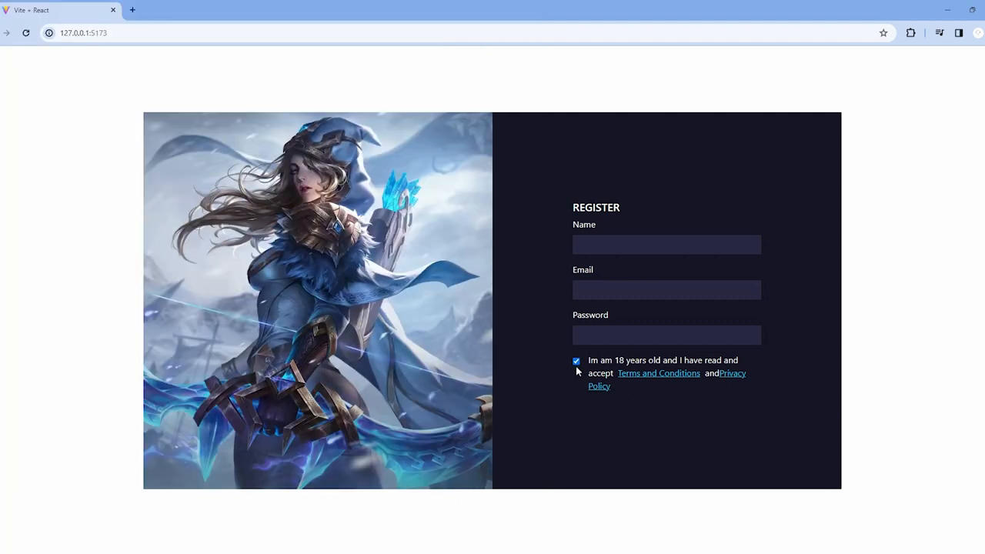
pyautogui.click(576, 360)
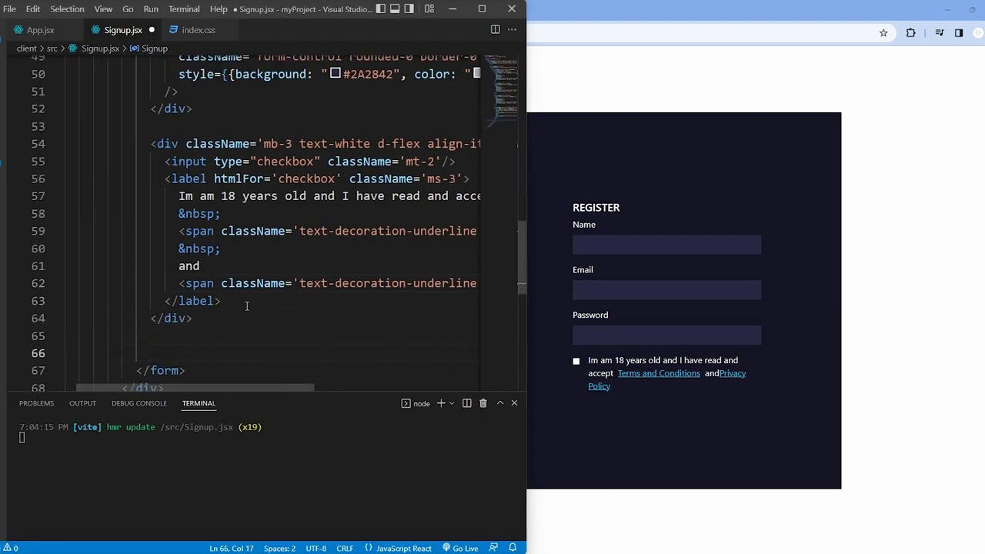
# Add a submit button styled 'btn btn-info w-100 rounded-0' reading REGISTER.
pyautogui.write('<button></button>')
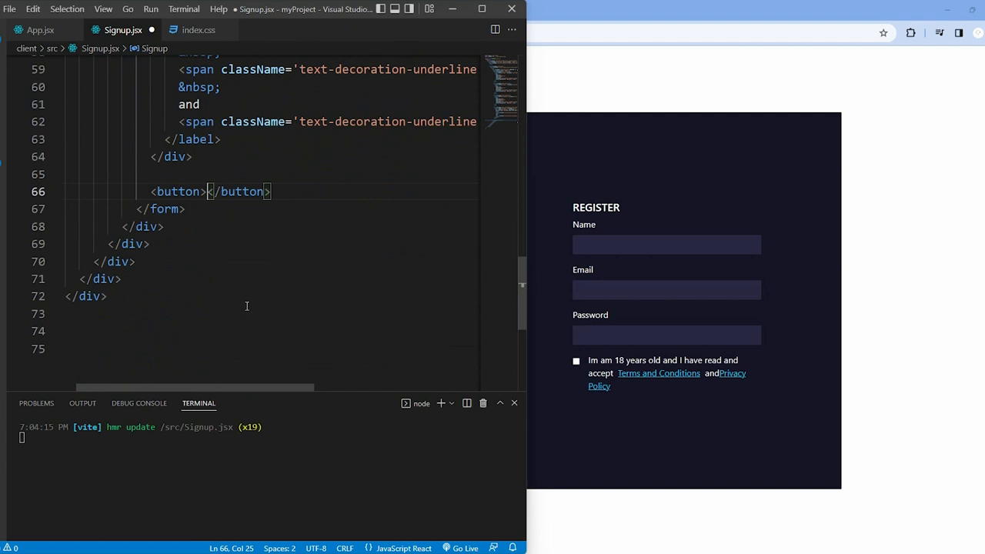
pyautogui.write("type='submit' className='")
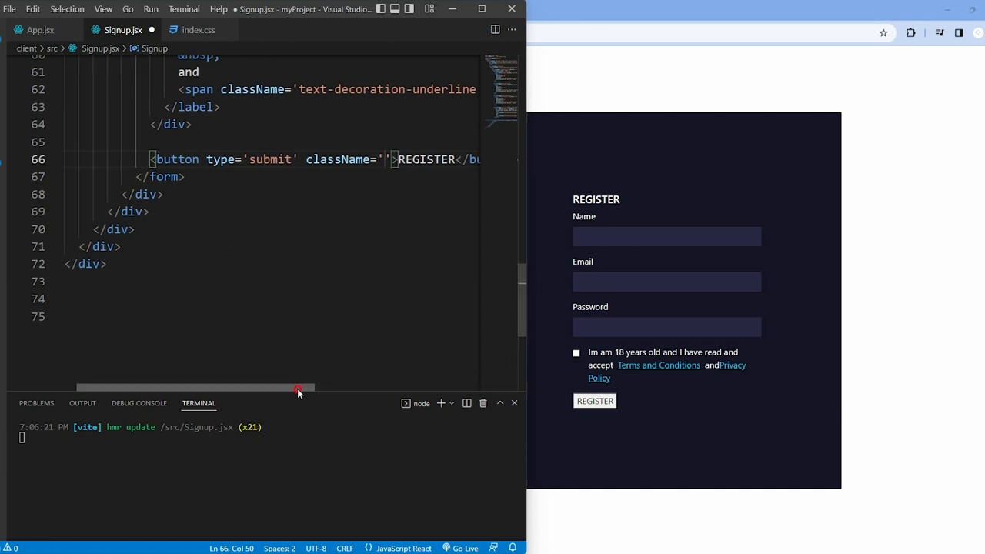
pyautogui.write('btn btn-info')
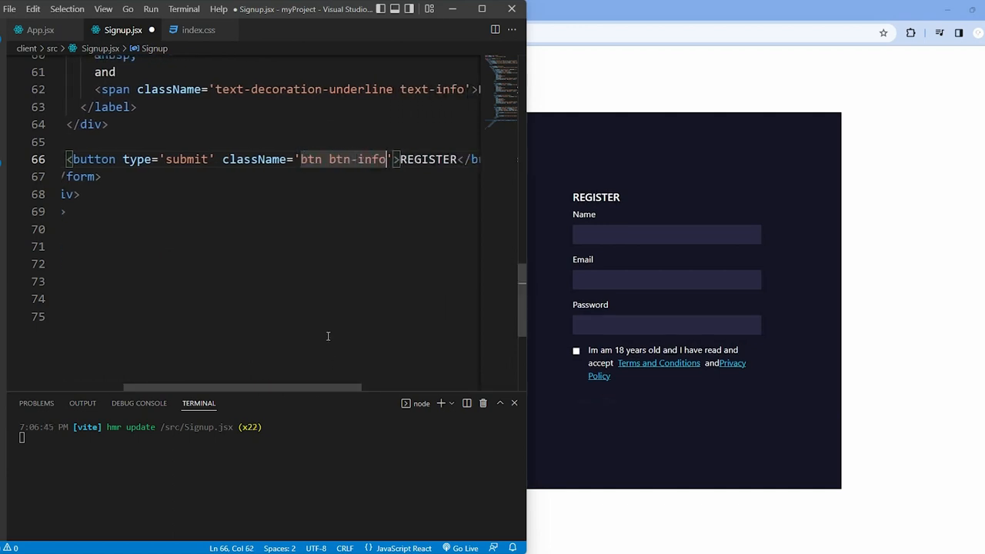
pyautogui.write('w-100 rounded-')
pyautogui.write('<p>')
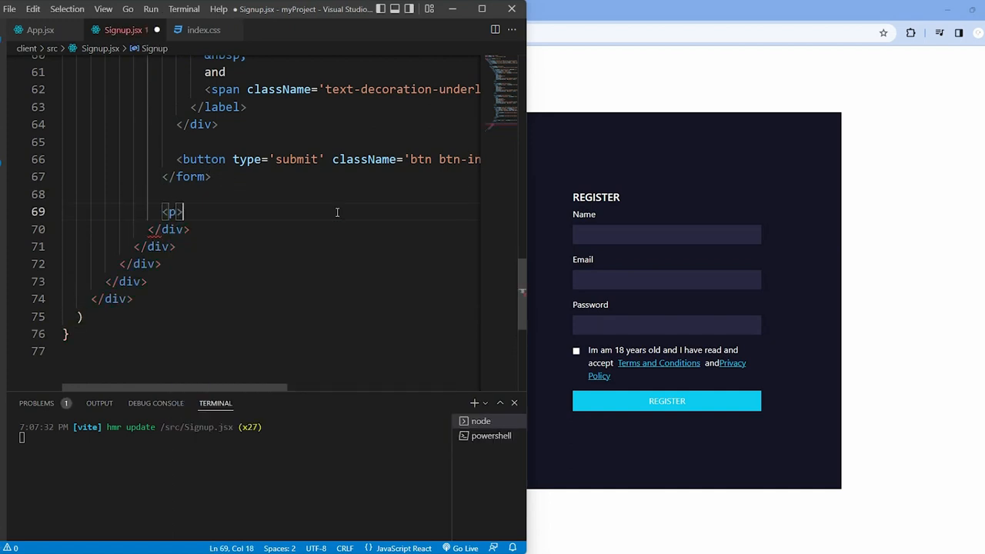
# Add a paragraph 'Or via social network' with className 'text-white mt-3 text-center'.
pyautogui.write('Or via social network</p>')
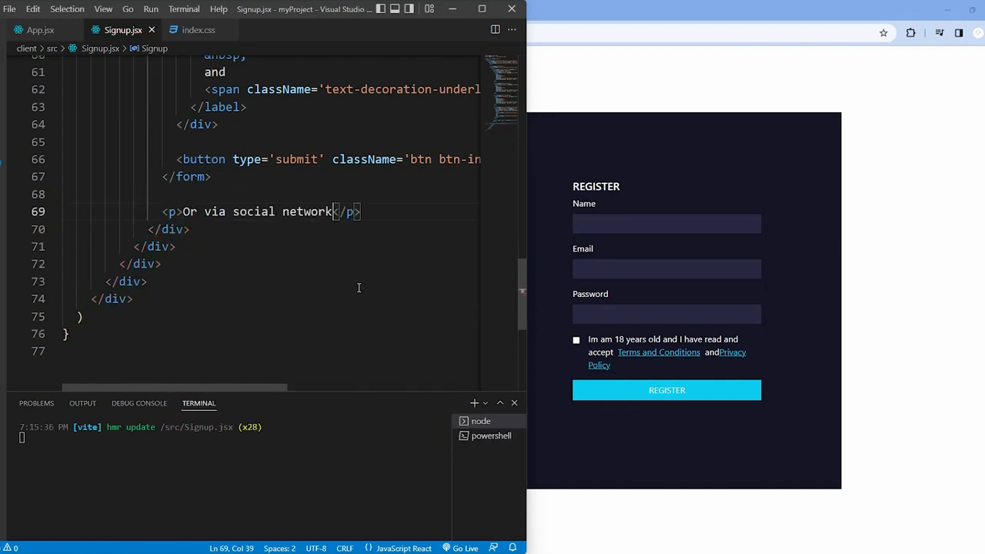
pyautogui.write("className='text-white'")
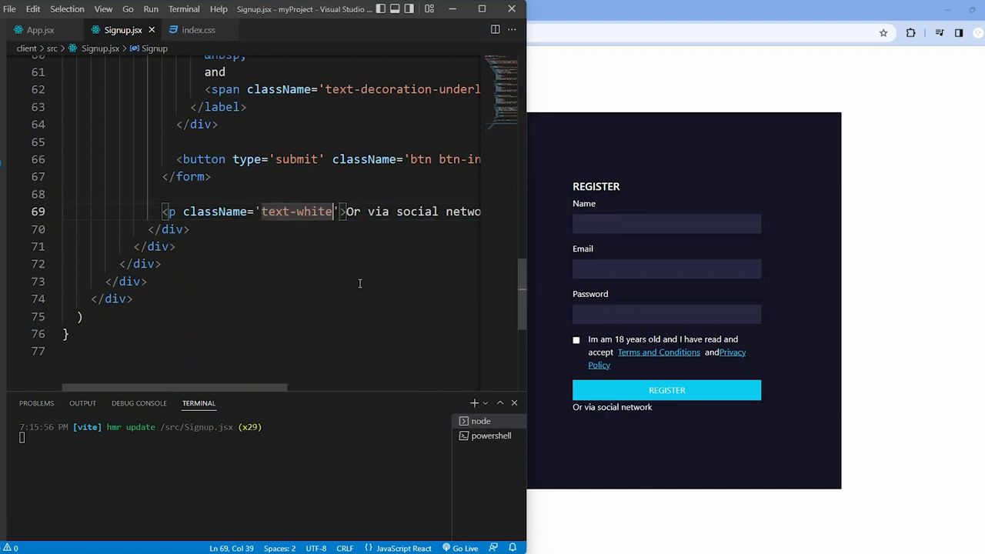
pyautogui.write('mt-3 text')
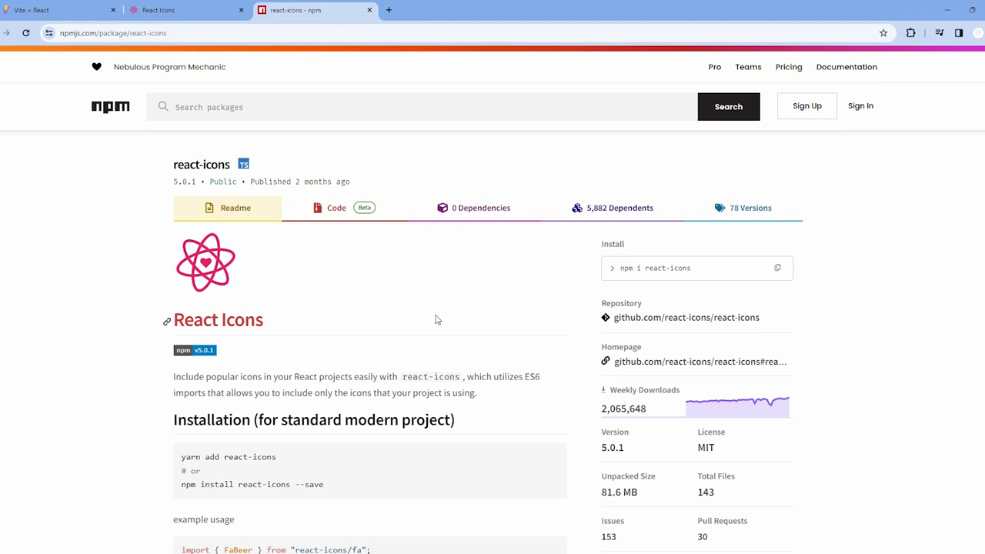
pyautogui.moveTo(345, 335)
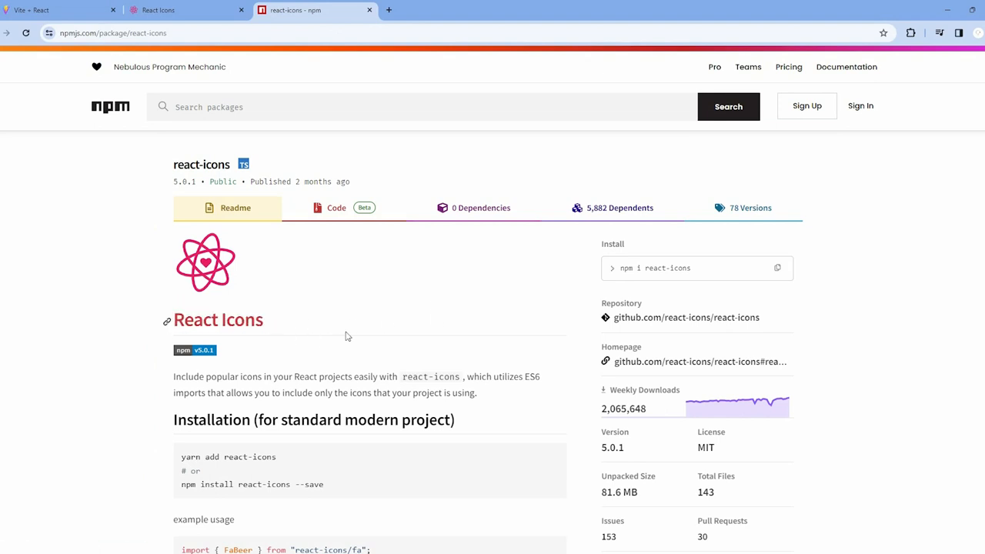
# Return from the react-icons npm page to the code editor.
pyautogui.click(777, 267)
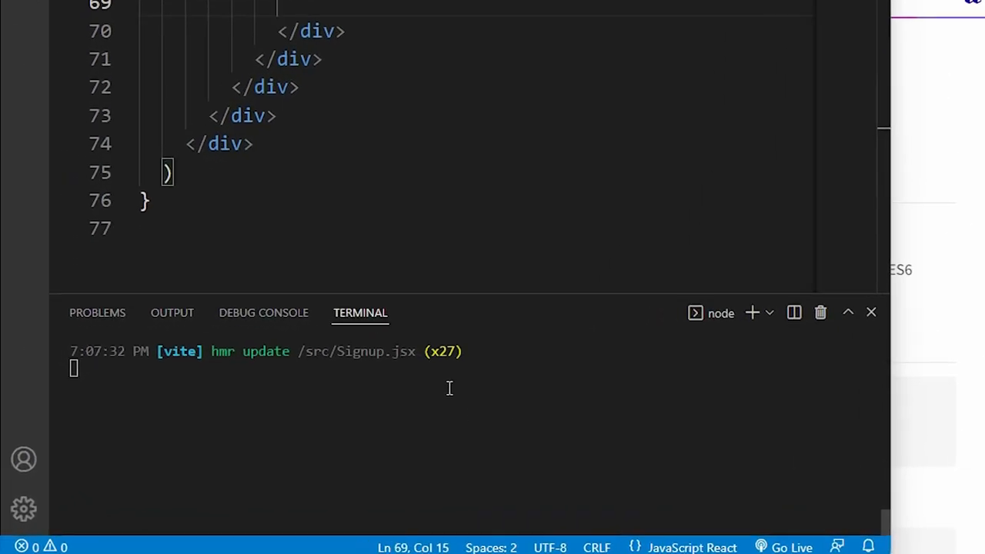
# Start a new PowerShell terminal, cd into client and run npm i react-icons.
pyautogui.click(768, 313)
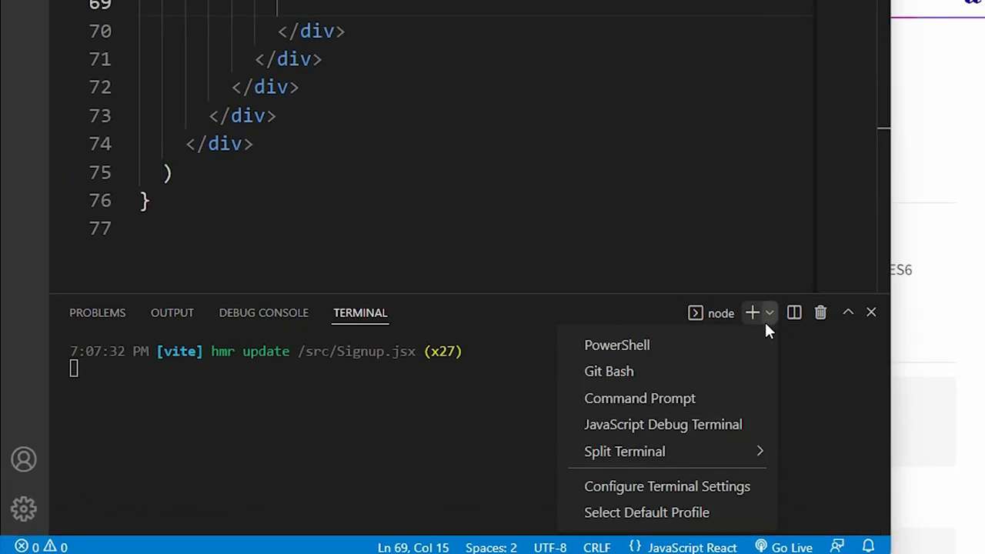
pyautogui.click(616, 345)
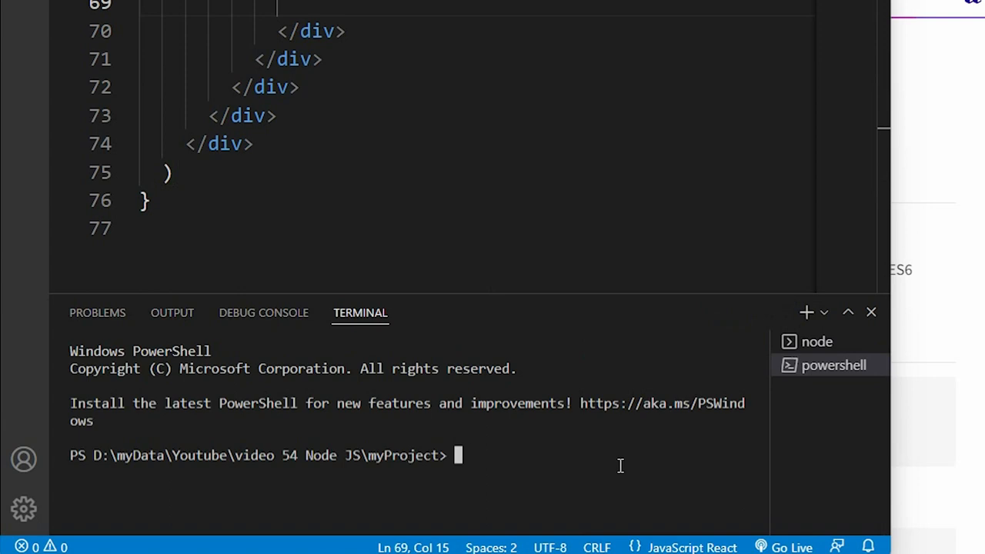
pyautogui.write('cd client')
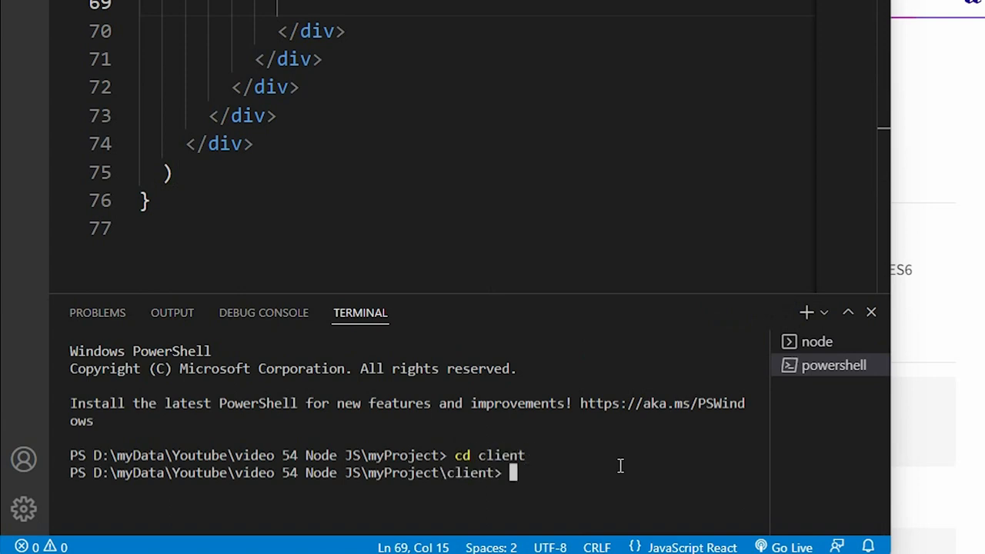
pyautogui.write('npm i react-icons')
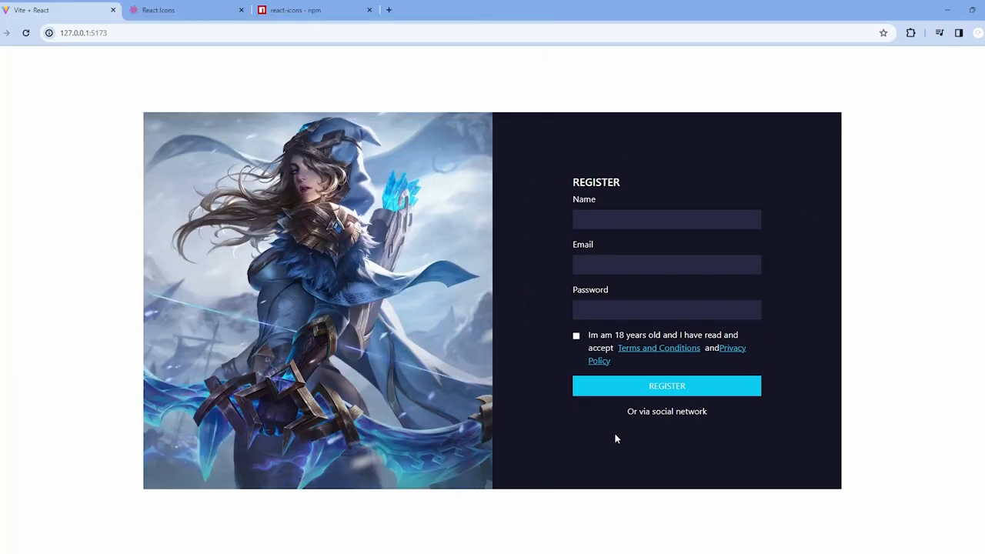
# Search 'google' on the React Icons site and copy the FaGooglePlusG icon name.
pyautogui.click(181, 9)
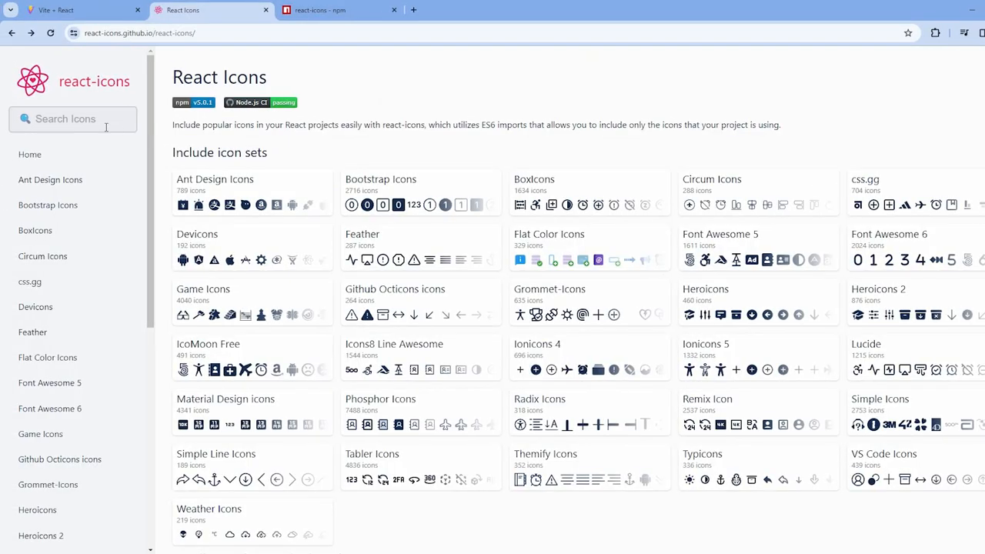
pyautogui.write('google')
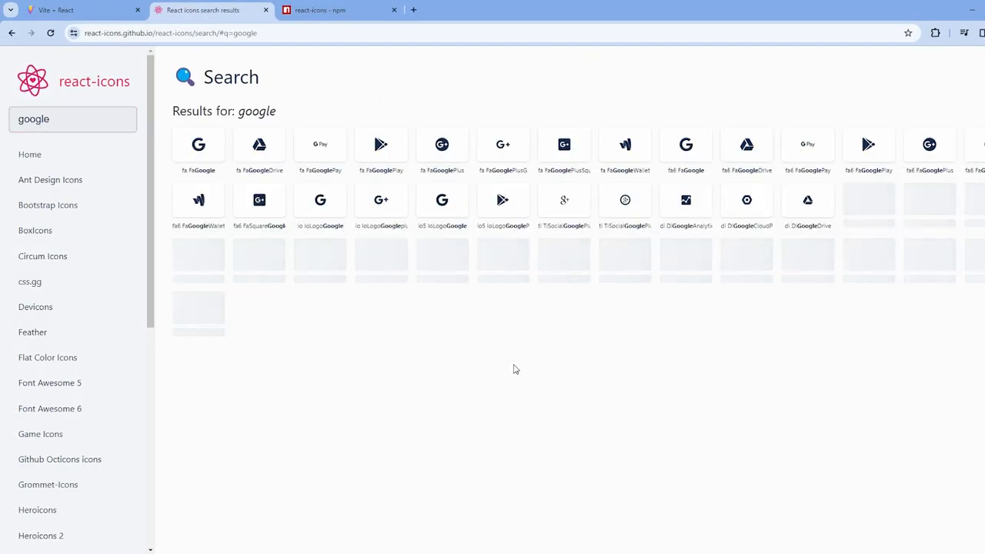
pyautogui.click(502, 145)
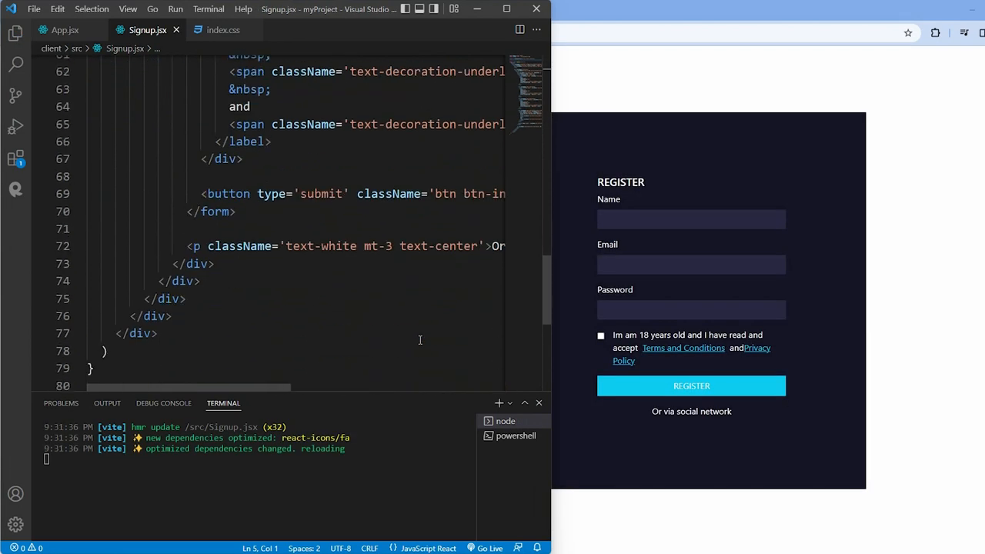
# Add a 'btn rounded-circle mx-3' button, background #2A2842, width 40px, holding a white FaGooglePlusG icon.
pyautogui.write('<button>')
pyautogui.write('<FaGooglePlusG />')
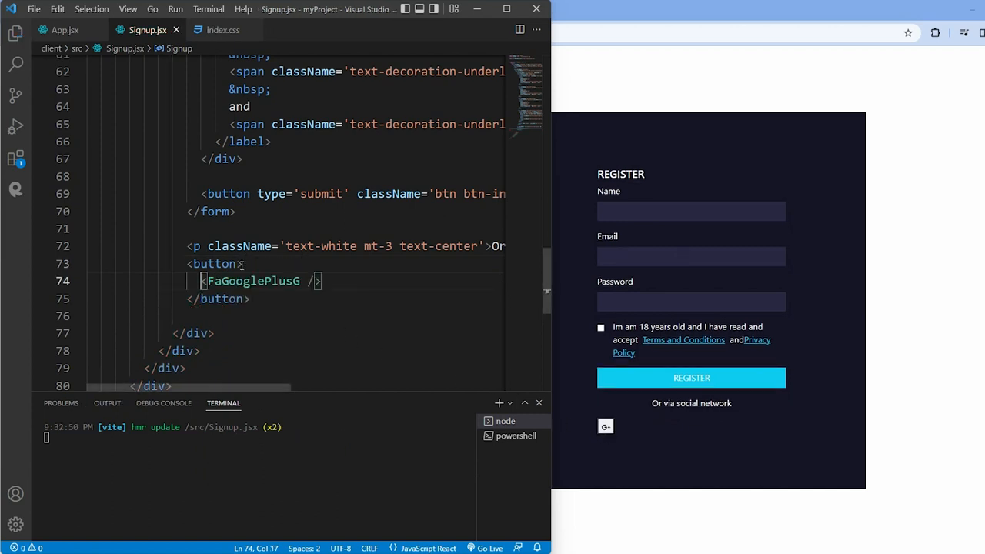
pyautogui.write("className=''")
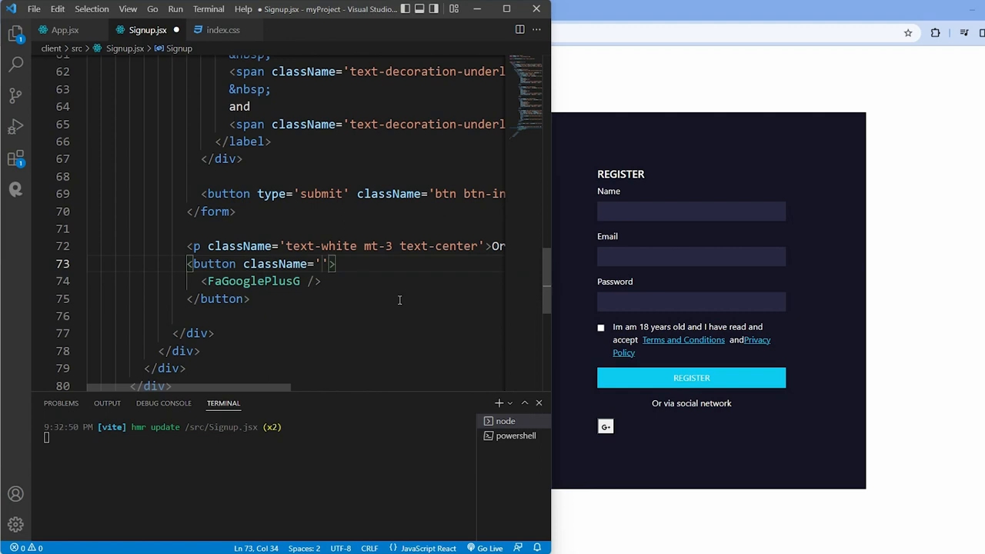
pyautogui.write('btn rounded')
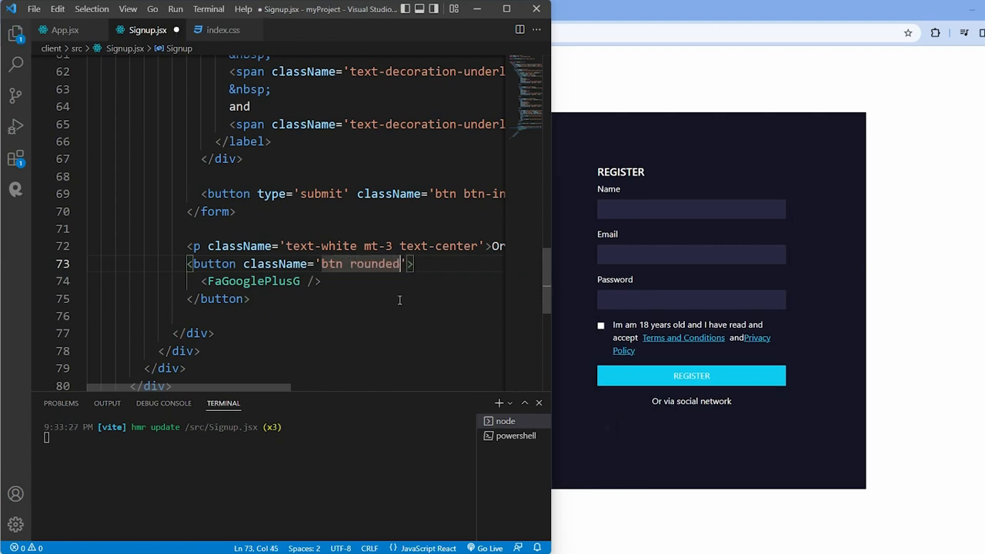
pyautogui.write('-circle mx-3')
pyautogui.write('style={')
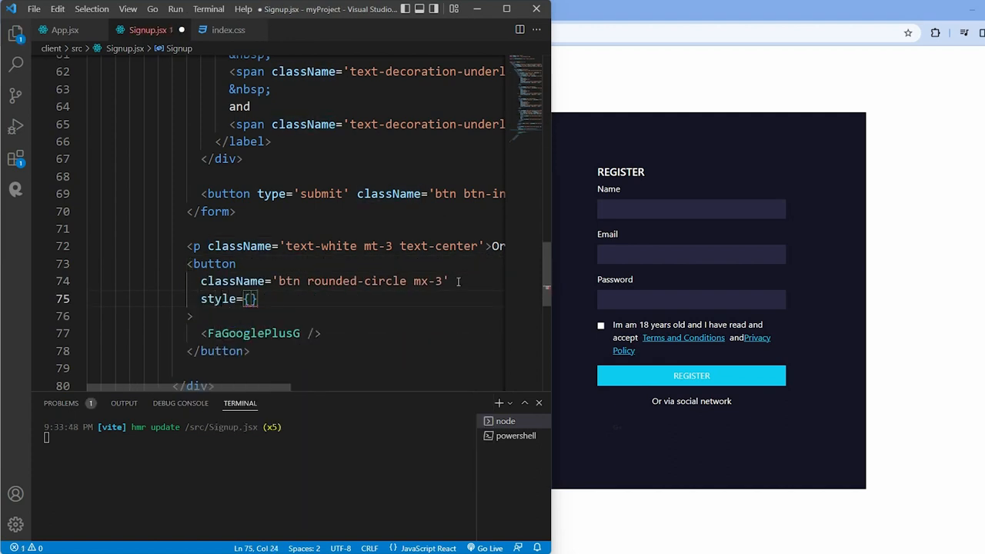
pyautogui.write('background: "#2A2842", width: "40px",')
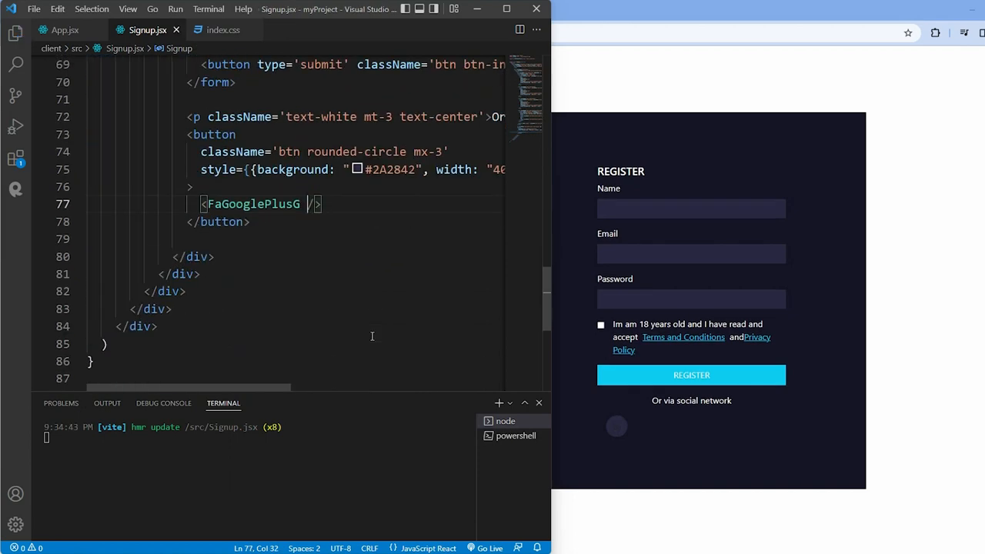
pyautogui.write("className='text-white'")
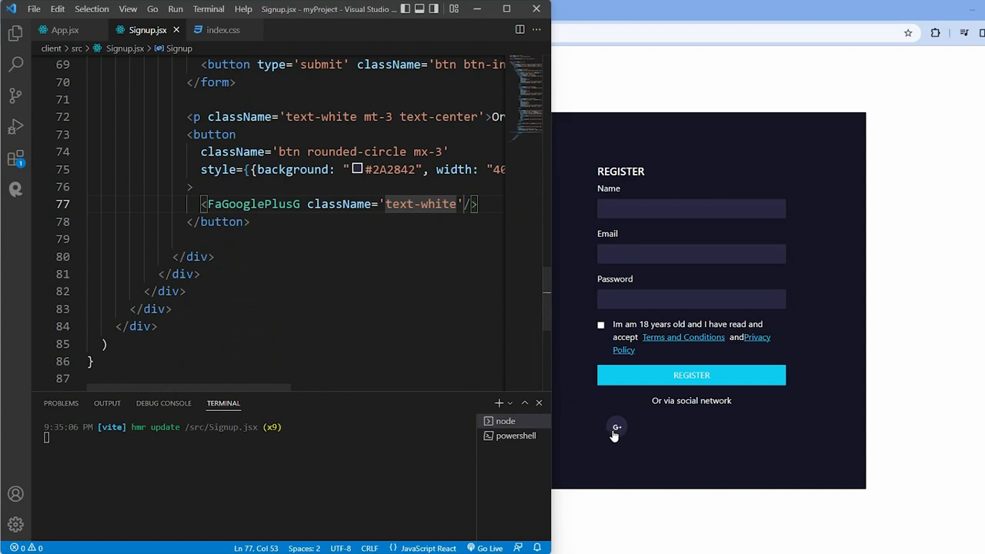
pyautogui.moveTo(428, 317)
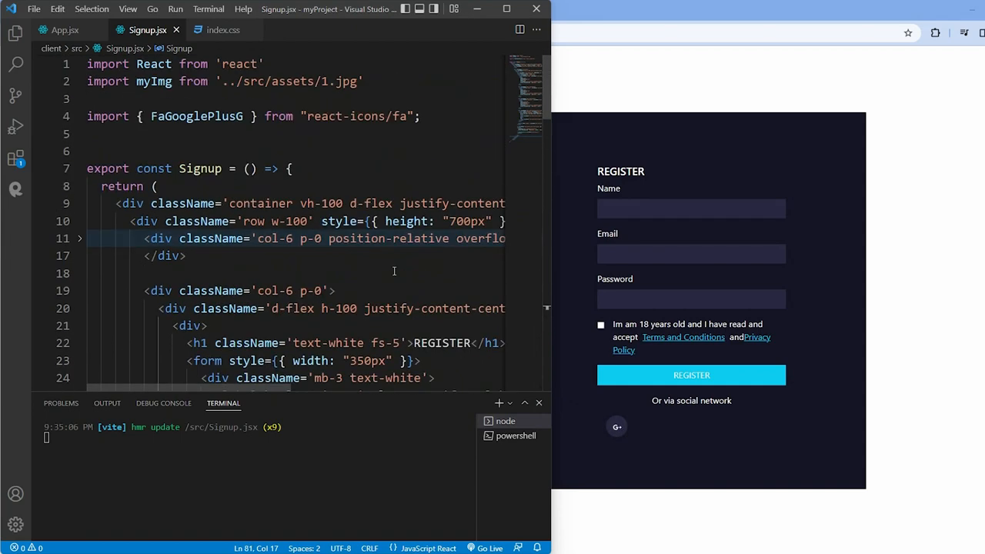
# Import FaFacebookF from react-icons/fa and swap a copied button's icon to FaFacebookF.
pyautogui.write('import { FaFacebookF } from "react-icons/fa";')
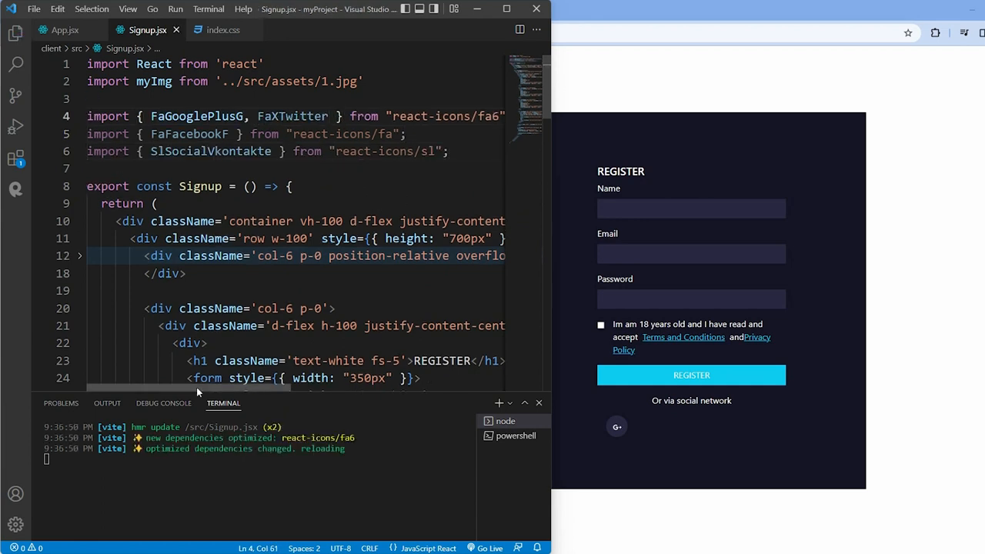
pyautogui.scroll(-3)
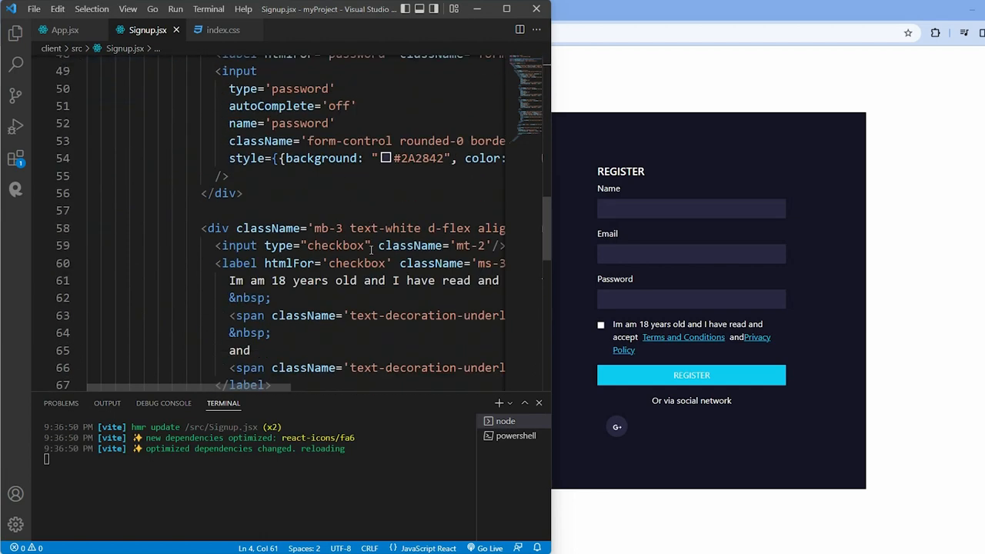
pyautogui.scroll(-3)
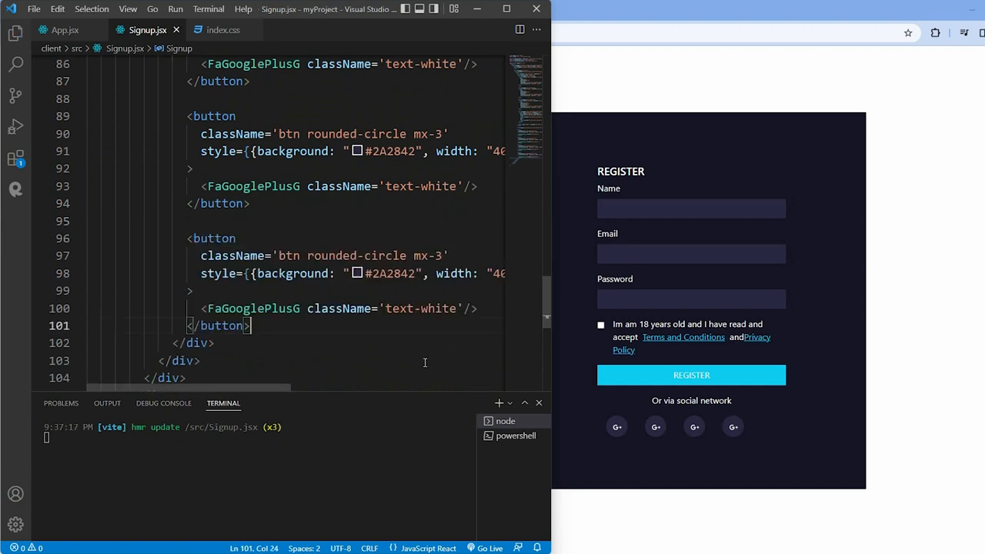
pyautogui.doubleClick(253, 224)
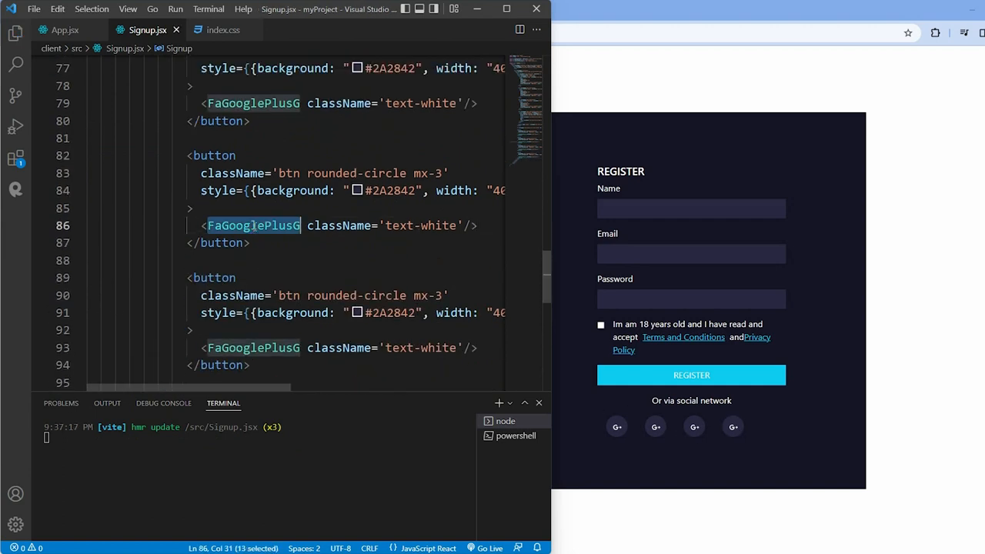
pyautogui.write('FaFacebookF')
pyautogui.write('<div></div>')
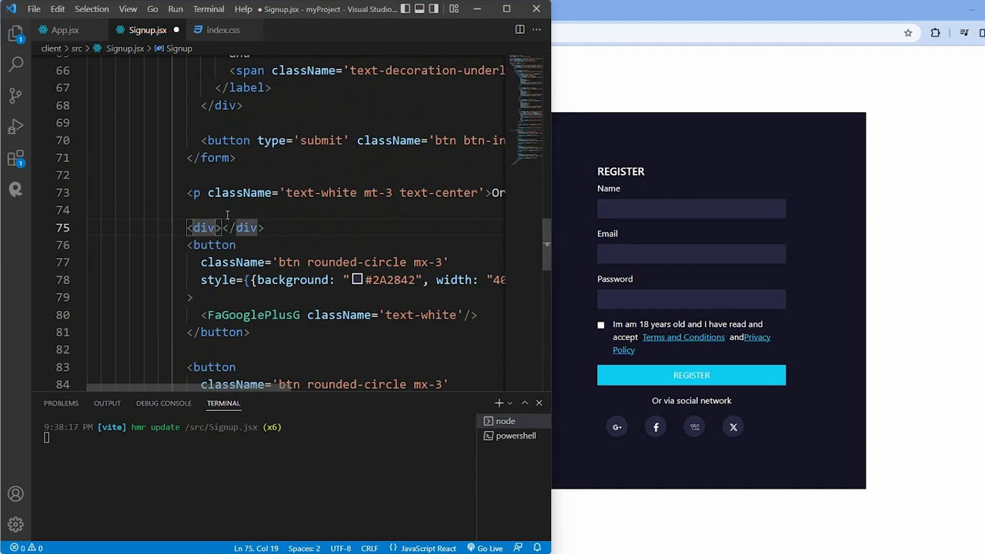
# Wrap the social buttons in a d-flex container and review the result below.
pyautogui.write("className='d-f'")
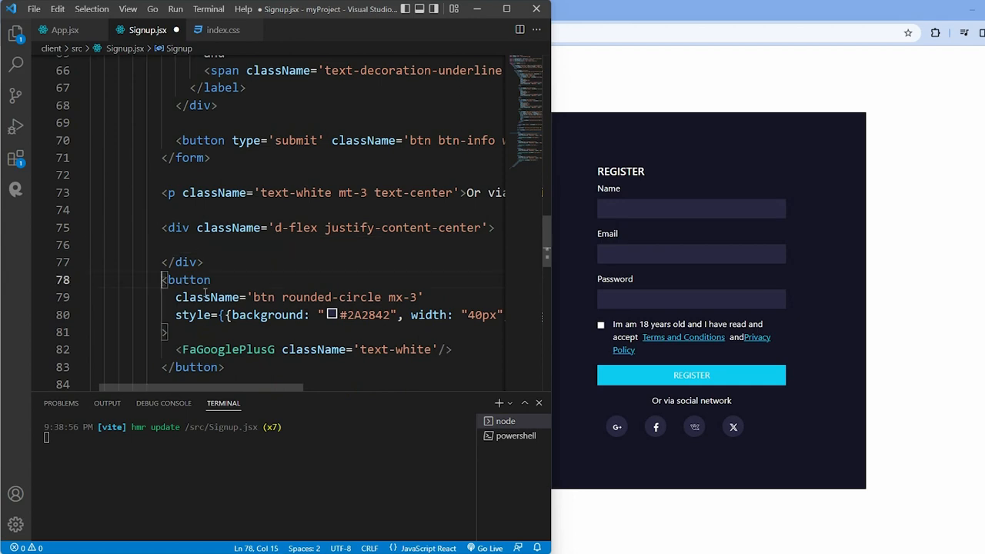
pyautogui.scroll(-3)
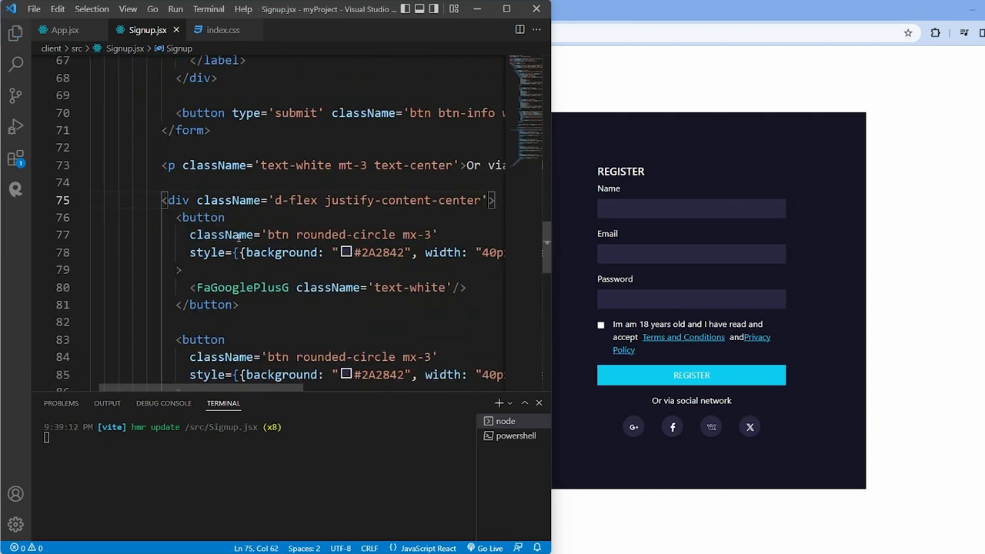
pyautogui.scroll(-3)
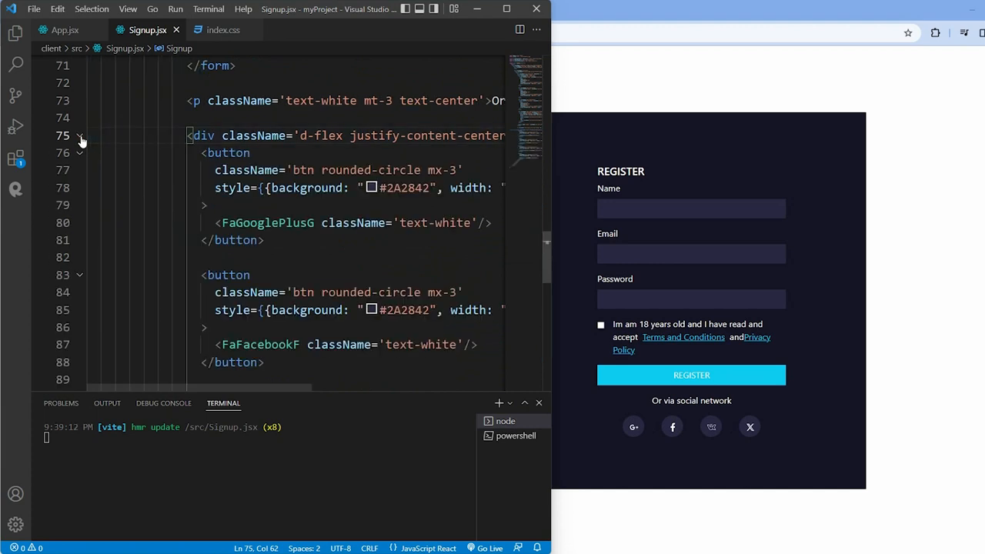
pyautogui.scroll(-3)
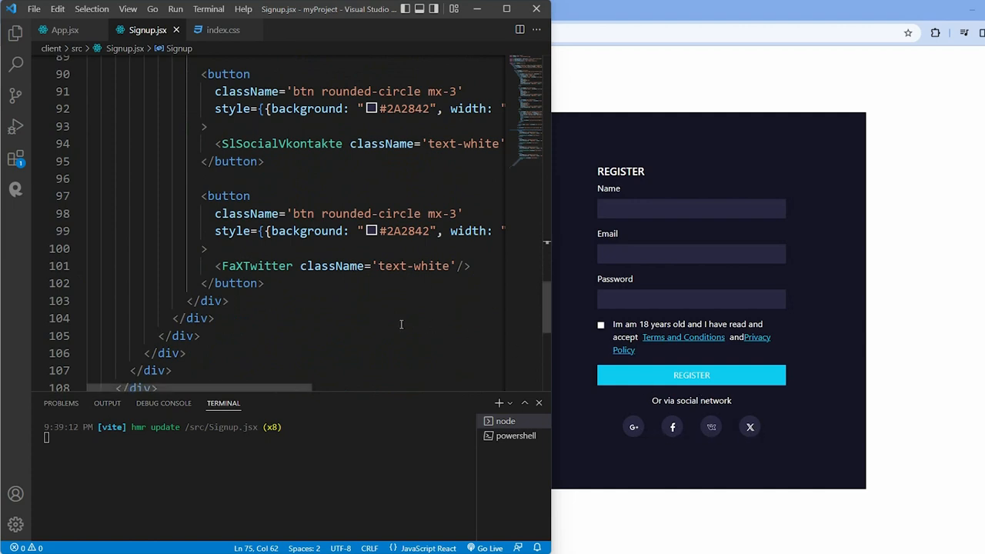
pyautogui.moveTo(458, 315)
pyautogui.write('<p></p>')
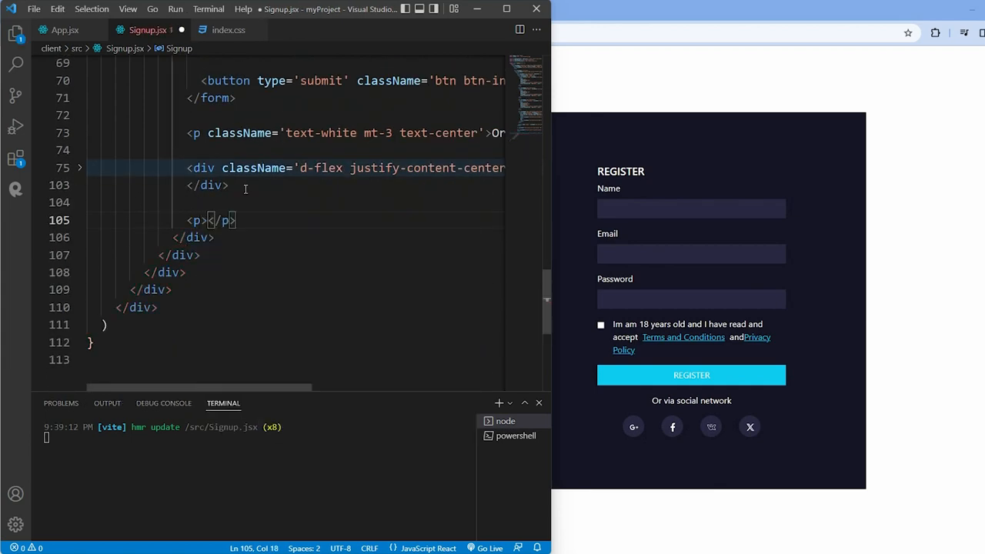
# Fill the paragraph with 'Already Have an Account' styled 'text-white mt-3 text-center'.
pyautogui.write('Already Have an Account')
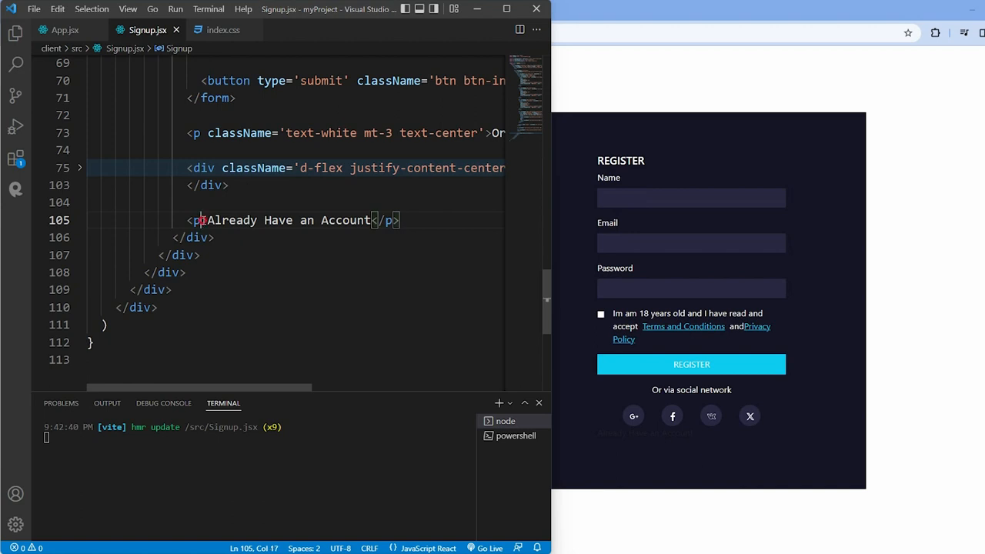
pyautogui.write("className='text-white '")
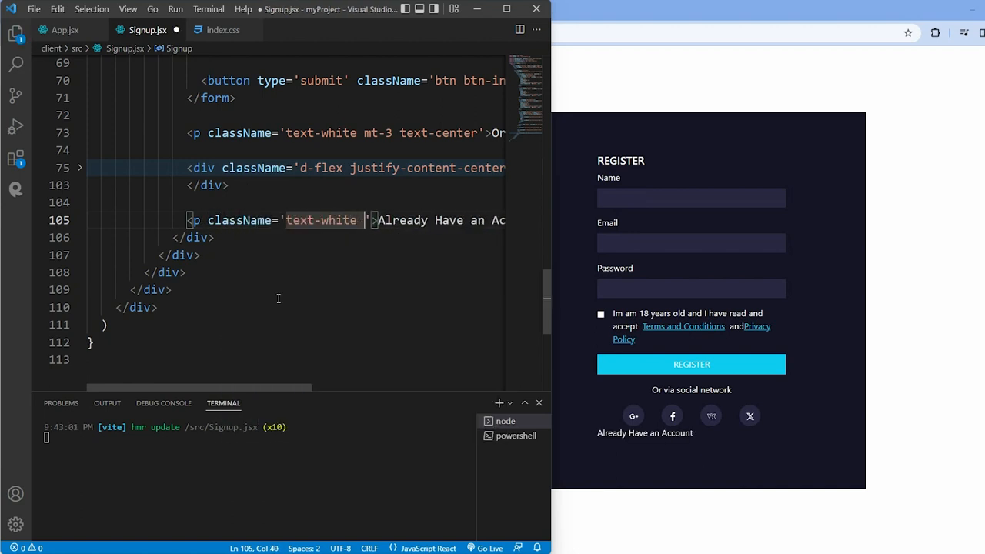
pyautogui.write('mt-3 text-center')
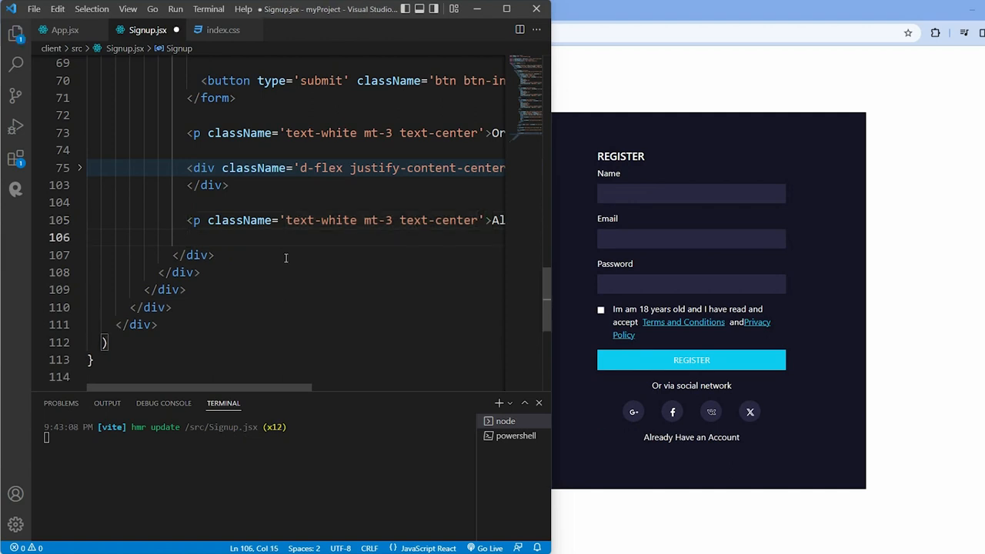
# Import Link from 'react-router-dom' at the top of Signup.jsx.
pyautogui.write('Link')
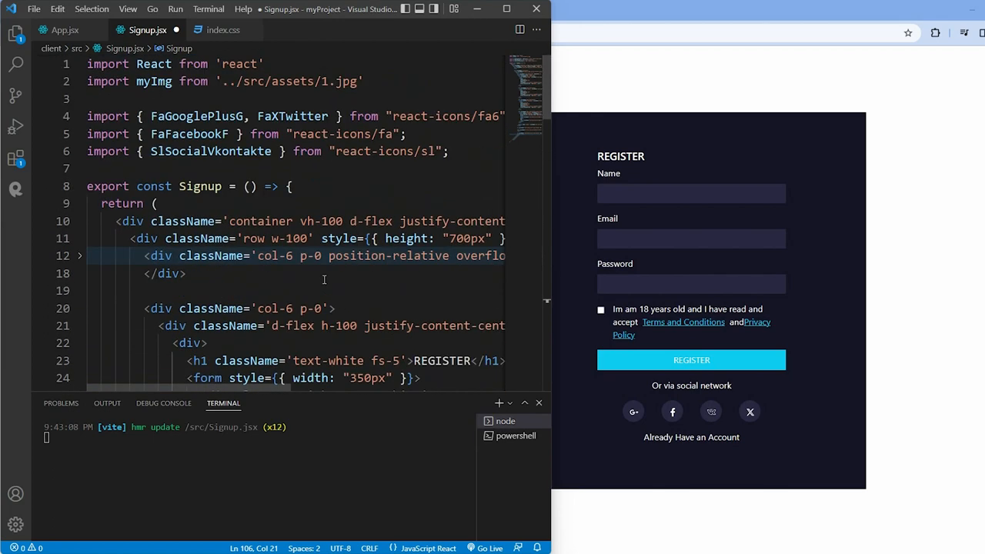
pyautogui.click(375, 80)
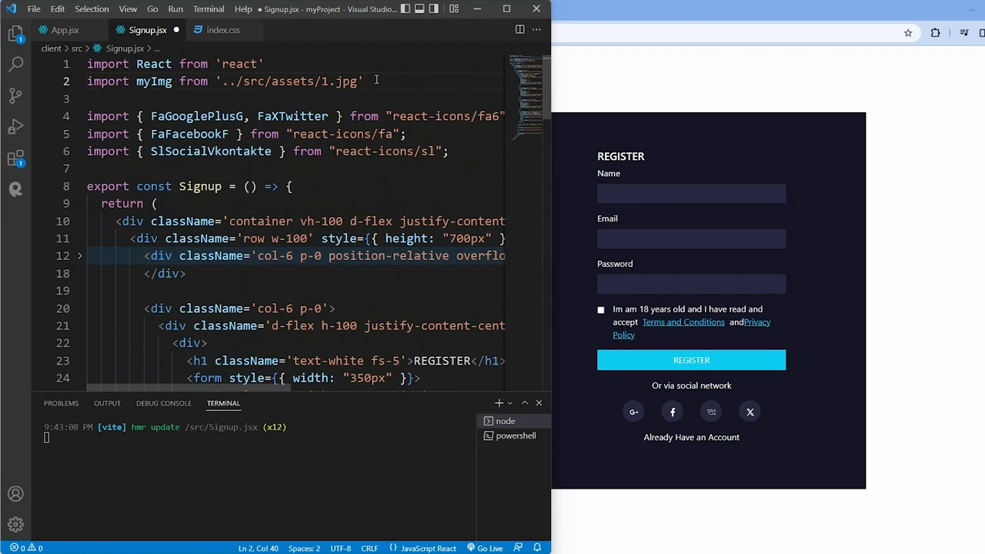
pyautogui.write("import { Link } from 'react-router-dom'")
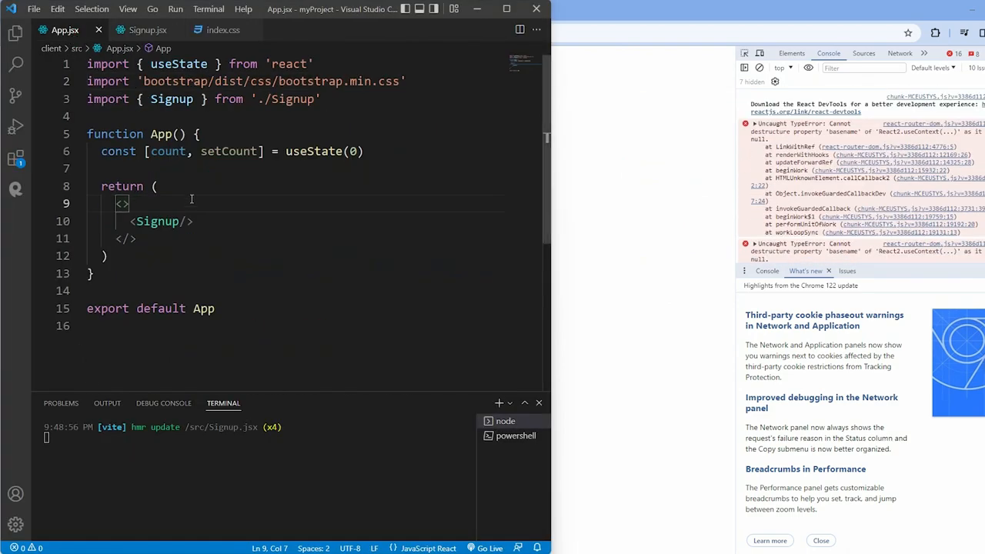
# Import BrowserRouter from 'react-router-dom' and wrap <Signup/> in <BrowserRouter> instead of the fragment.
pyautogui.write("BrowserRouter } from 'react-router-dom")
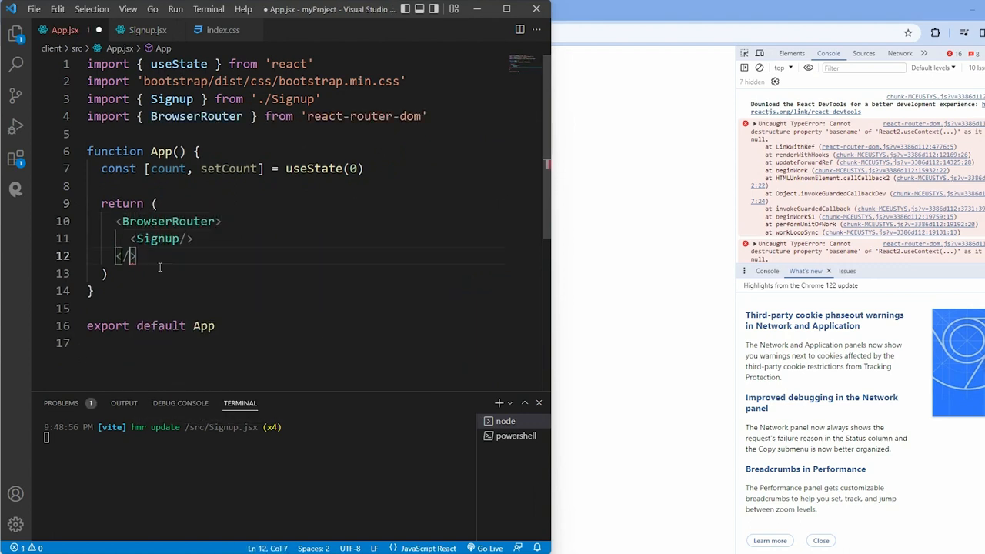
pyautogui.write('BrowserRouter>')
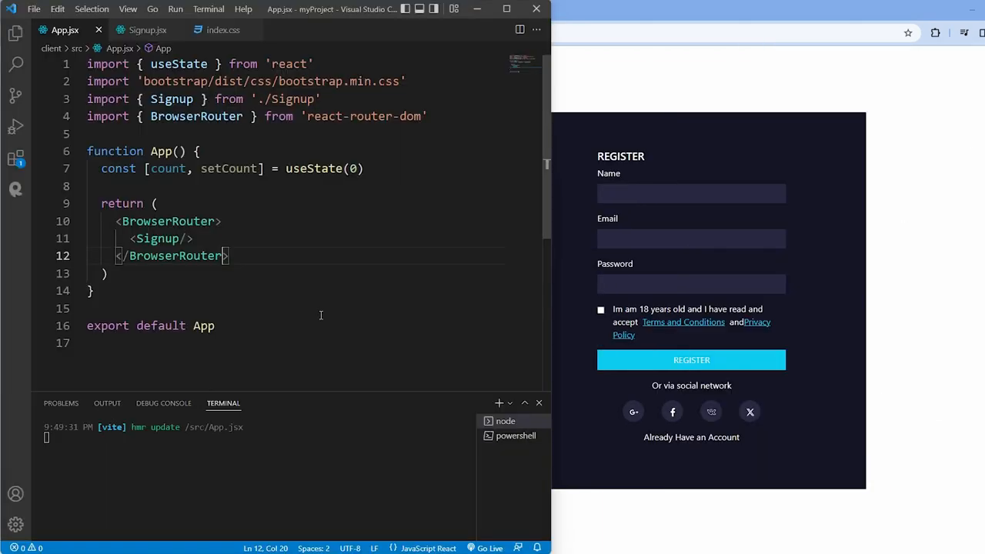
pyautogui.click(148, 31)
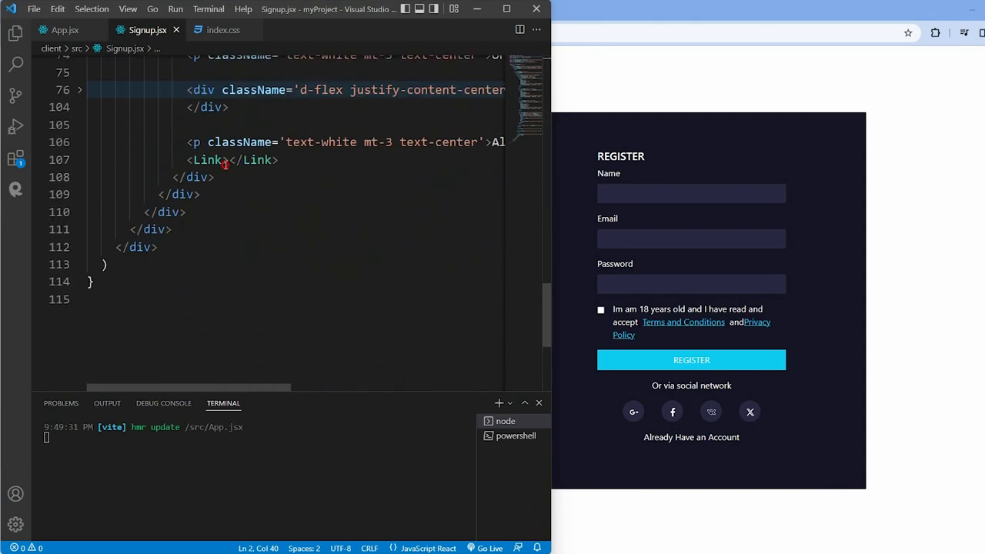
# Add <Link to='/login' className='btn btn-info w-100 rounded-0 text-white'>Login</Link> below the paragraph.
pyautogui.write('to')
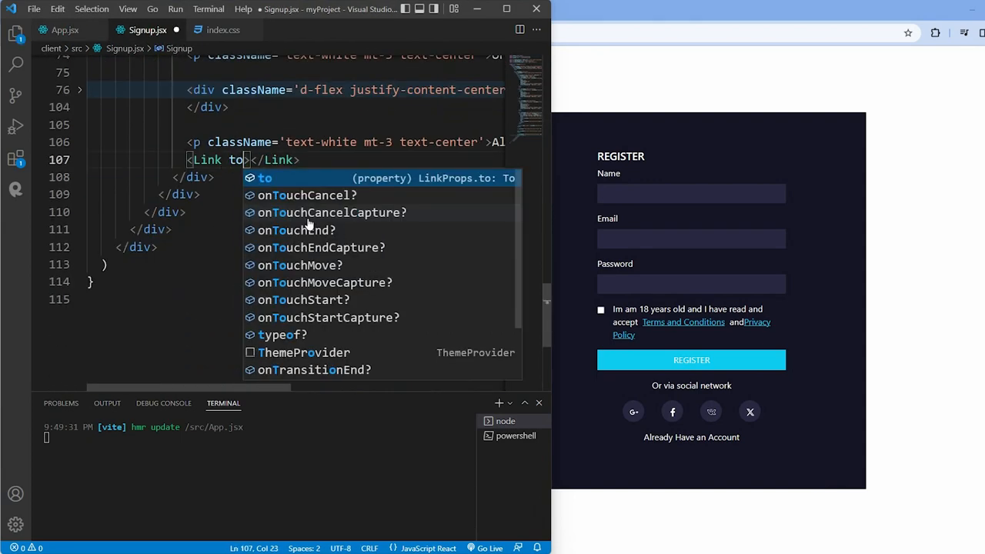
pyautogui.write('={}')
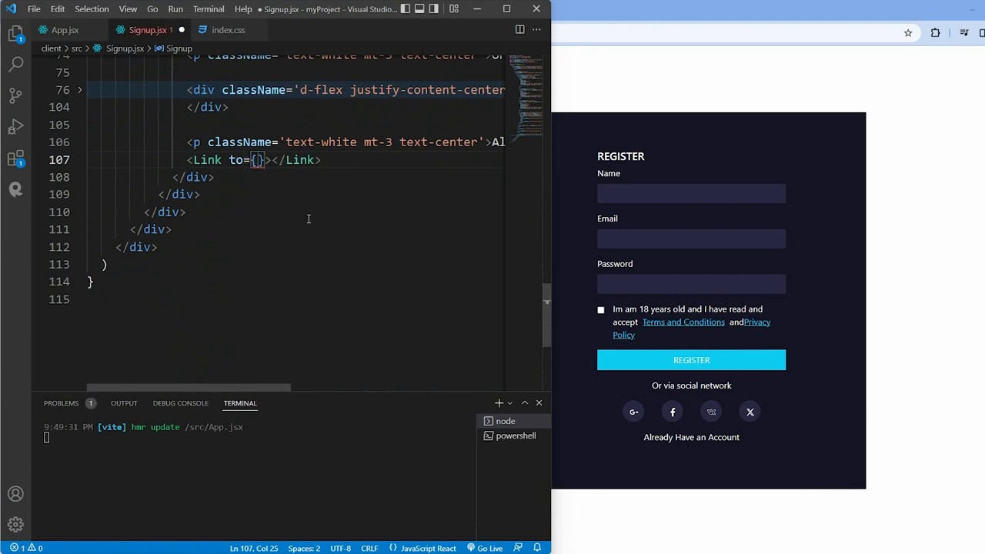
pyautogui.write("/login'")
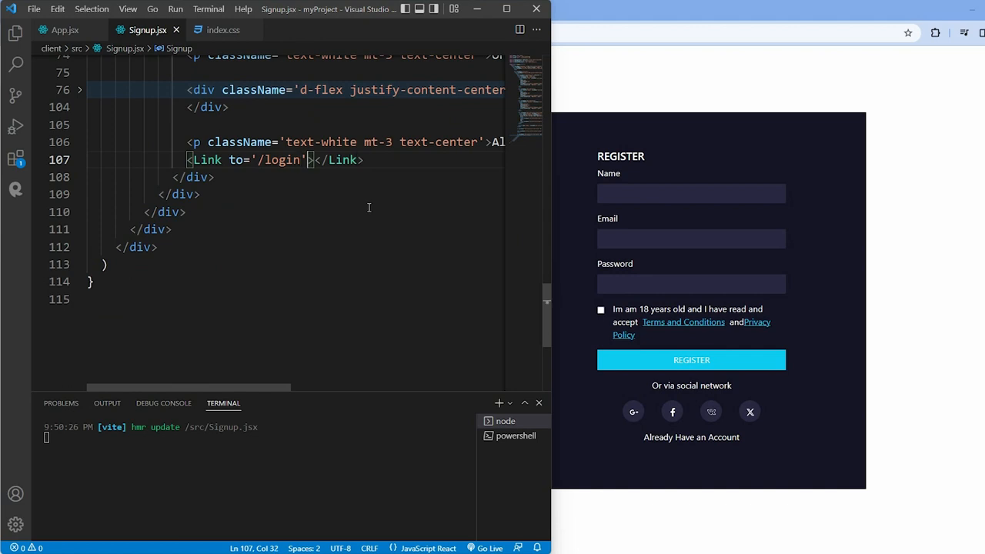
pyautogui.write('Login')
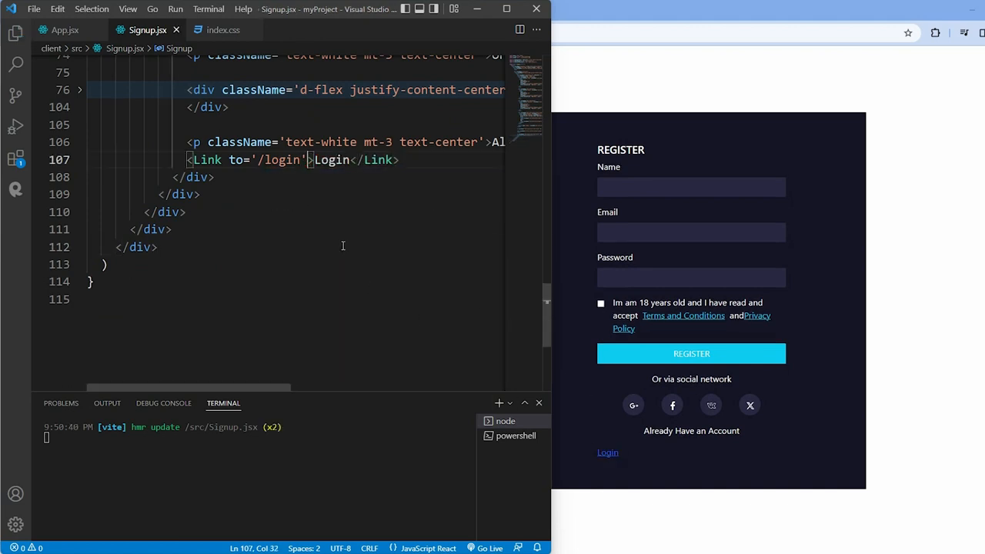
pyautogui.write("className=''")
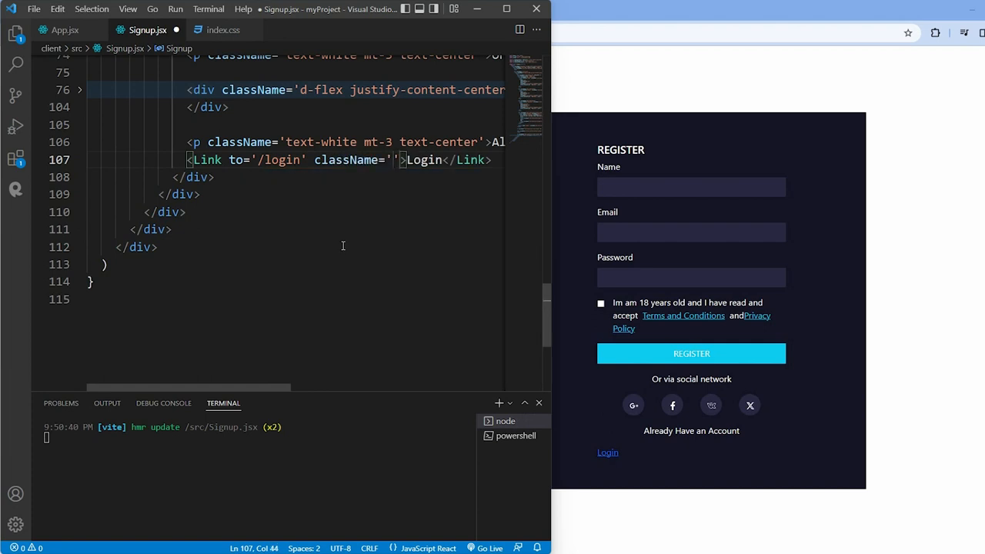
pyautogui.write('btn btn-info')
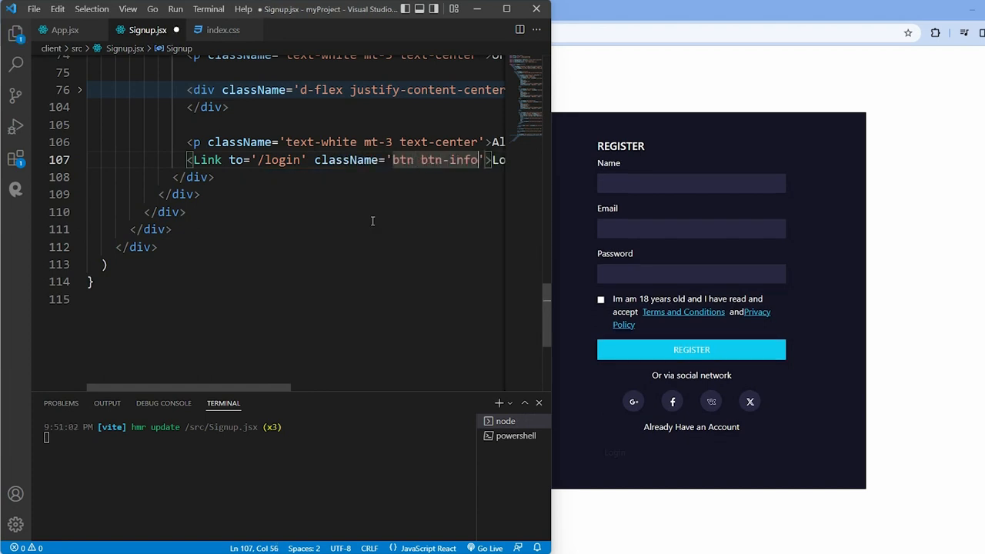
pyautogui.write('w-100 rounded-0')
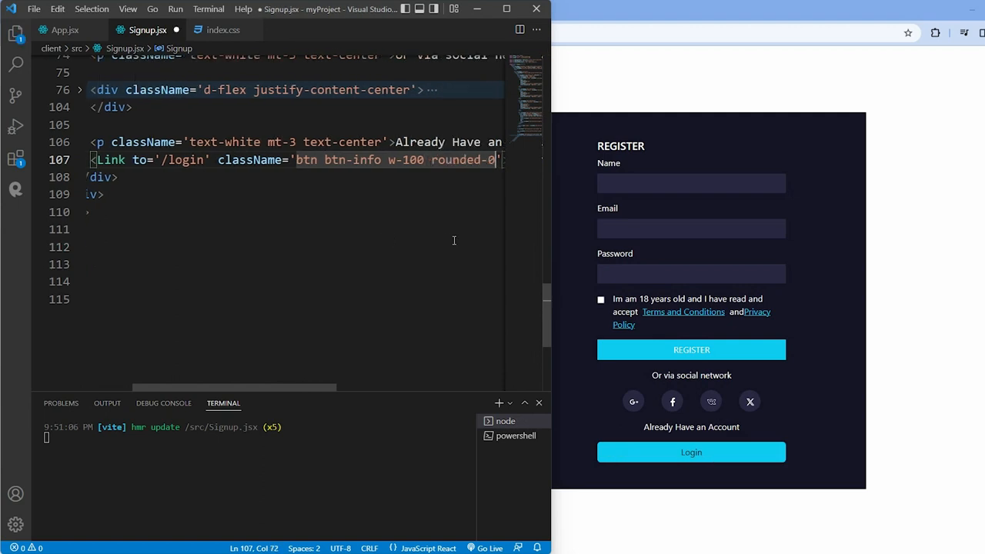
pyautogui.write('text-white')
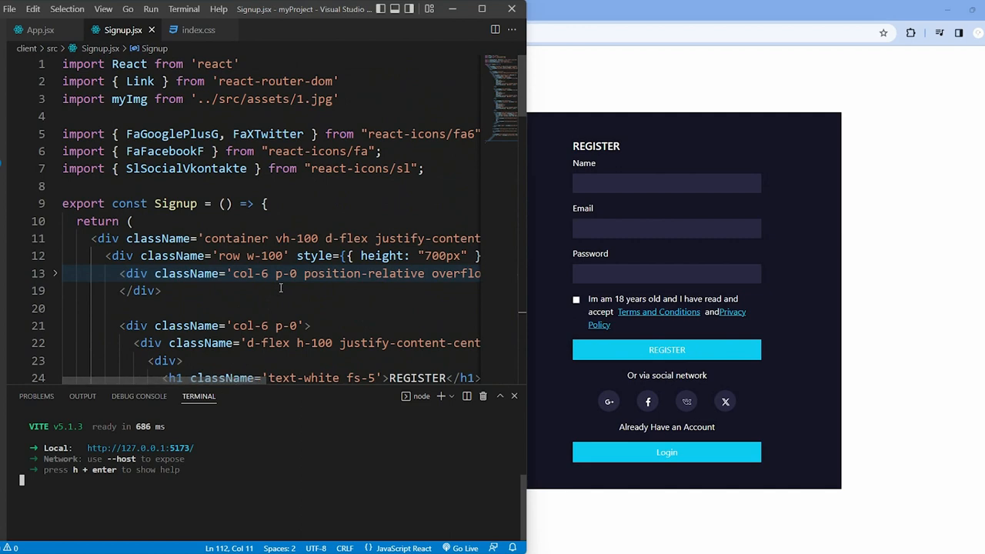
# Declare const [isChecked, setIsChecked] = useState(false) in the Signup component.
pyautogui.write('const')
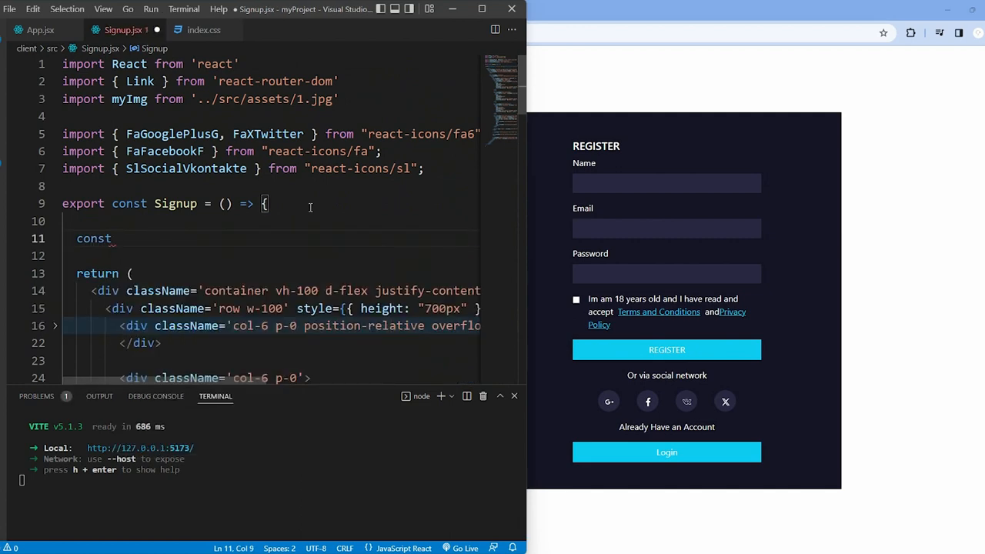
pyautogui.write('[isChecke')
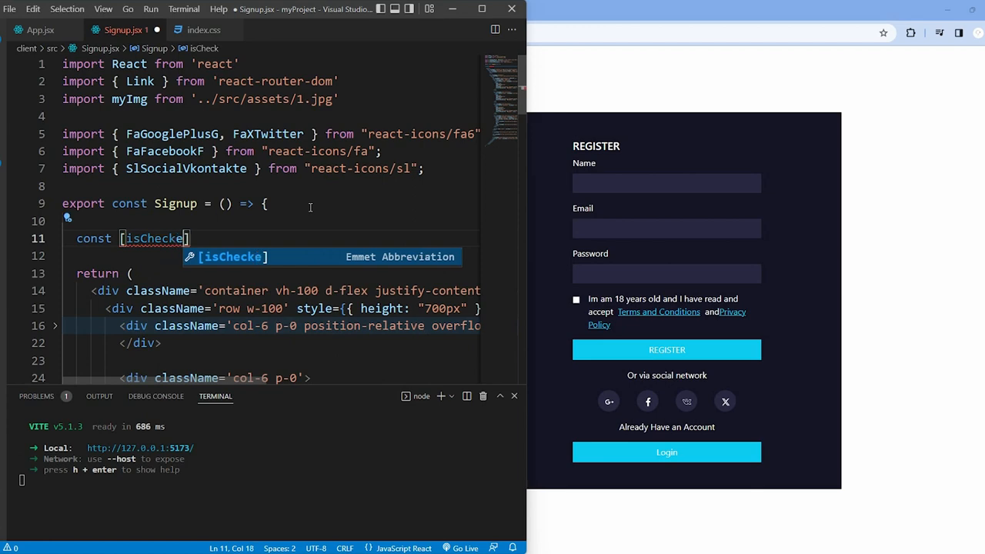
pyautogui.write('d, setIsChecked')
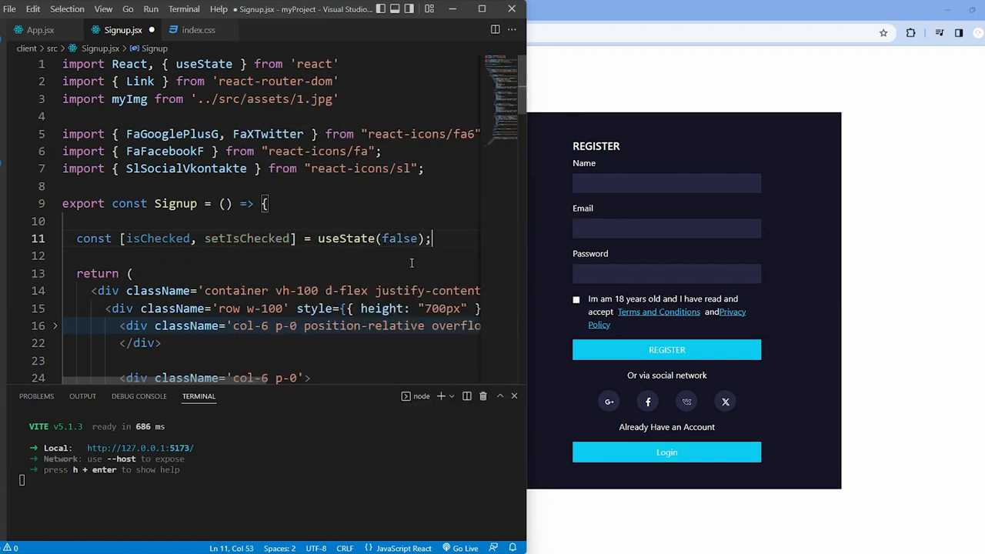
pyautogui.scroll(-3)
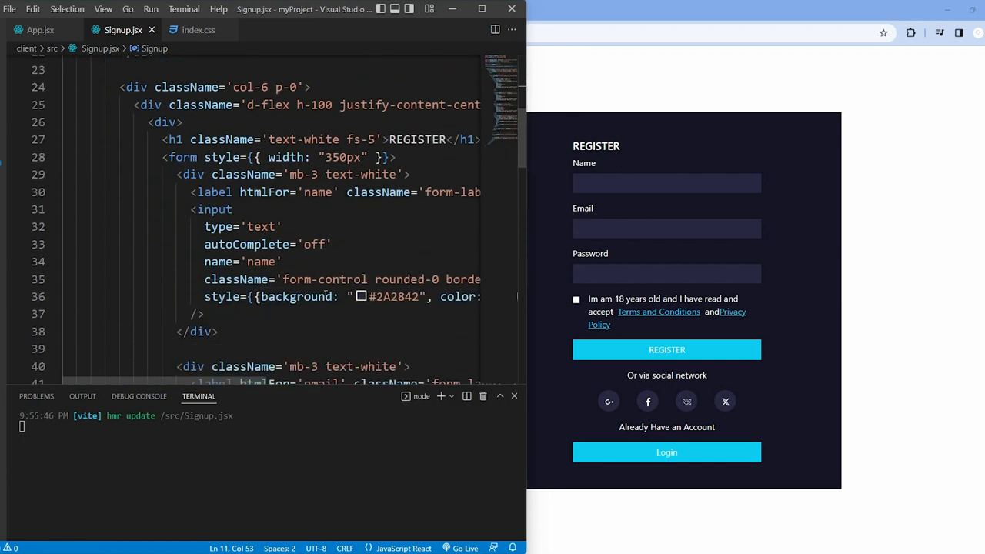
pyautogui.scroll(-3)
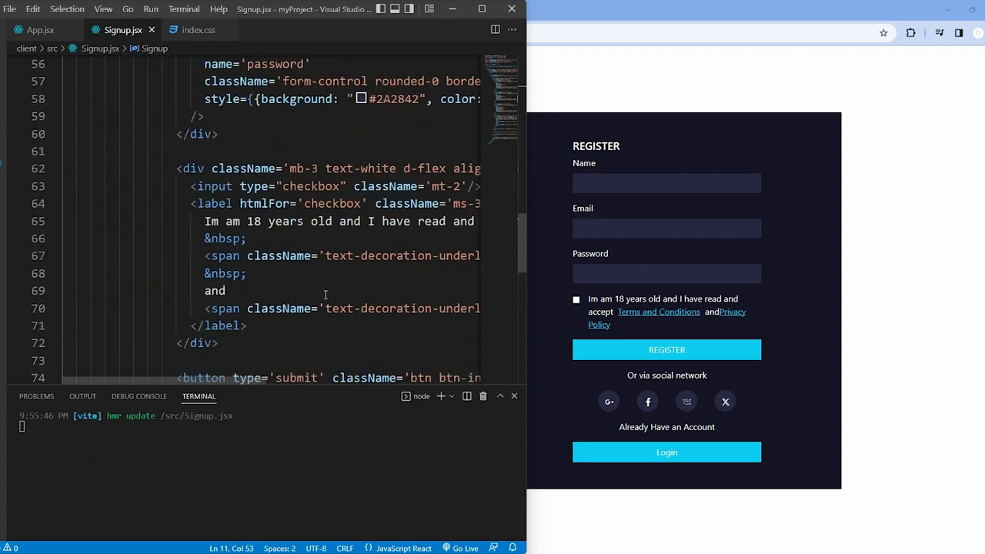
pyautogui.moveTo(246, 378)
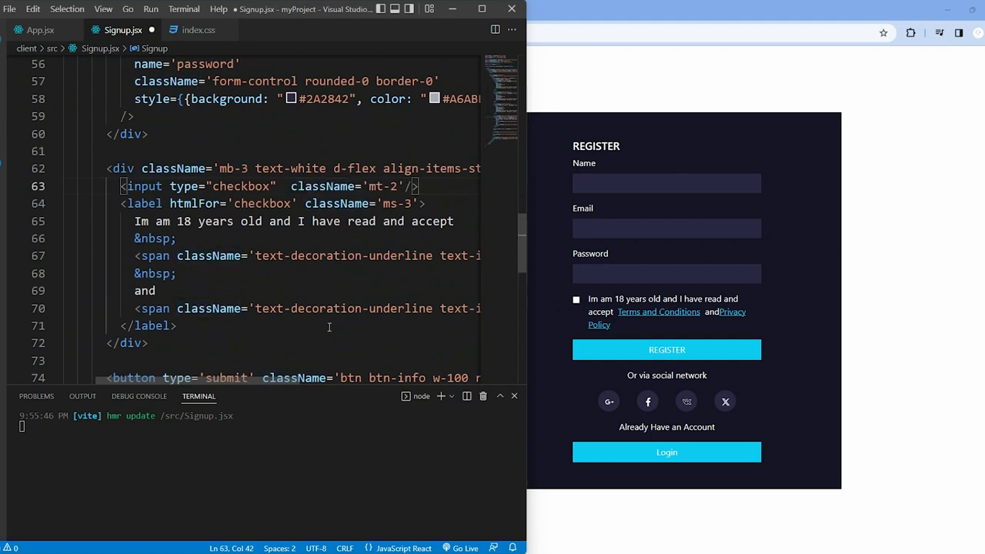
# Bind the terms checkbox with checked={isChecked} and onChange={(e)=>setIsChecked(e.target.checked)}.
pyautogui.write('checked={}')
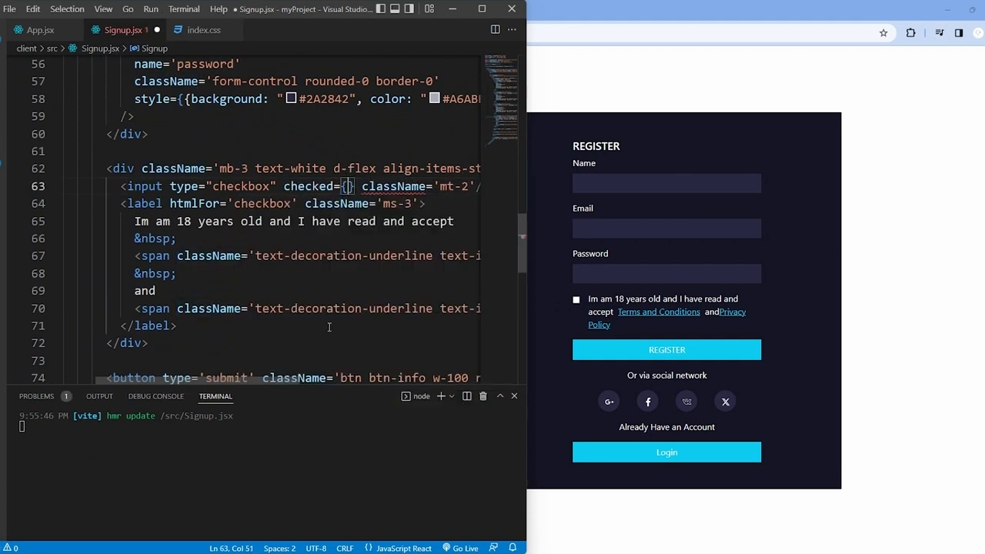
pyautogui.write('isChecked}')
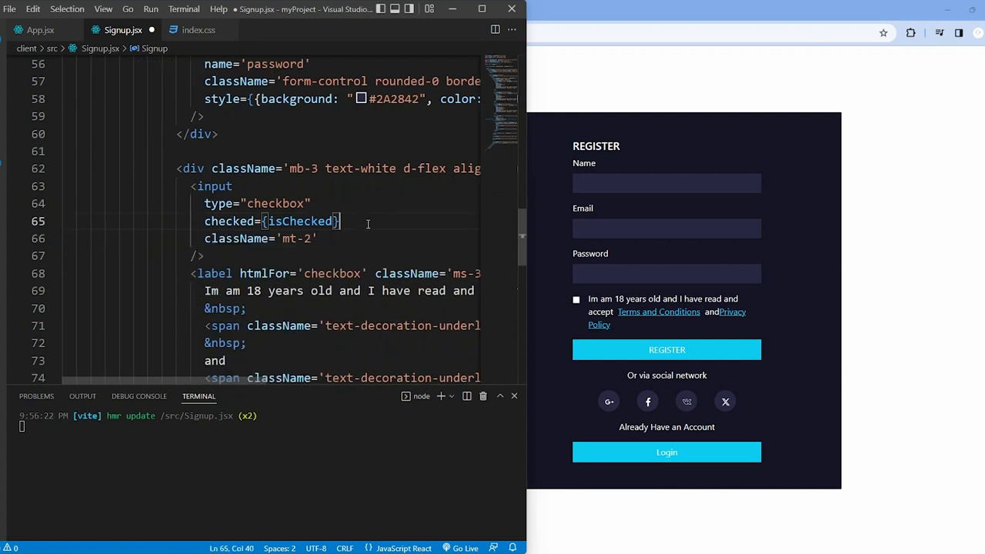
pyautogui.write('onChange={()e')
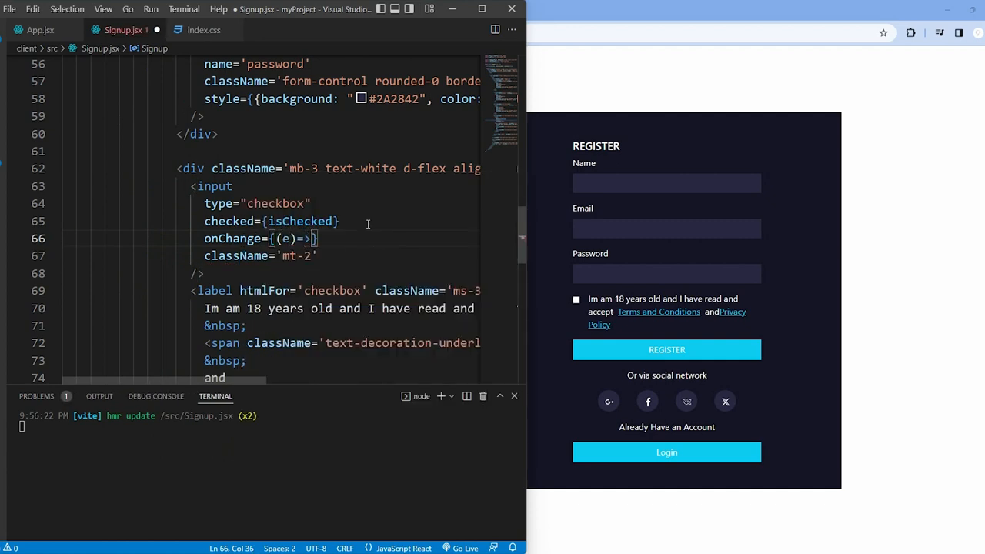
pyautogui.write('setIsChecked(e')
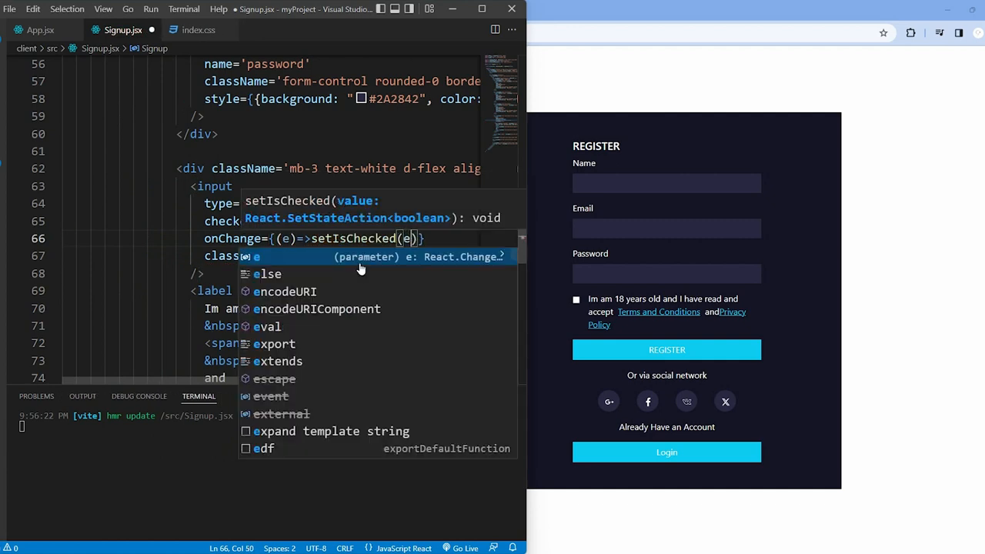
pyautogui.write('.target.checked')
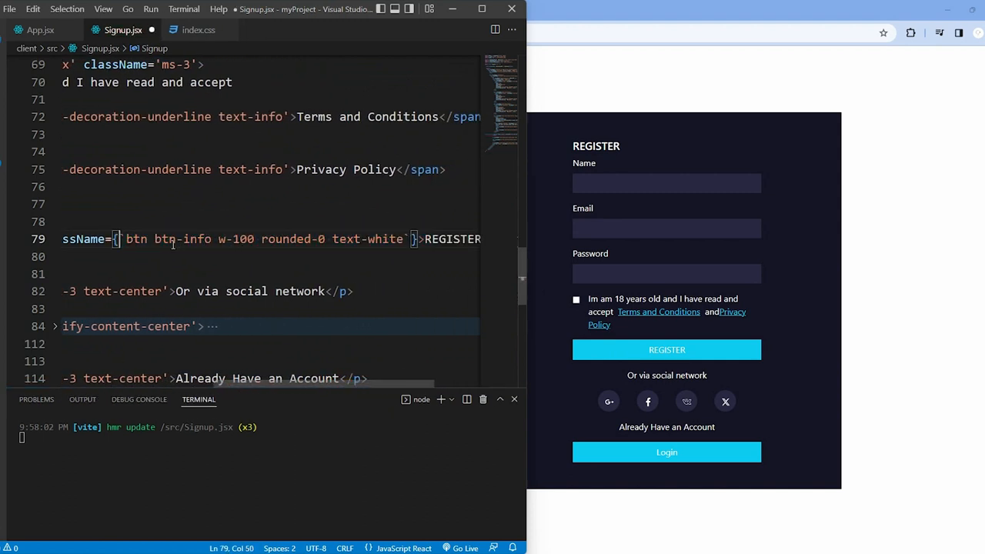
# Append ${!isChecked ? 'disable' : ''} to the Register button's className template string.
pyautogui.write('${')
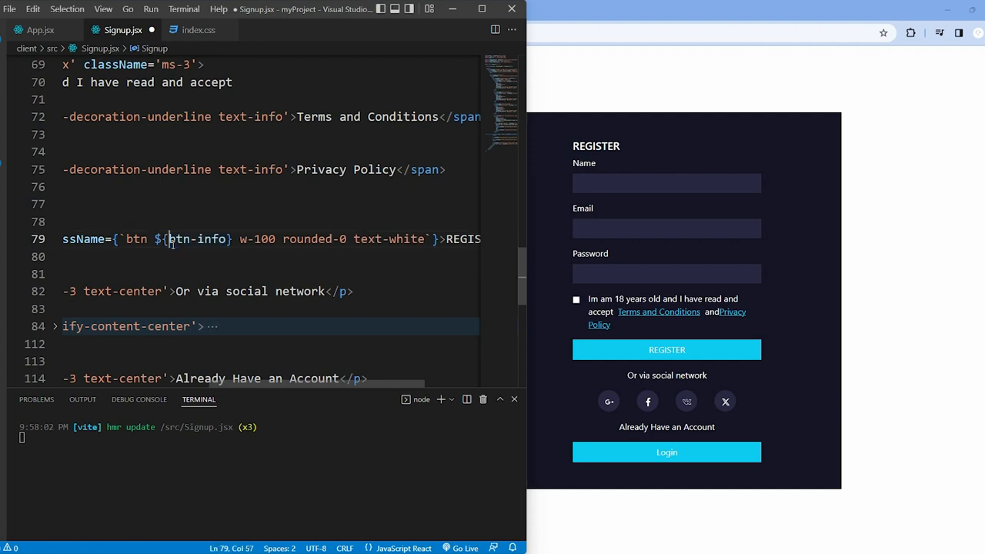
pyautogui.write('isChecked ?')
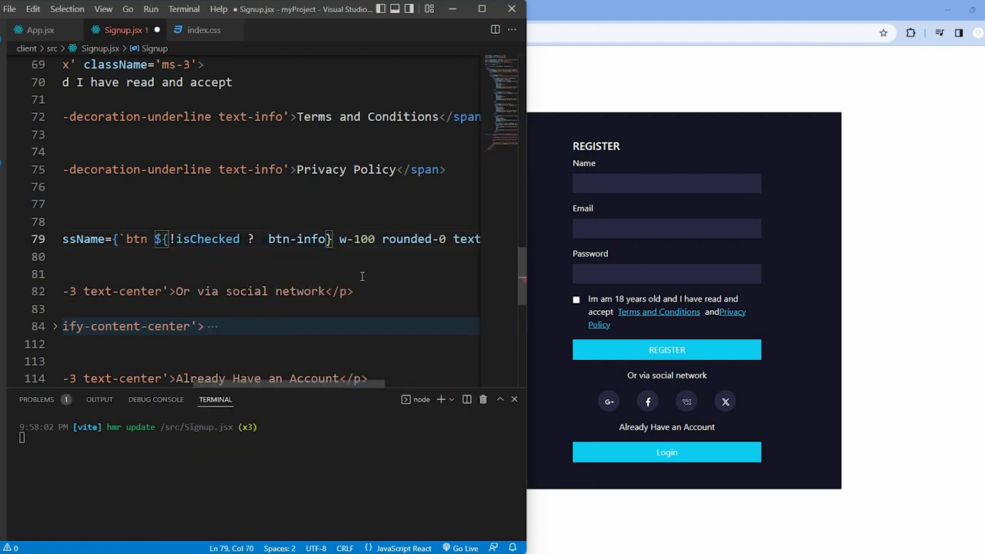
pyautogui.write("'btn-'")
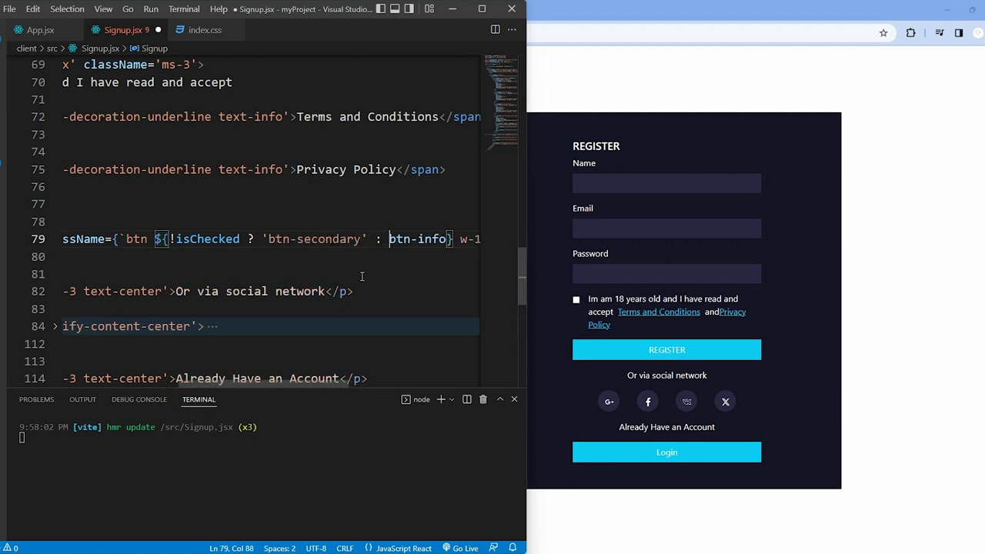
pyautogui.doubleClick(418, 238)
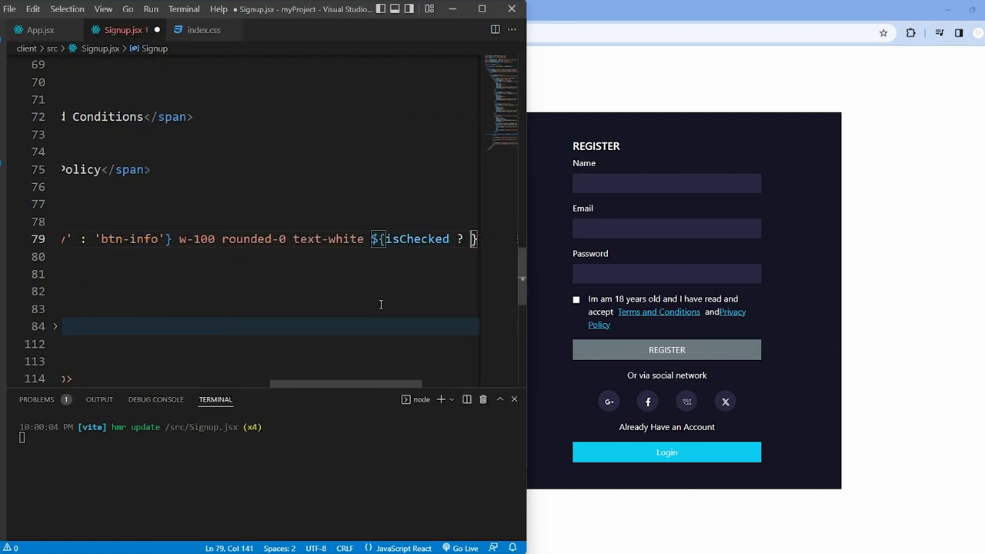
pyautogui.write("'disable' : '")
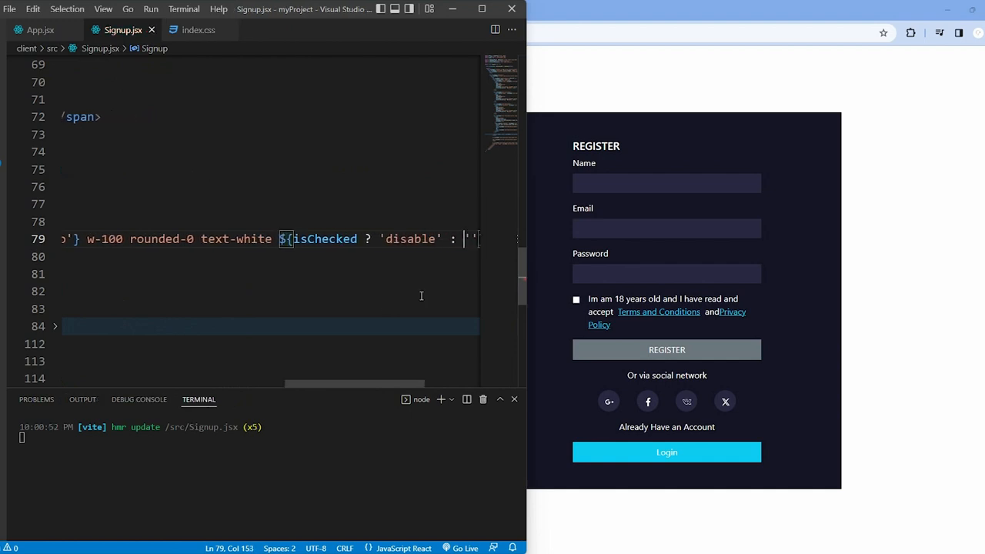
pyautogui.write('!')
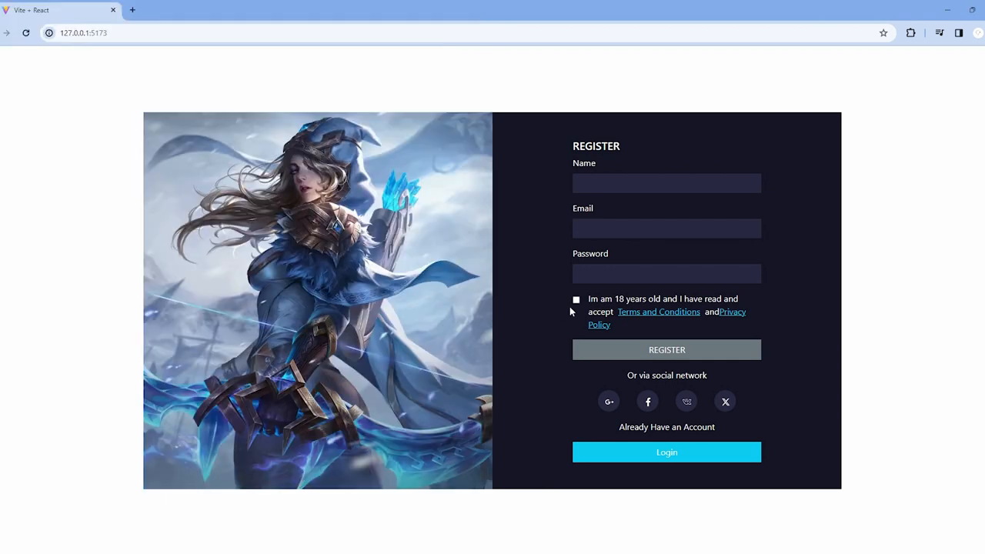
# Tick and untick the terms checkbox in Chrome to confirm Register toggles between cyan and grey.
pyautogui.click(576, 299)
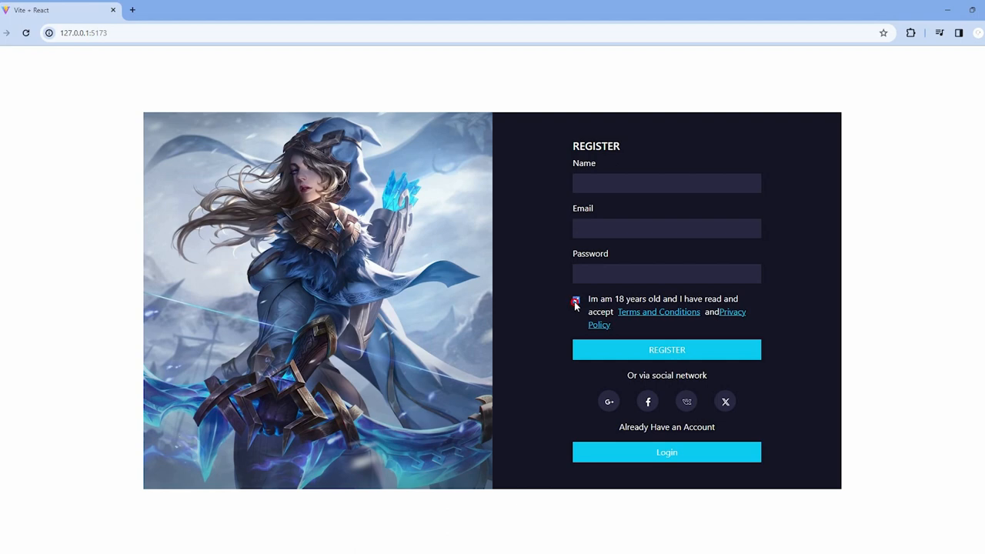
pyautogui.click(576, 298)
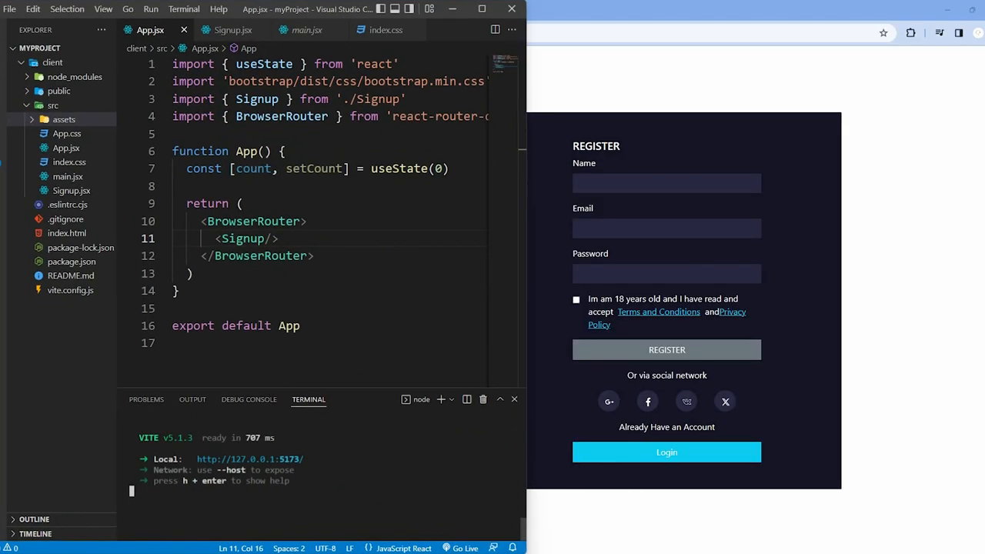
# Create a components folder under src containing a new Signin.jsx file.
pyautogui.rightClick(53, 105)
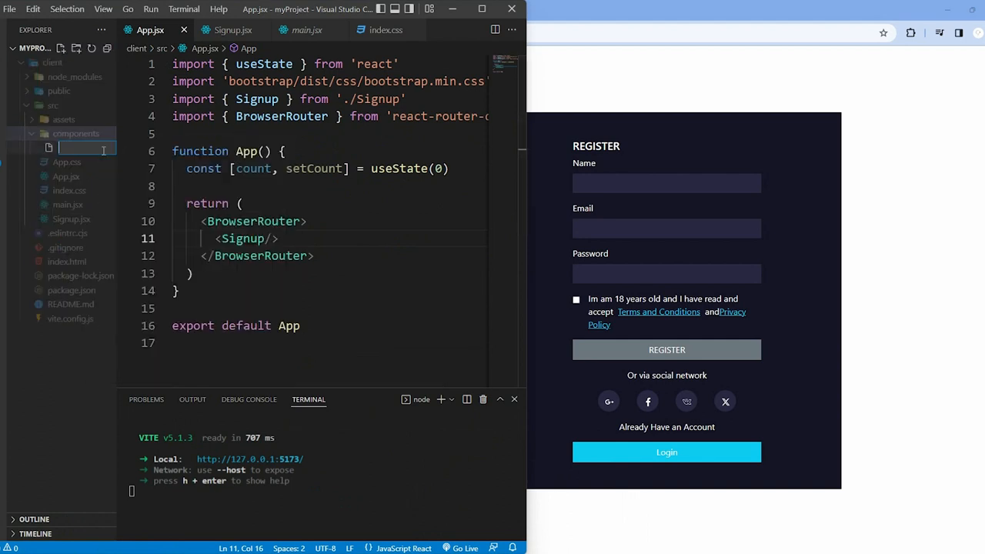
pyautogui.write('Signin.jsx')
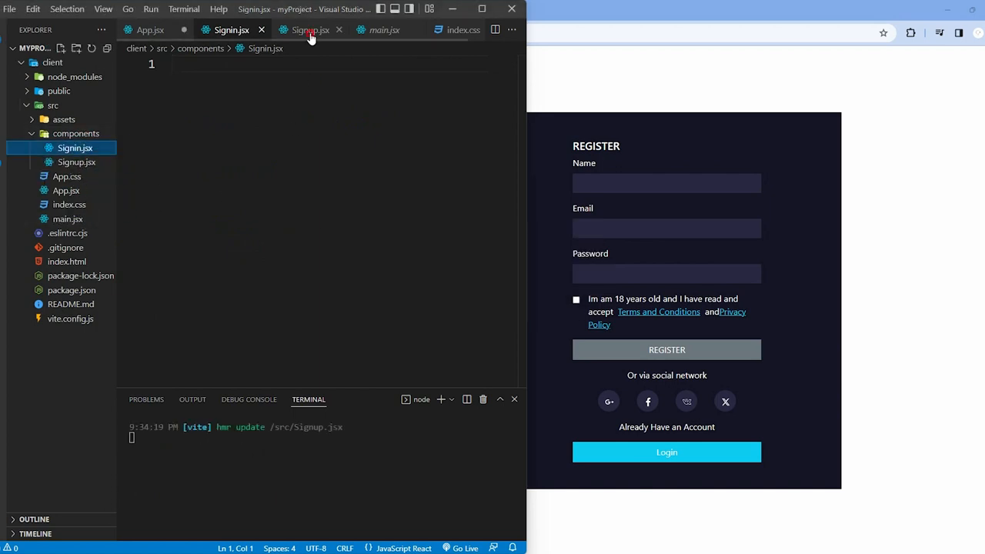
# Copy Signup's code into Signin.jsx and rename the component to Signin.
pyautogui.click(308, 30)
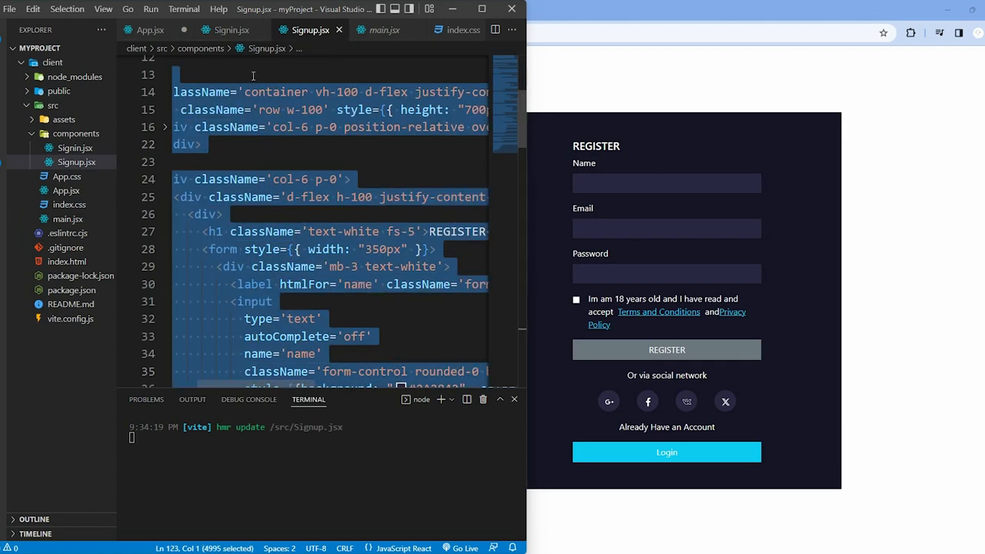
pyautogui.click(231, 29)
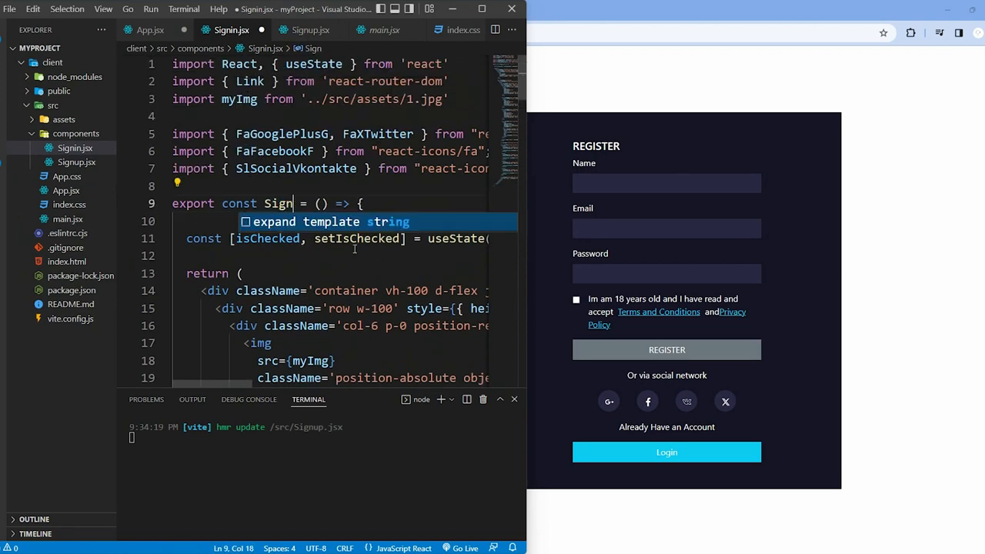
pyautogui.write('in')
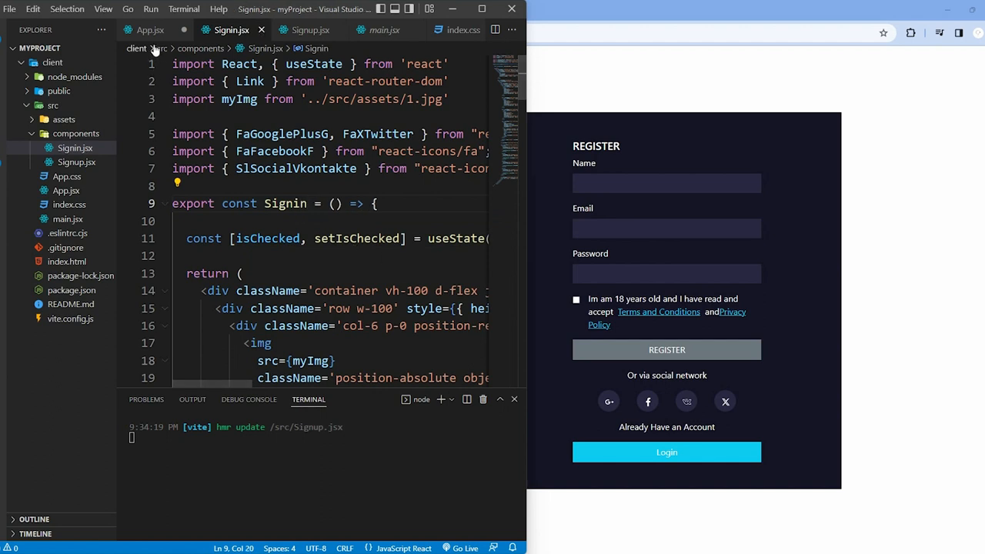
pyautogui.click(151, 29)
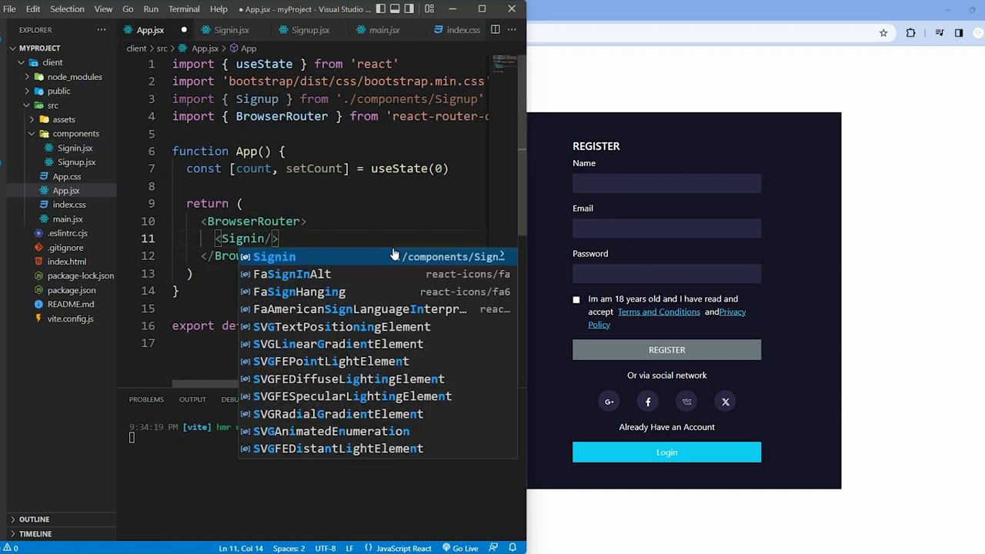
# Render <Signin/> in App.jsx, accepting the suggestion that adds its import from components.
pyautogui.press('Enter')
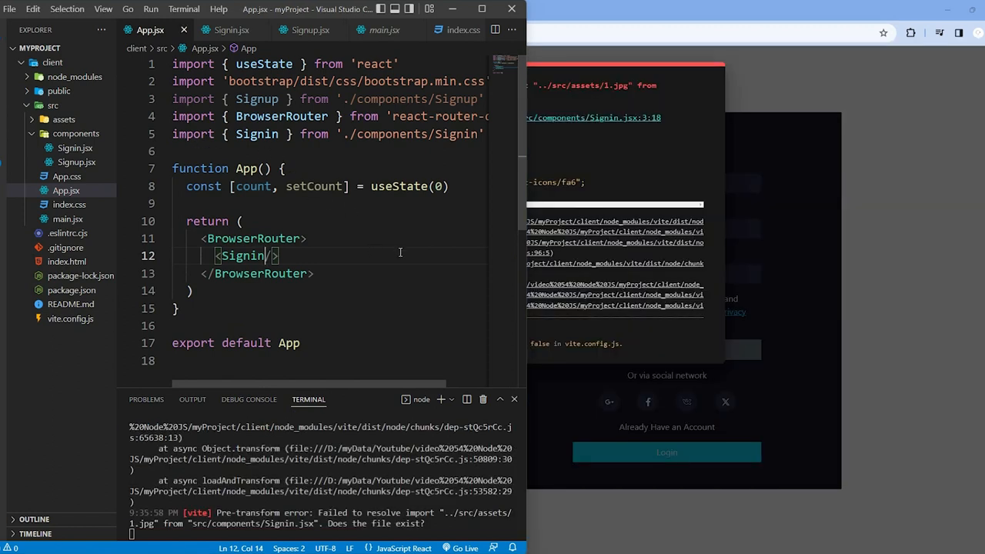
pyautogui.click(231, 29)
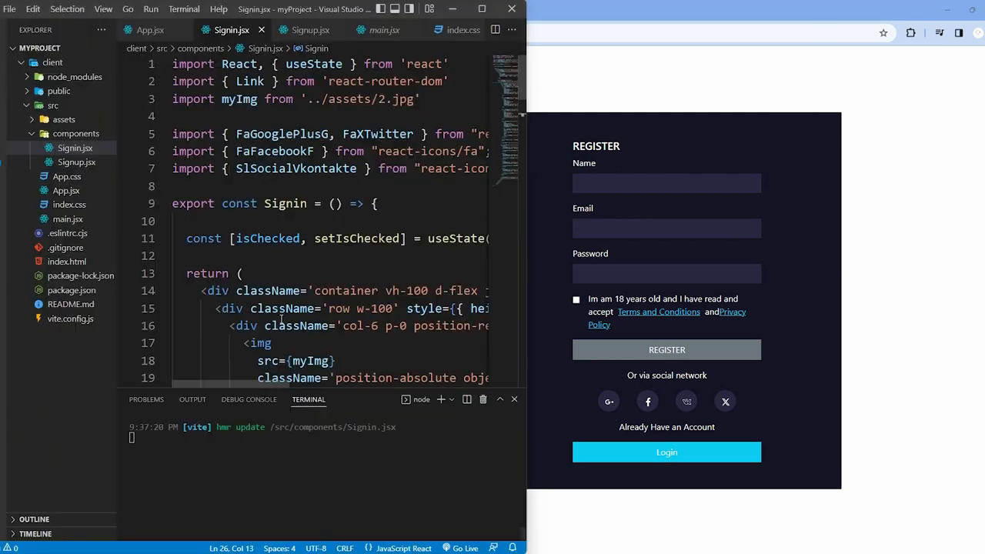
# Change Signin.jsx's image import to '../assets/2.jpg' so the page renders with the new artwork.
pyautogui.scroll(-3)
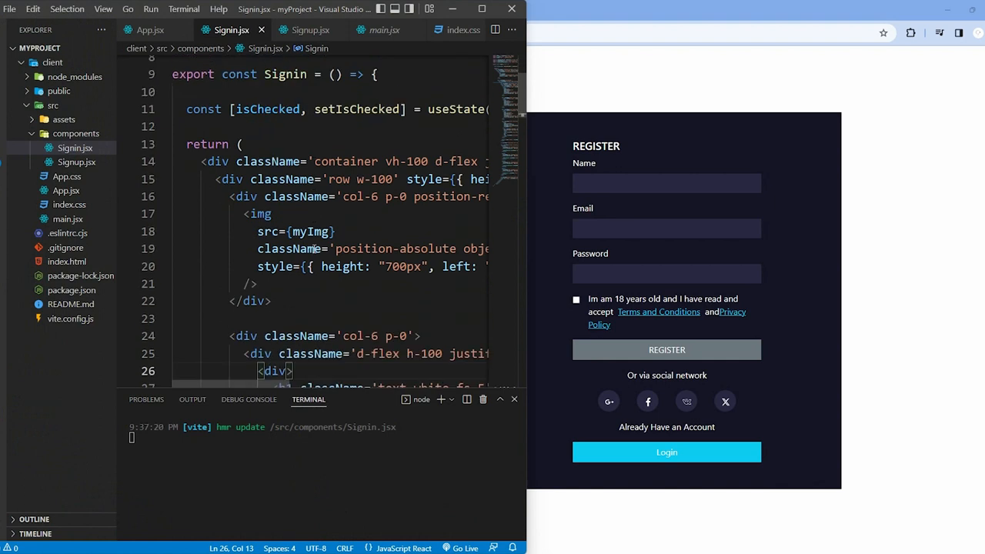
pyautogui.hscroll(3)
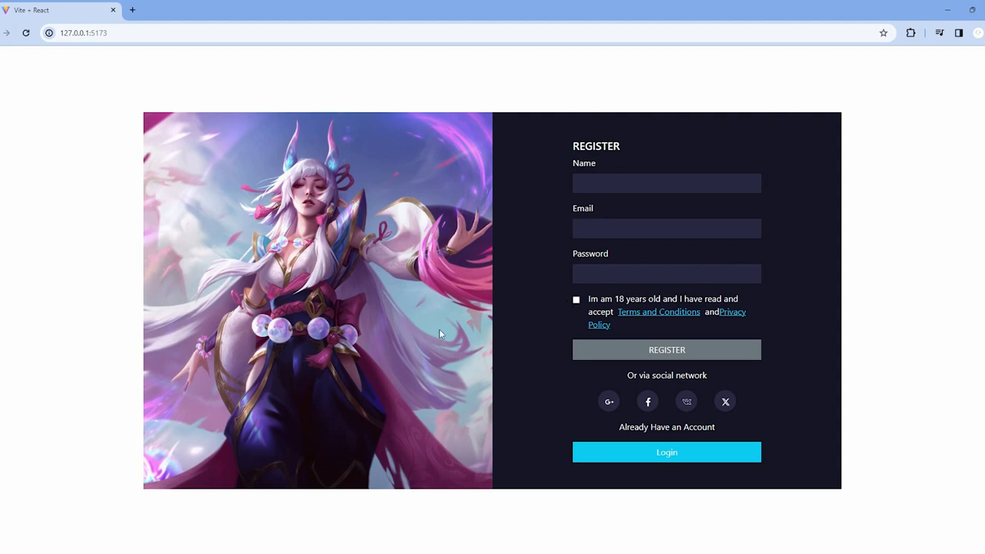
pyautogui.moveTo(502, 342)
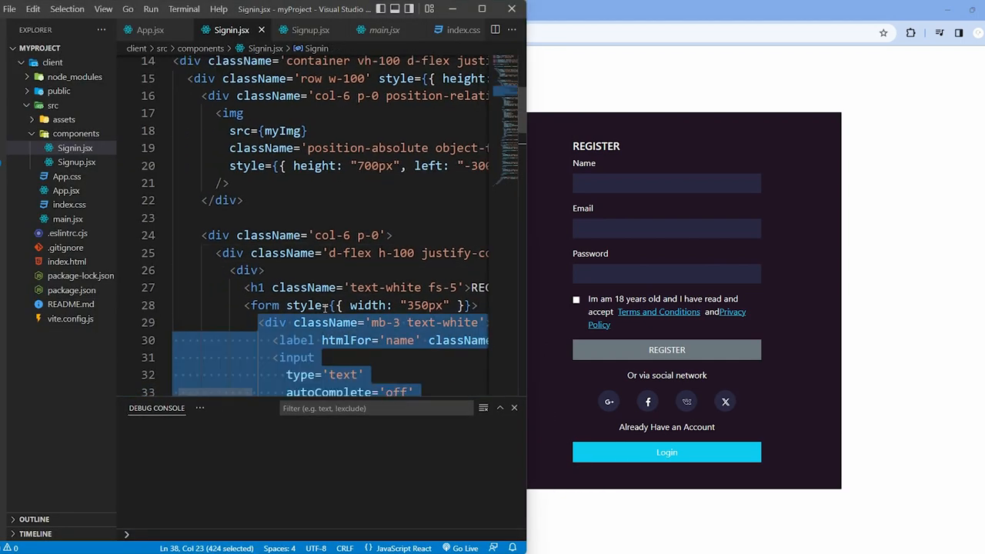
# Remove the Name input block and set the input backgrounds to #402842.
pyautogui.scroll(-3)
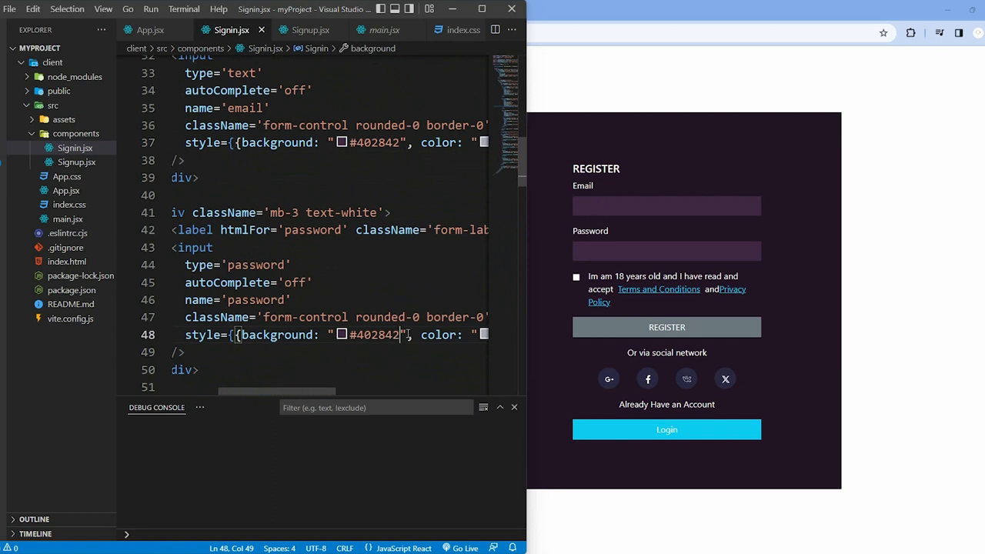
pyautogui.moveTo(422, 362)
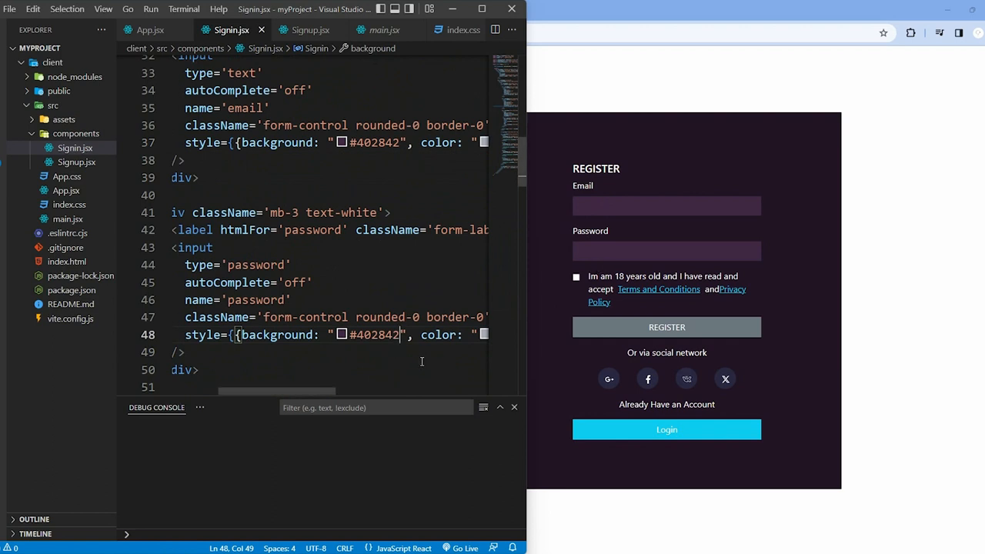
pyautogui.moveTo(277, 393); pyautogui.dragTo(254, 392)
pyautogui.write('<h1></h1>')
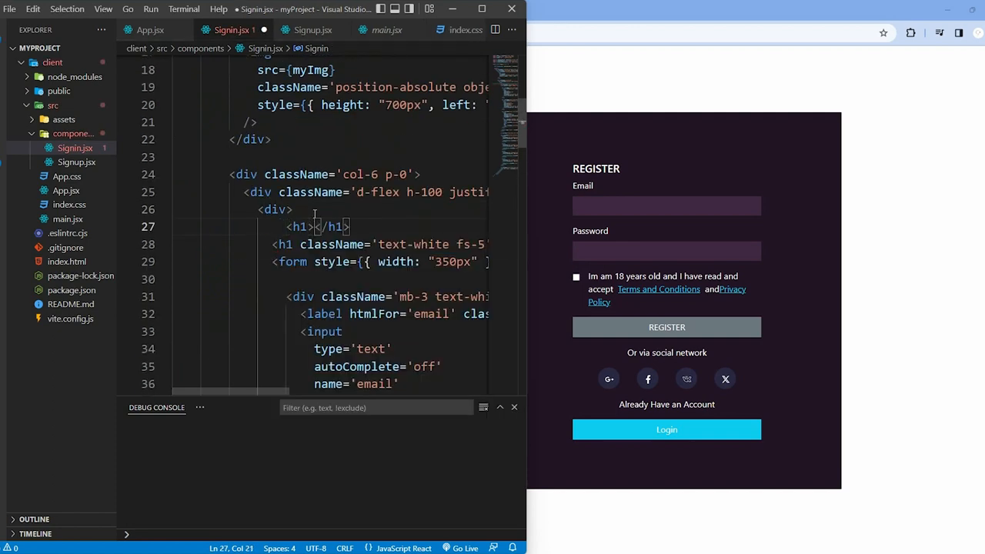
# Add <h1 className='text-white mb-4 text-center'>WELCOME BACK</h1> above the REGISTER heading.
pyautogui.write('WELCOME BACK')
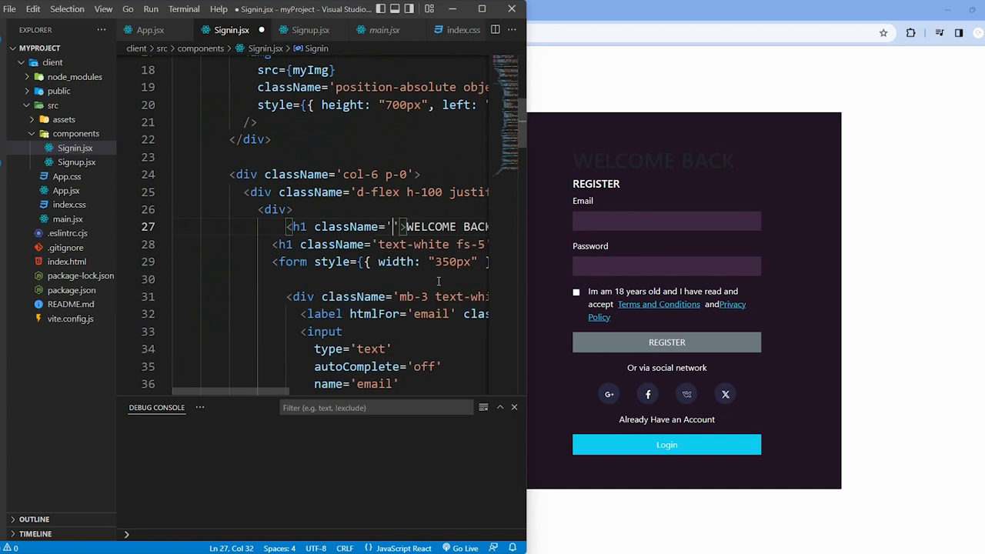
pyautogui.write('text-white')
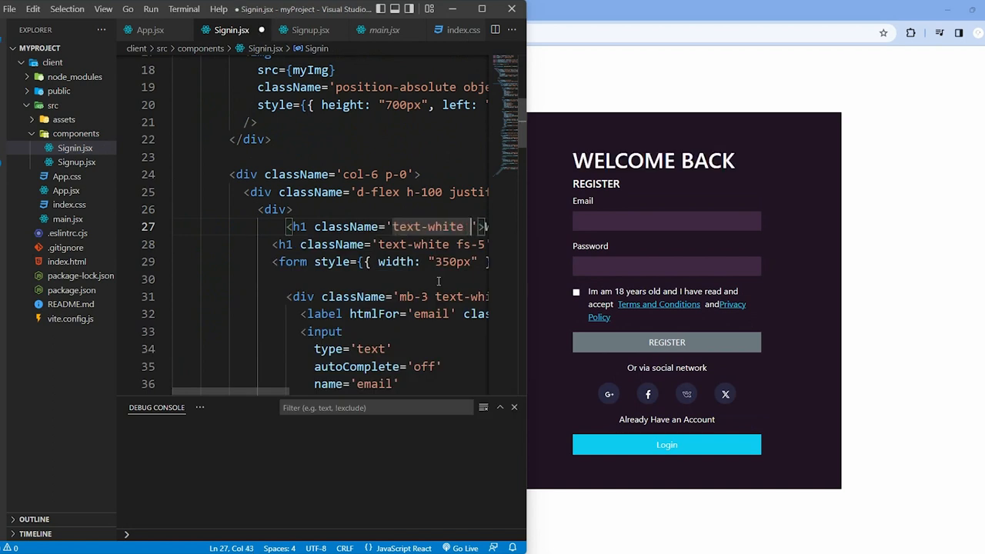
pyautogui.write('mb-4 te')
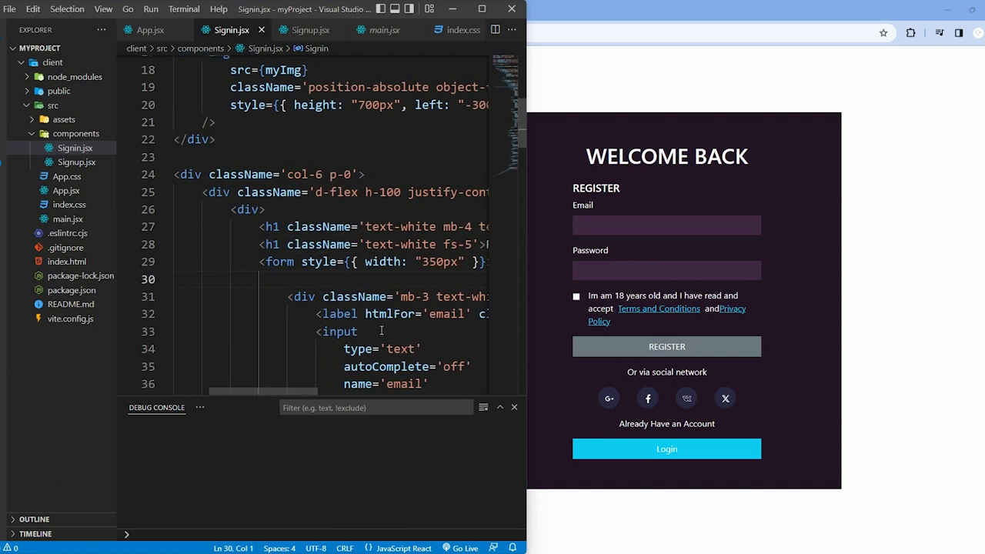
pyautogui.scroll(-3)
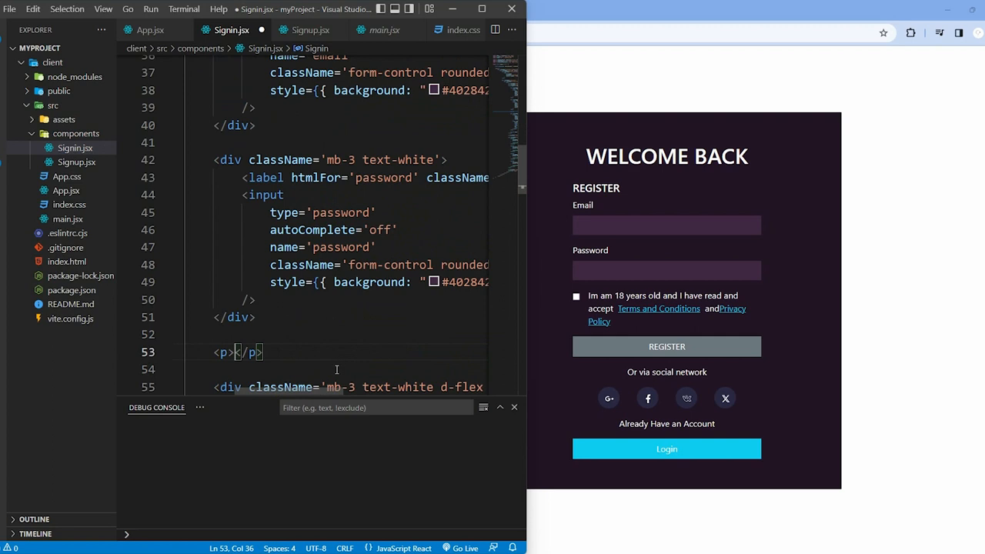
# Add <p className='text-secondary mb-4 text-end'>Forgot password</p> below the password field and save.
pyautogui.write('Forgot password')
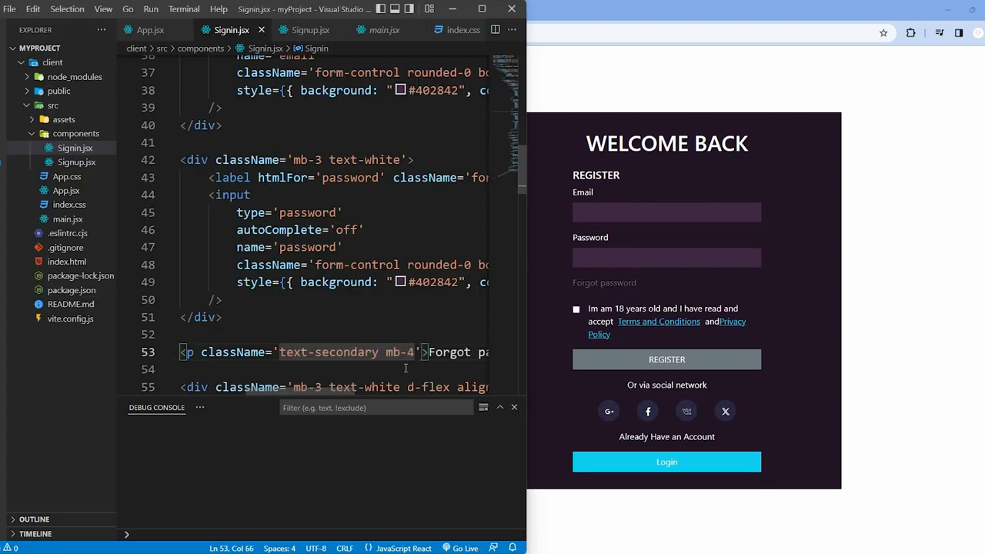
pyautogui.write('text-end')
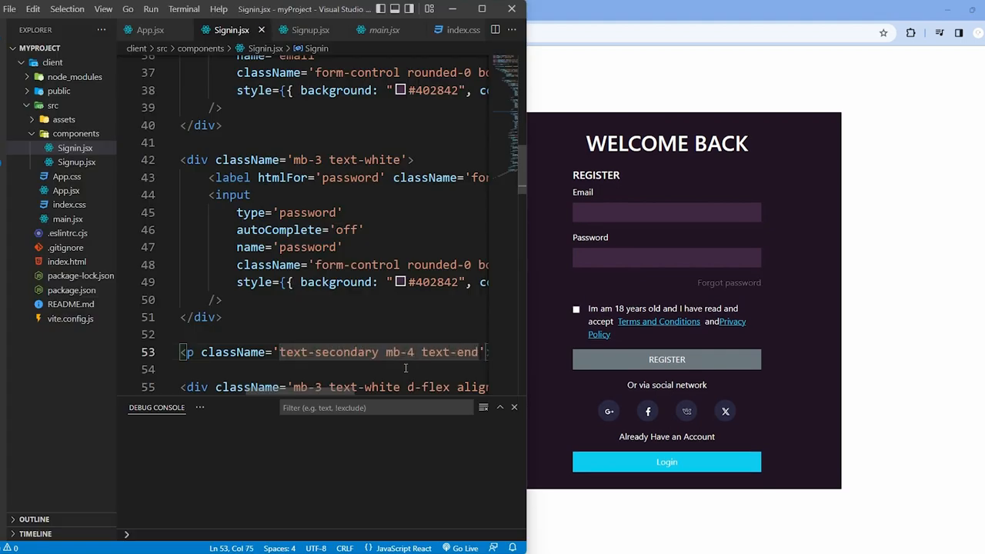
pyautogui.scroll(-3)
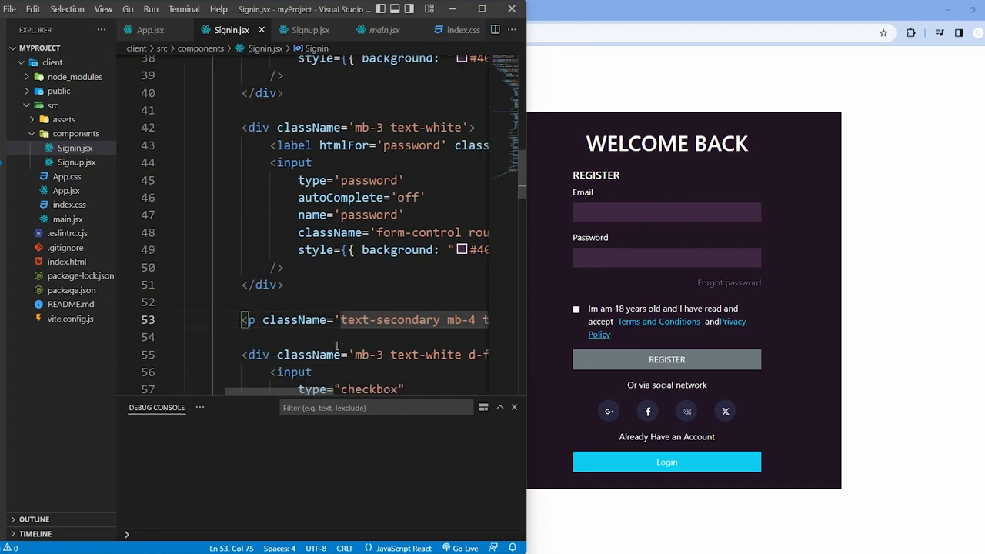
pyautogui.scroll(-3)
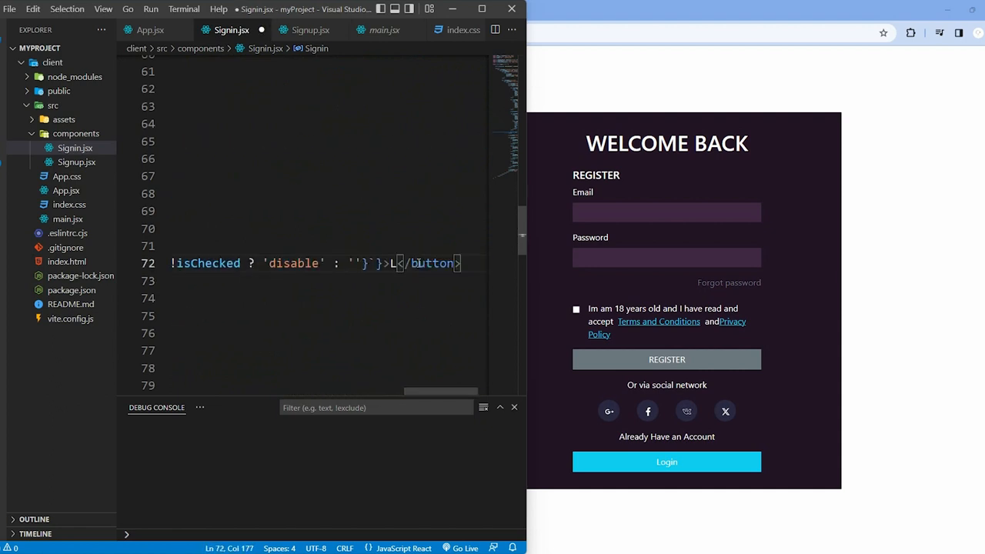
# Make the Signin submit button read LOGIN with btn-danger styling and drop the checkbox disable condition.
pyautogui.write('OGIN')
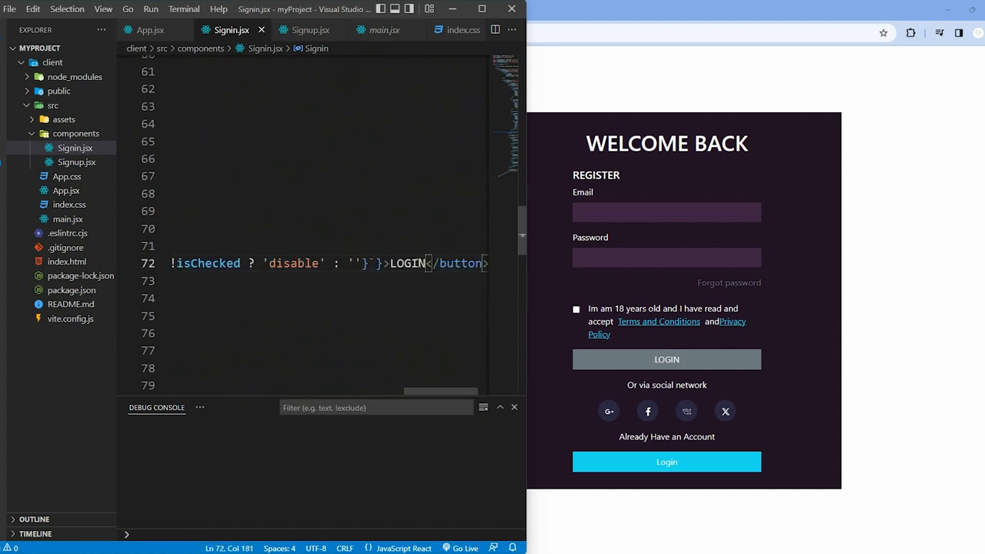
pyautogui.moveTo(440, 392); pyautogui.dragTo(434, 393)
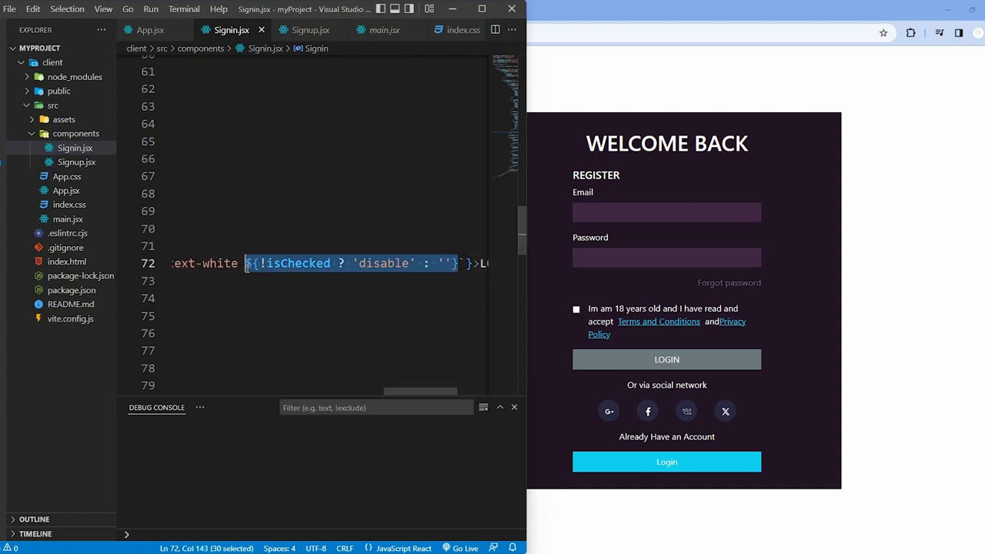
pyautogui.press('Delete')
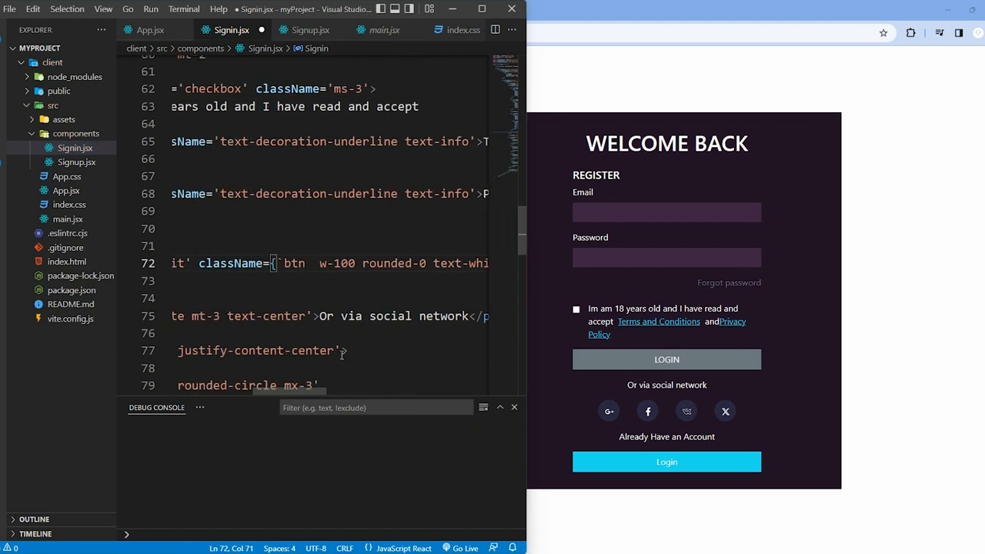
pyautogui.write('btn-danger')
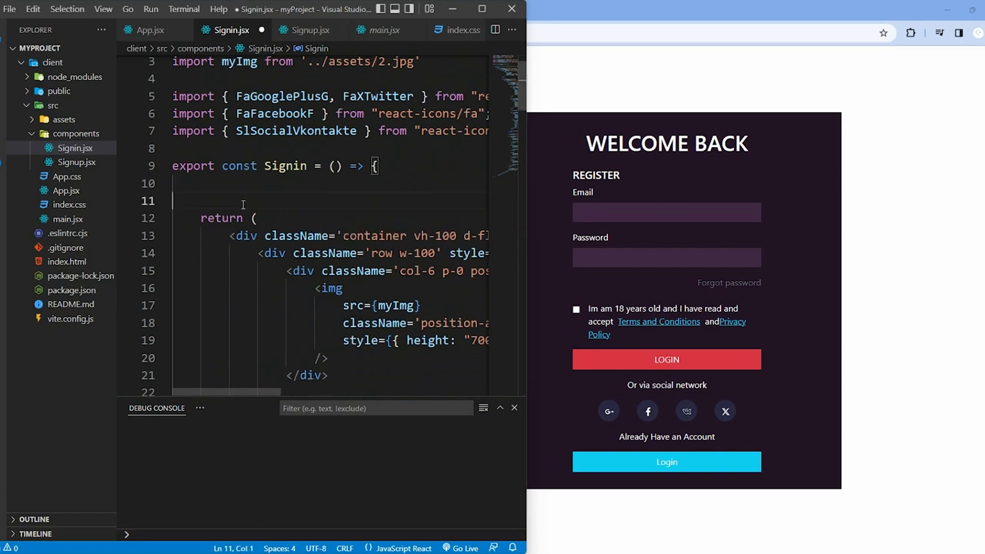
pyautogui.scroll(-3)
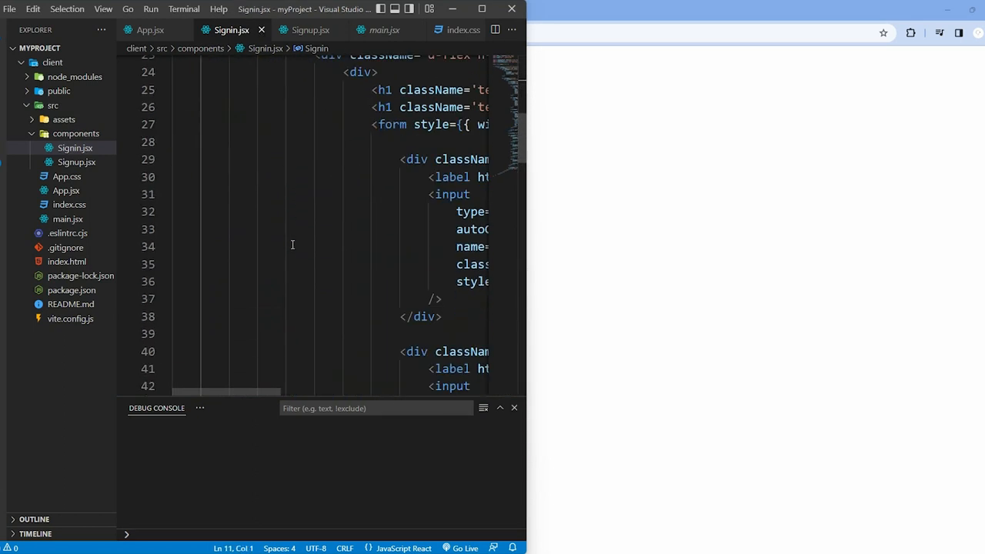
pyautogui.scroll(-3)
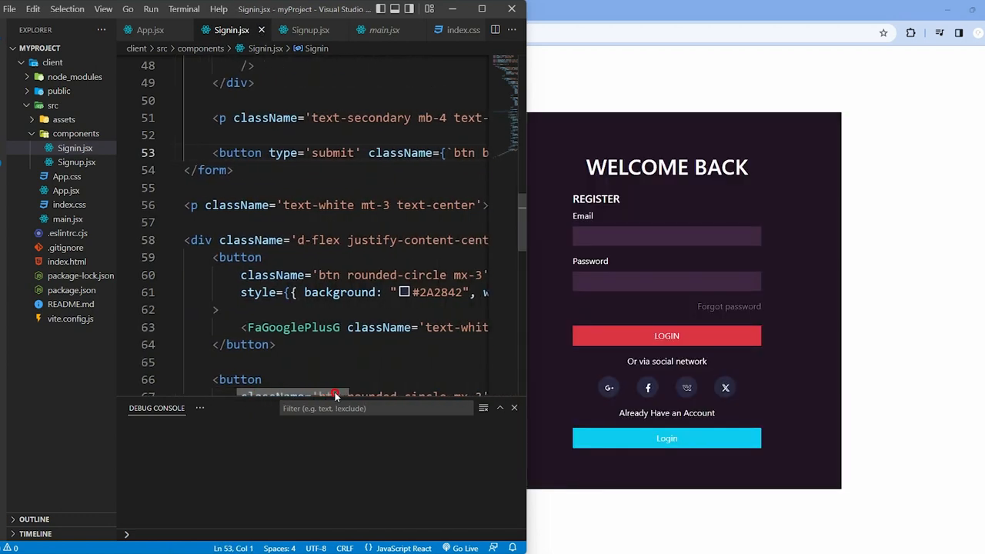
# Change the footer to "Don't have an account yet?" with a span-wrapped Login link pointing to /register.
pyautogui.scroll(-3)
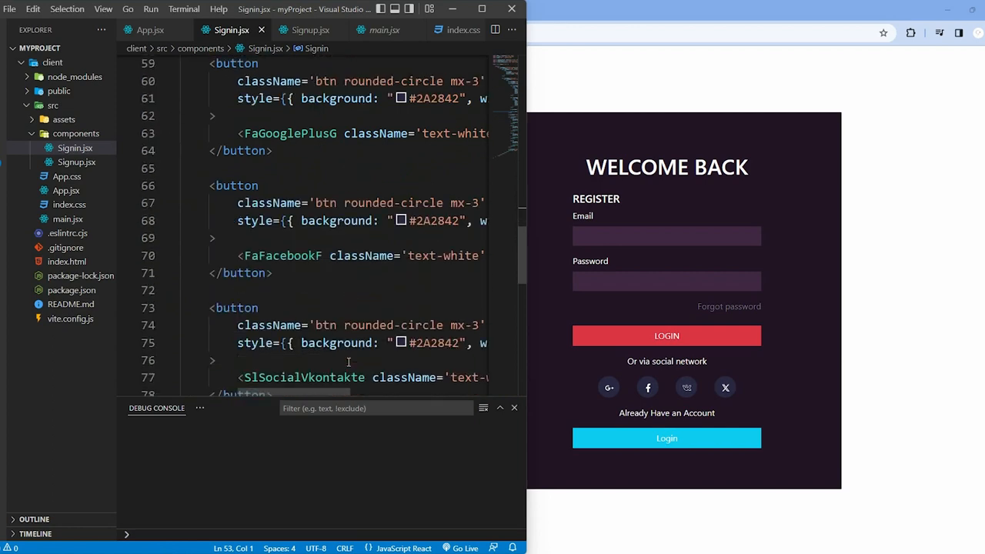
pyautogui.scroll(-3)
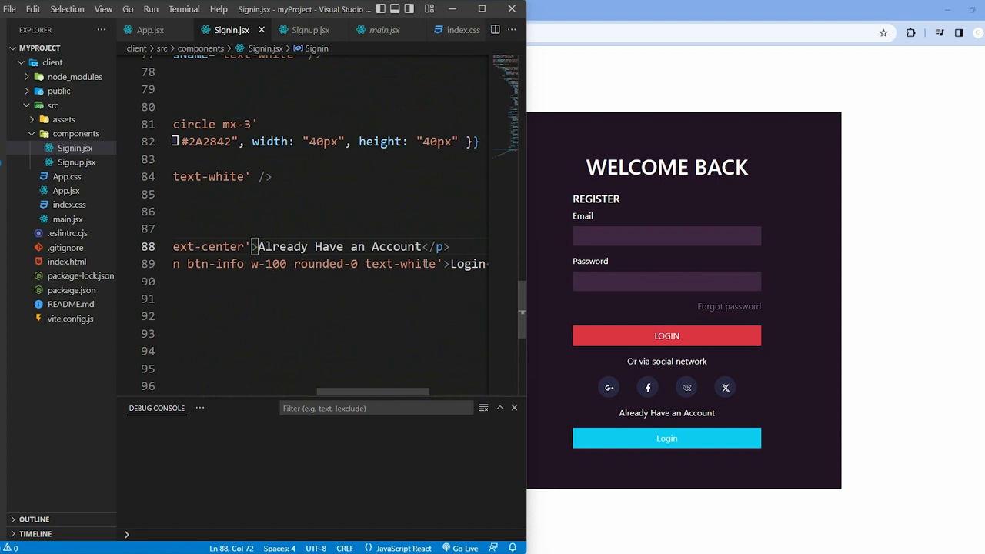
pyautogui.write("Don't have an account yet?")
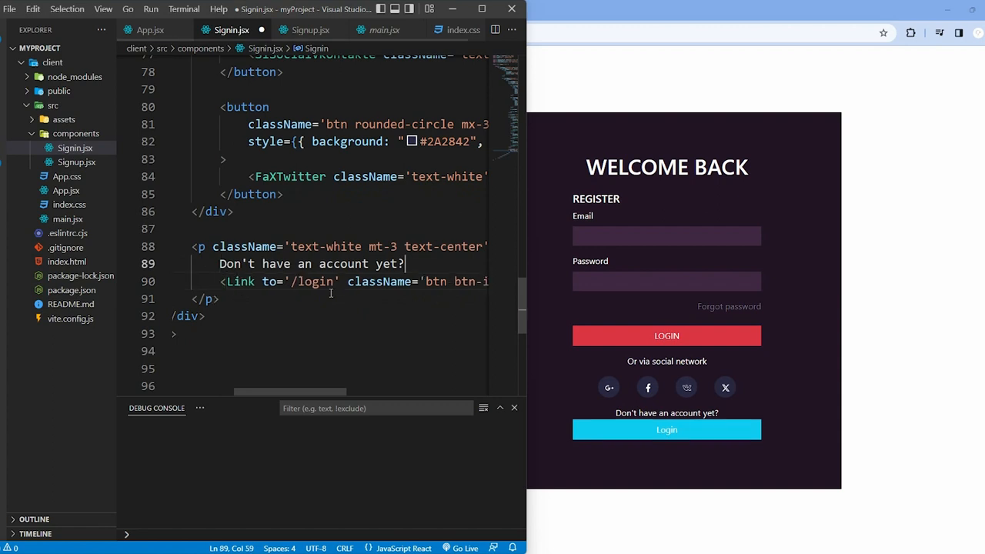
pyautogui.write('&nbsp;')
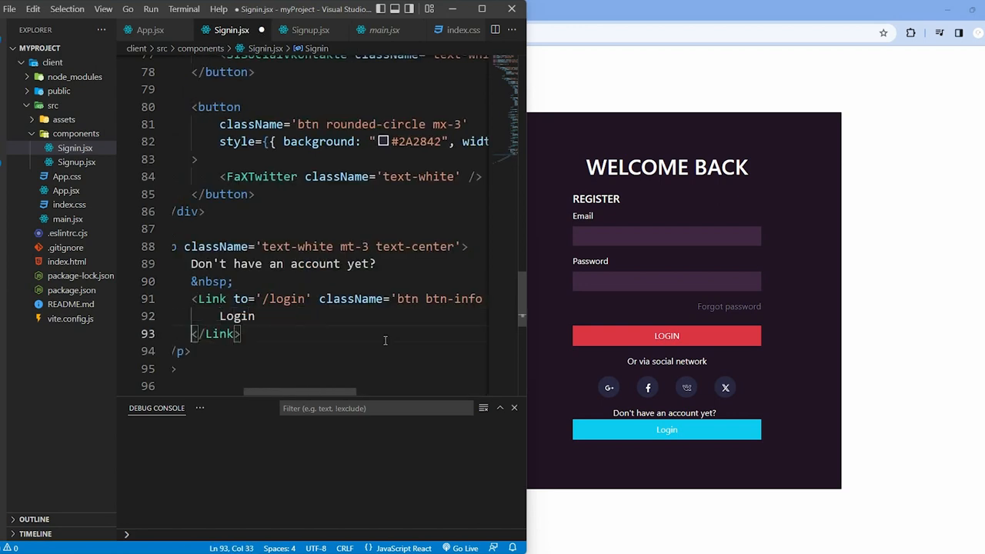
pyautogui.press('Enter')
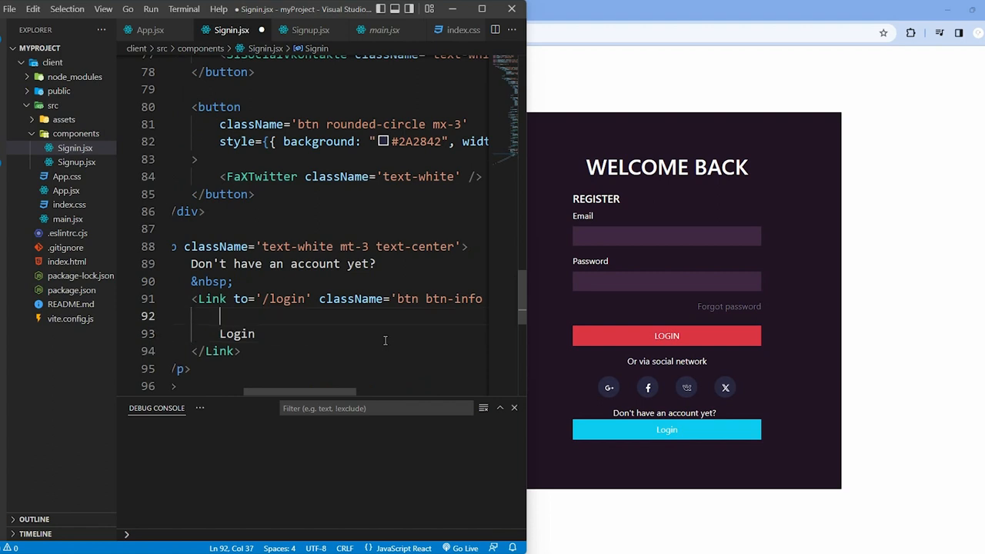
pyautogui.write('<span></span>')
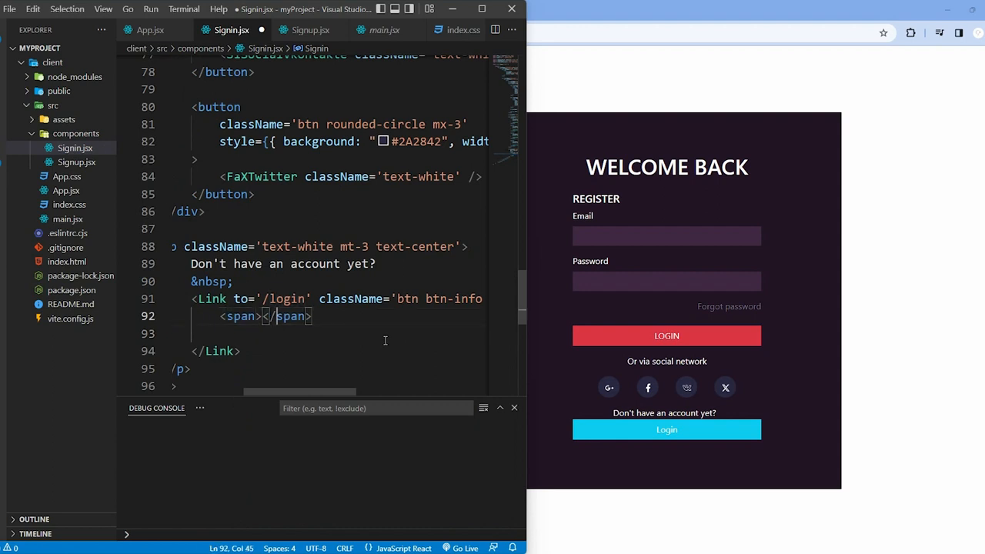
pyautogui.write('Login')
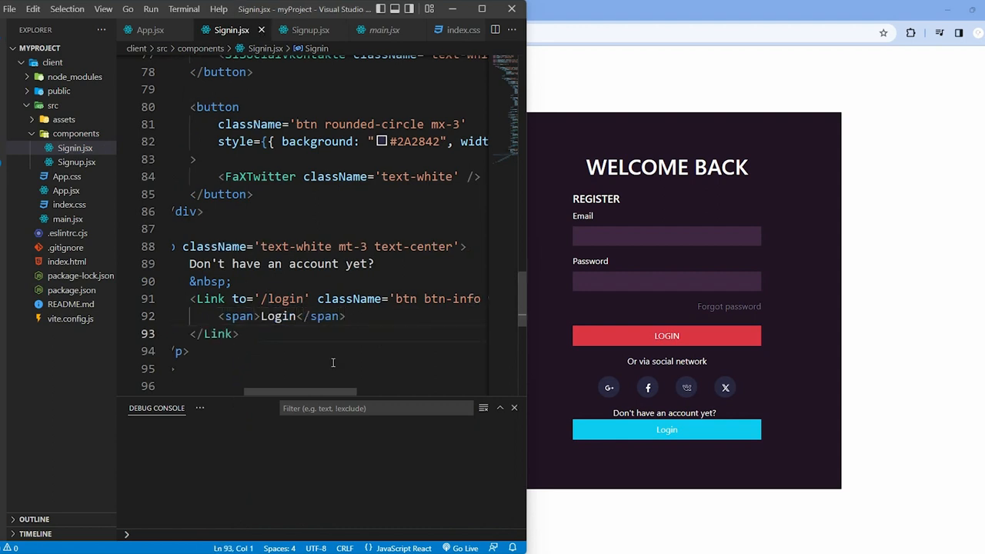
pyautogui.write('/register')
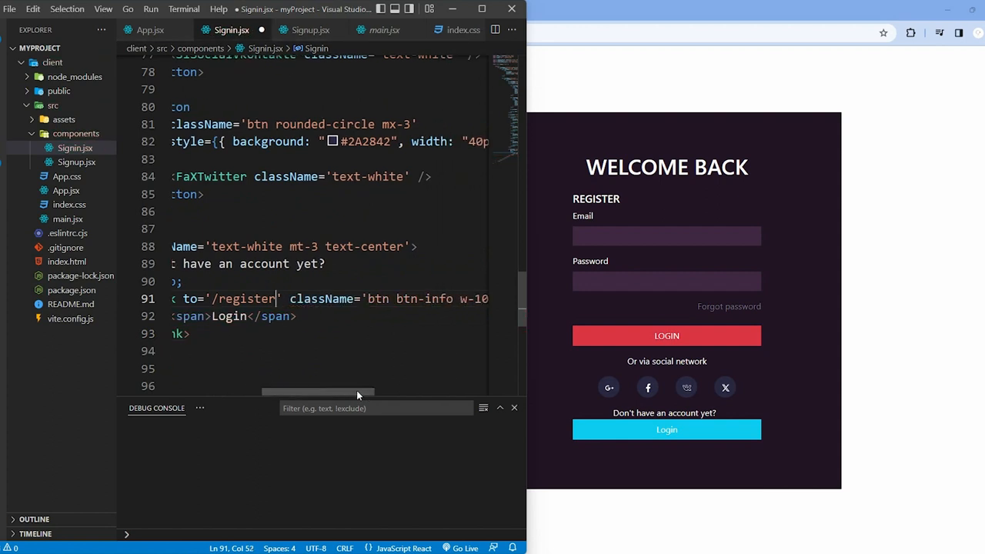
# Restyle the footer link with text-decoration-none, text-danger and fw-bold classes.
pyautogui.hscroll(3)
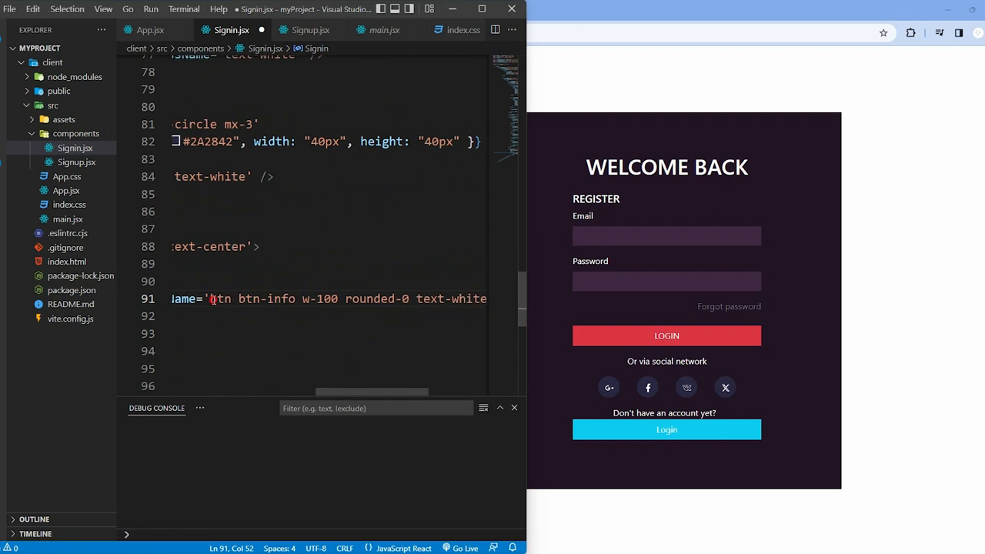
pyautogui.moveTo(210, 299); pyautogui.dragTo(410, 298)
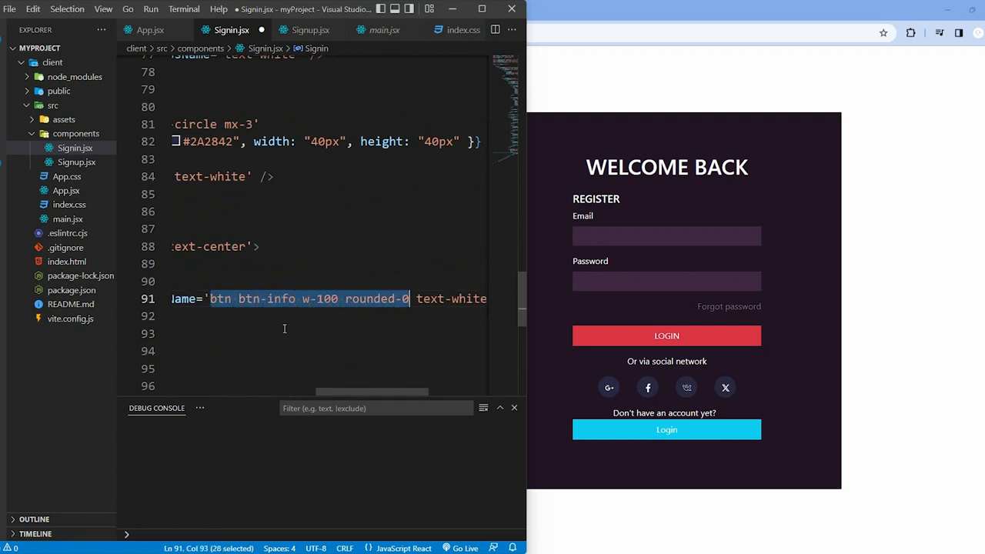
pyautogui.write('text-decoration-none')
pyautogui.click(329, 316)
pyautogui.write("<span className=''>Login</span>")
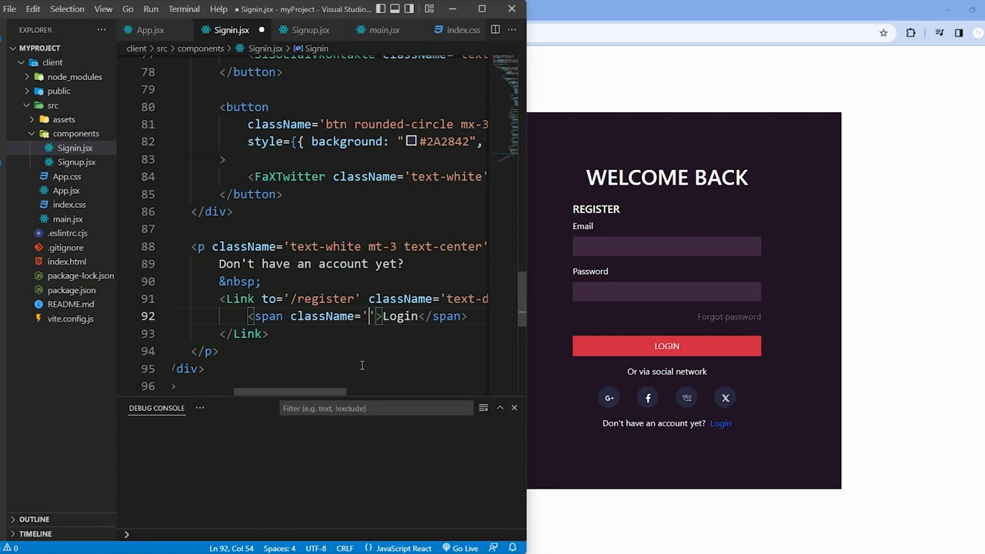
pyautogui.write('text-danger')
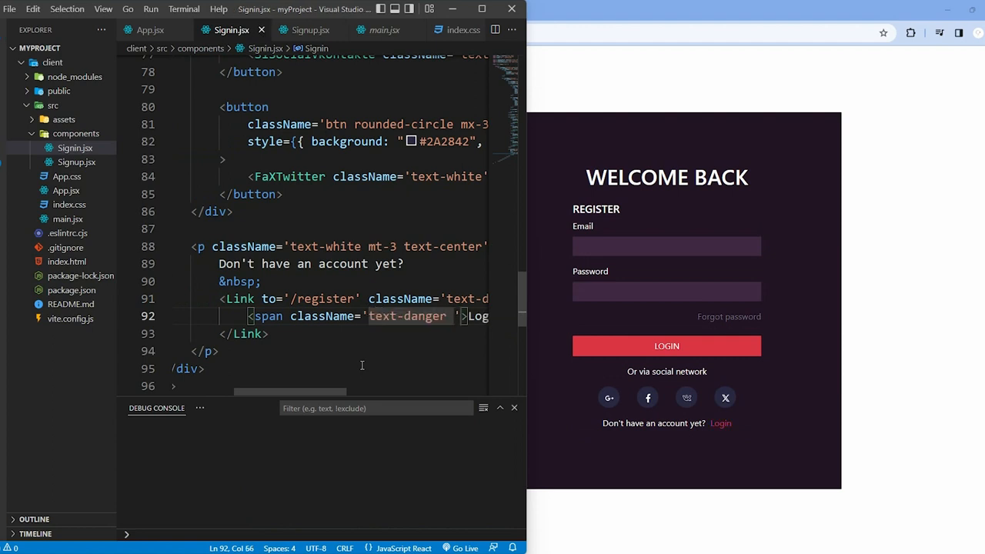
pyautogui.write('fw-bold')
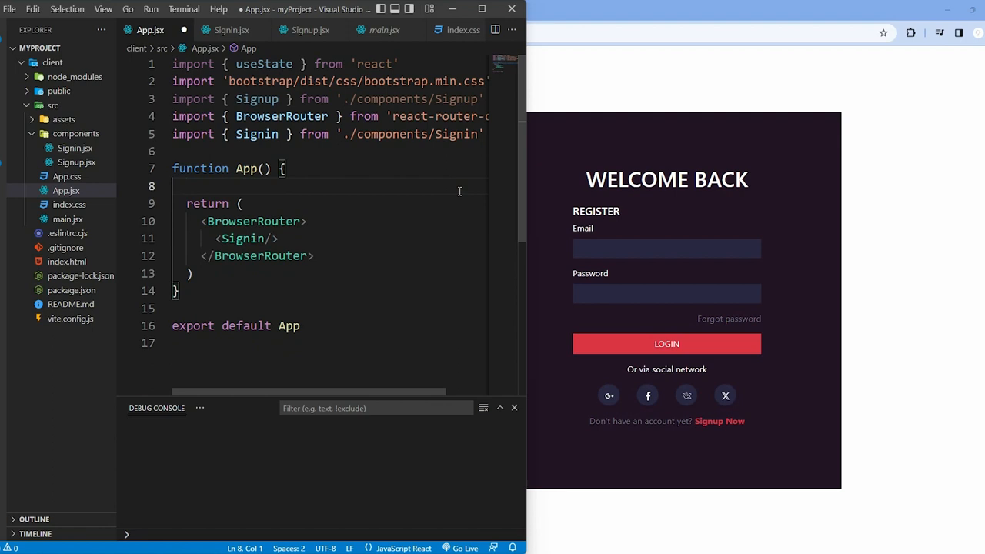
pyautogui.moveTo(437, 201)
pyautogui.write(', Route, Routes')
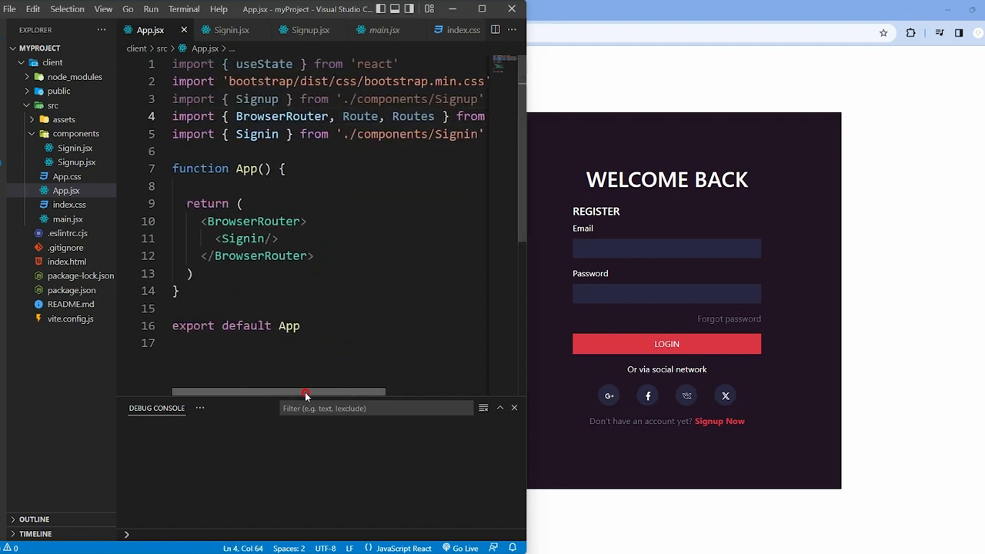
pyautogui.moveTo(413, 117)
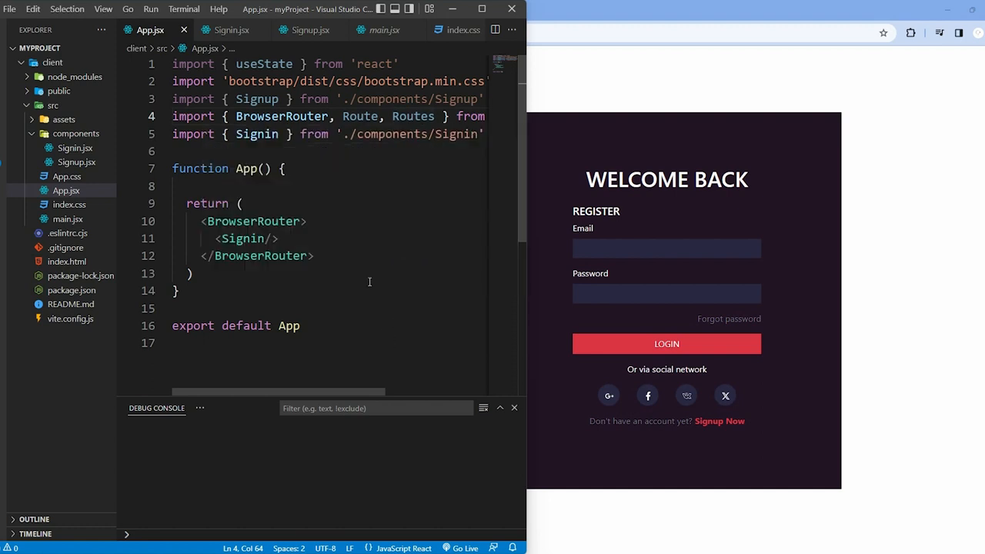
# Add Routes in App.jsx mapping / to Home, /register to Signup and /login to Signin.
pyautogui.write('Routes>')
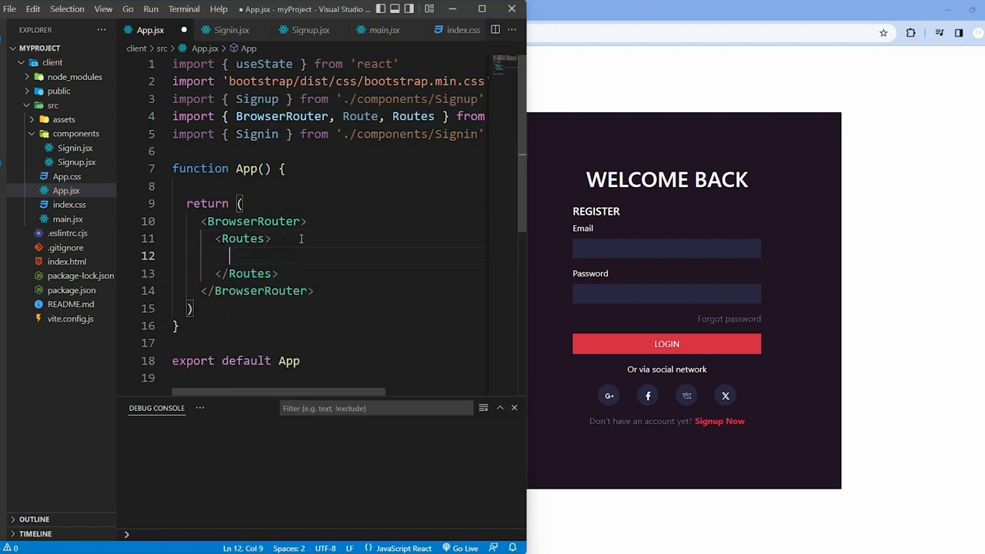
pyautogui.moveTo(391, 341)
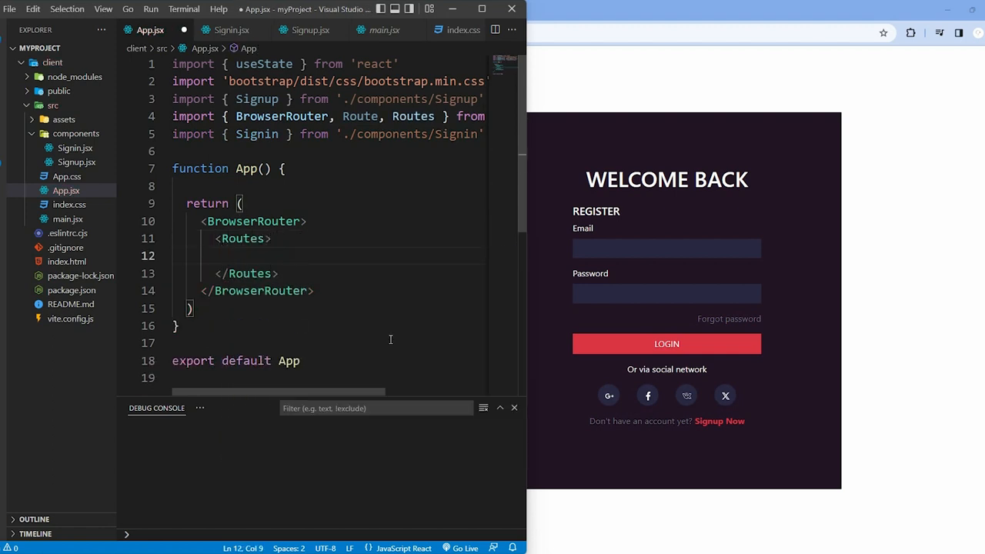
pyautogui.write('<Route/>')
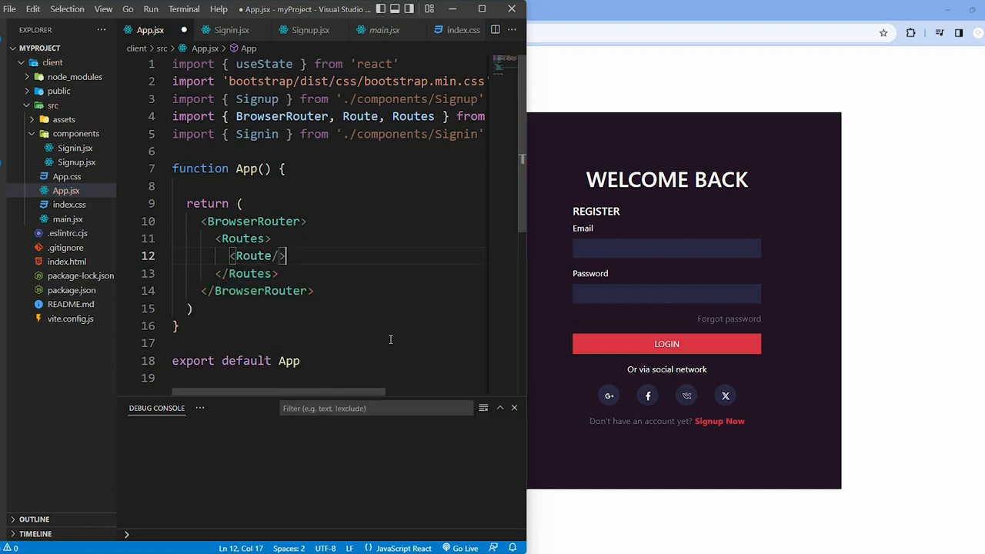
pyautogui.write("path='/' element")
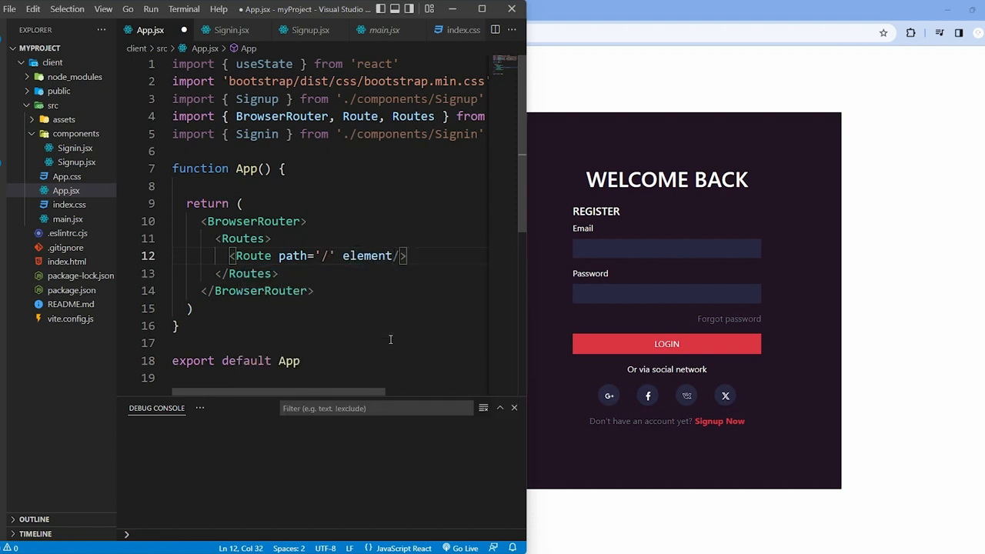
pyautogui.write('{<Home/>}/>')
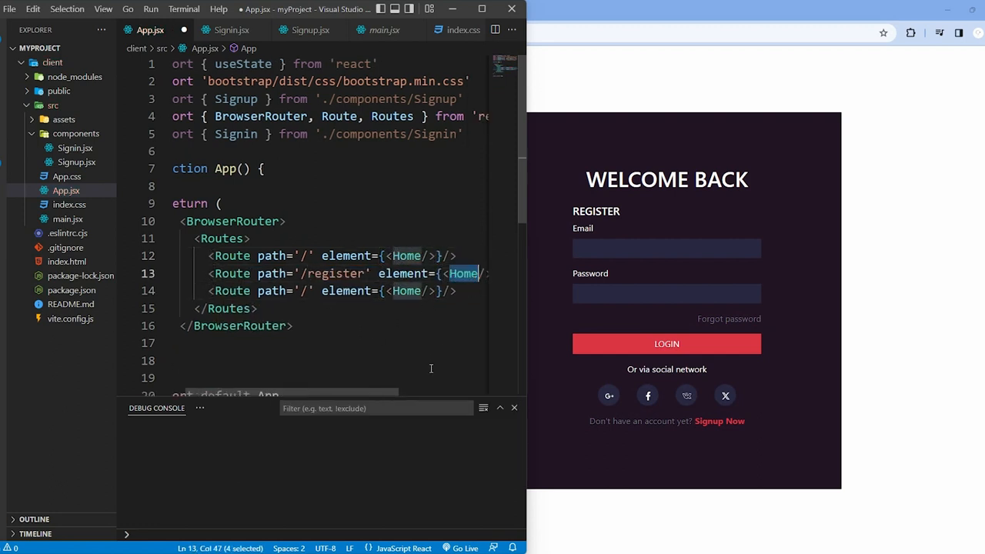
pyautogui.write('Signup')
pyautogui.click(331, 290)
pyautogui.write('login')
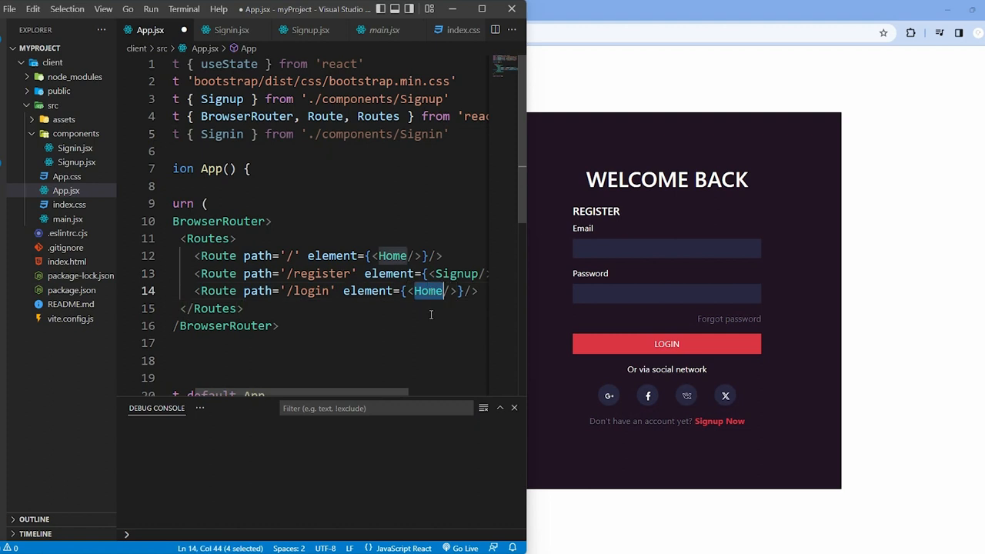
pyautogui.write('Signin')
pyautogui.write('Home')
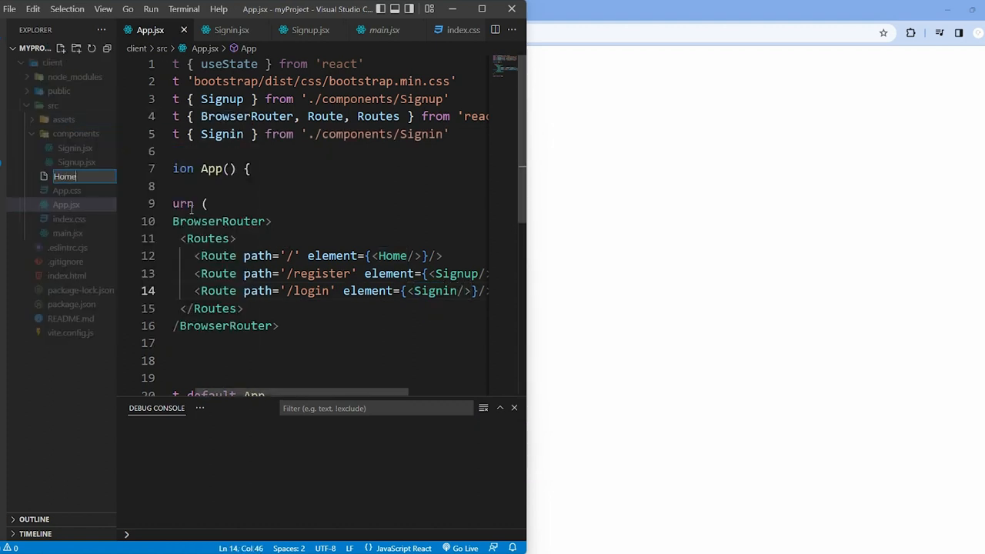
# Create Home.jsx in src and save App.jsx with the Home import.
pyautogui.press('Enter')
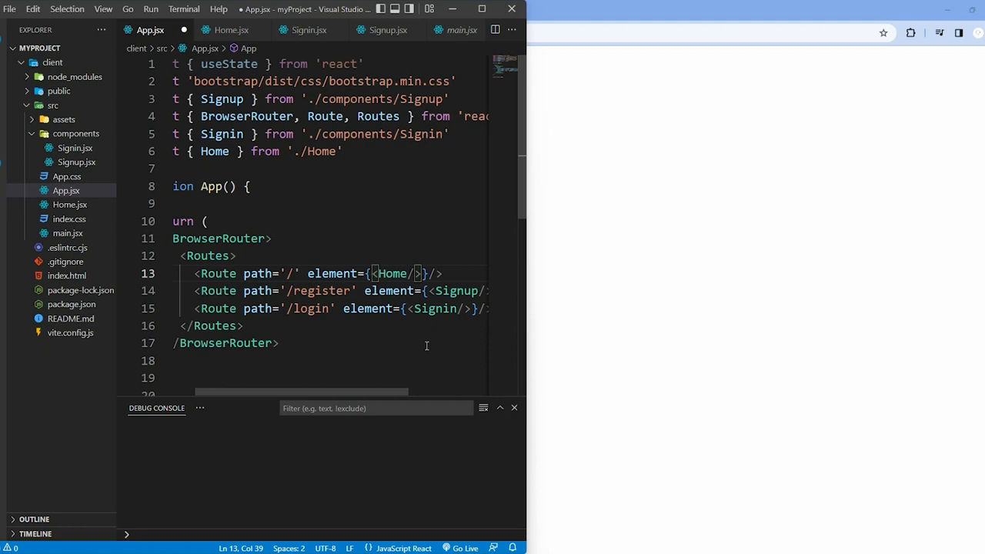
pyautogui.press('ctrl+s')
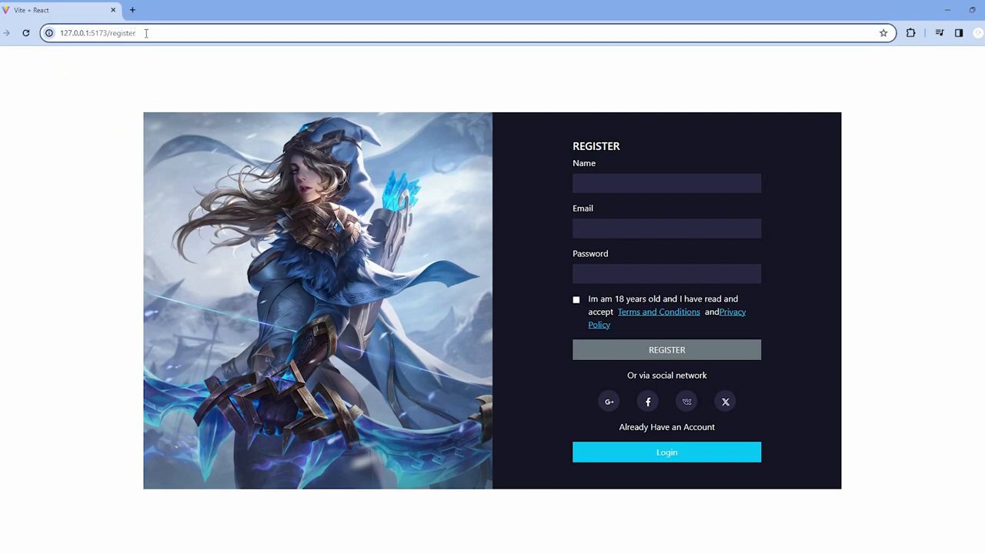
# Navigate from /login to /register via Signup Now and back via the Login link.
pyautogui.click(667, 452)
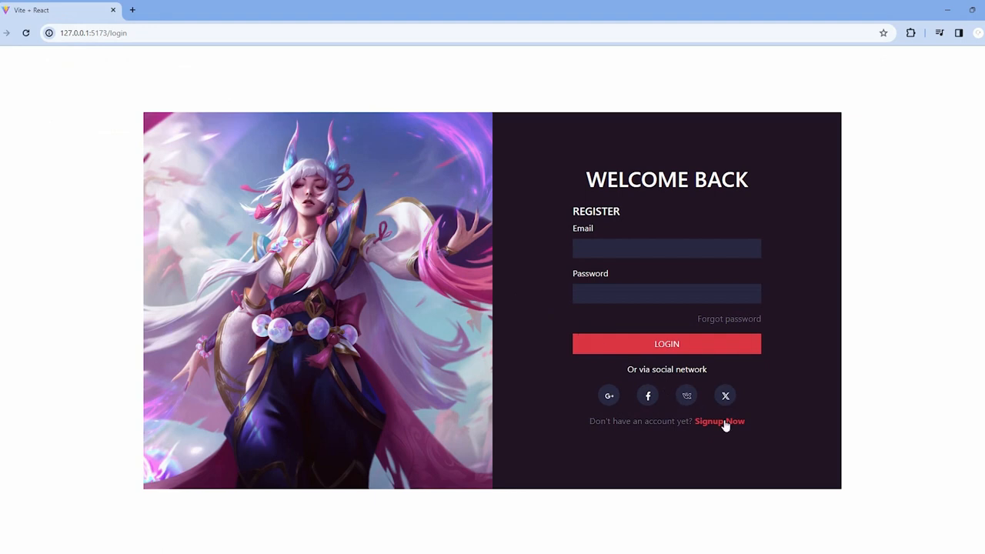
pyautogui.click(719, 421)
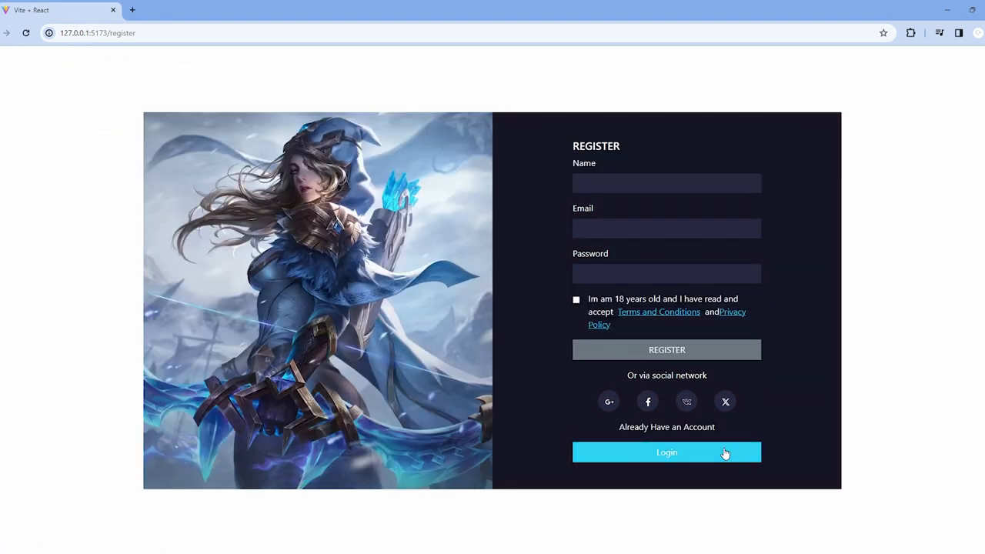
pyautogui.click(666, 453)
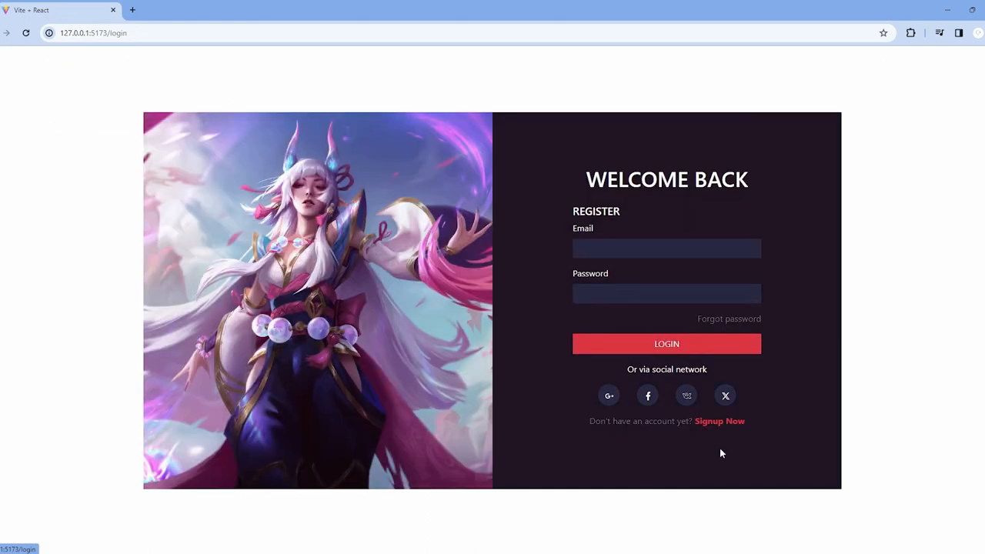
pyautogui.moveTo(722, 460)
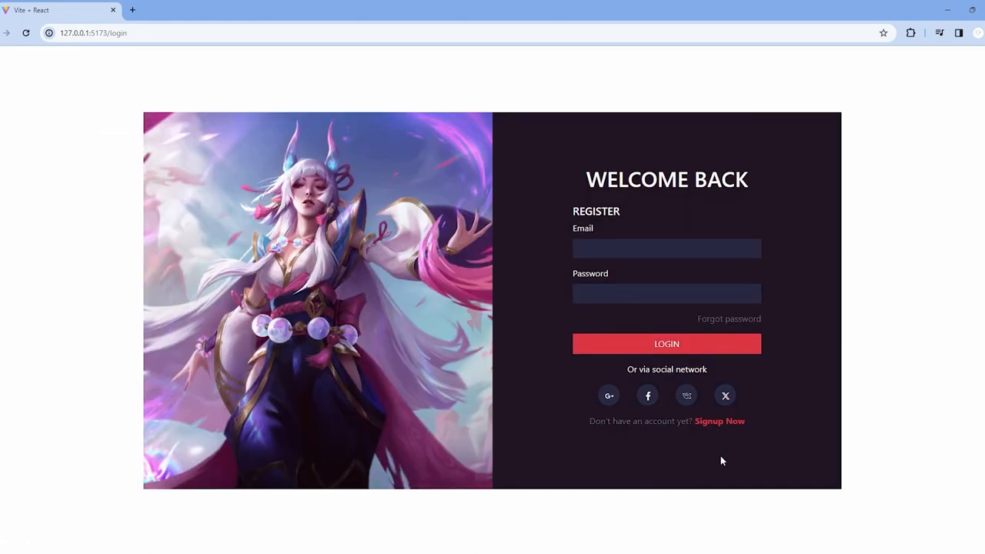